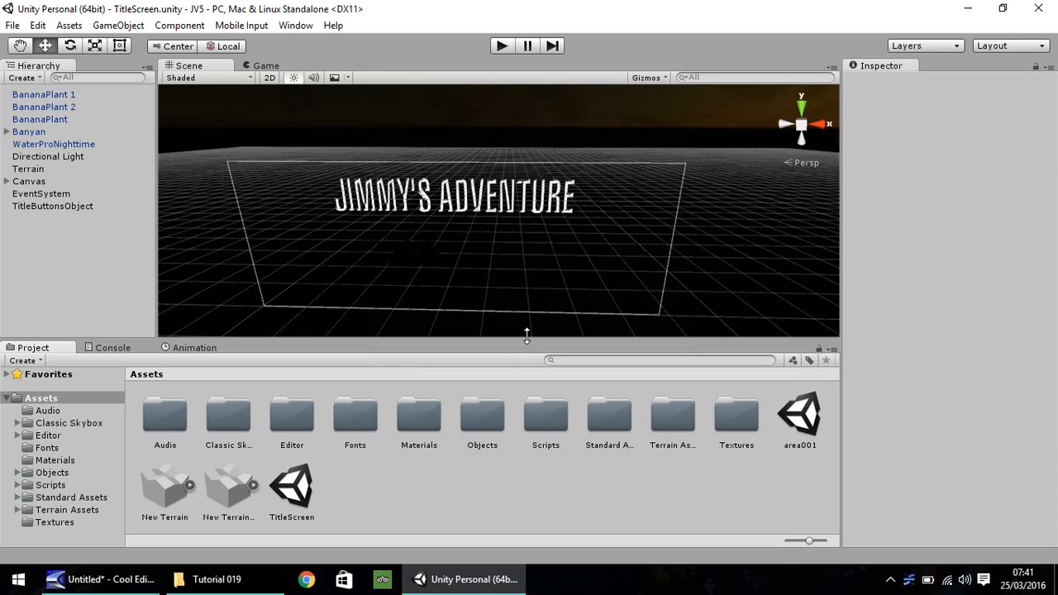
mouse_move(452, 224)
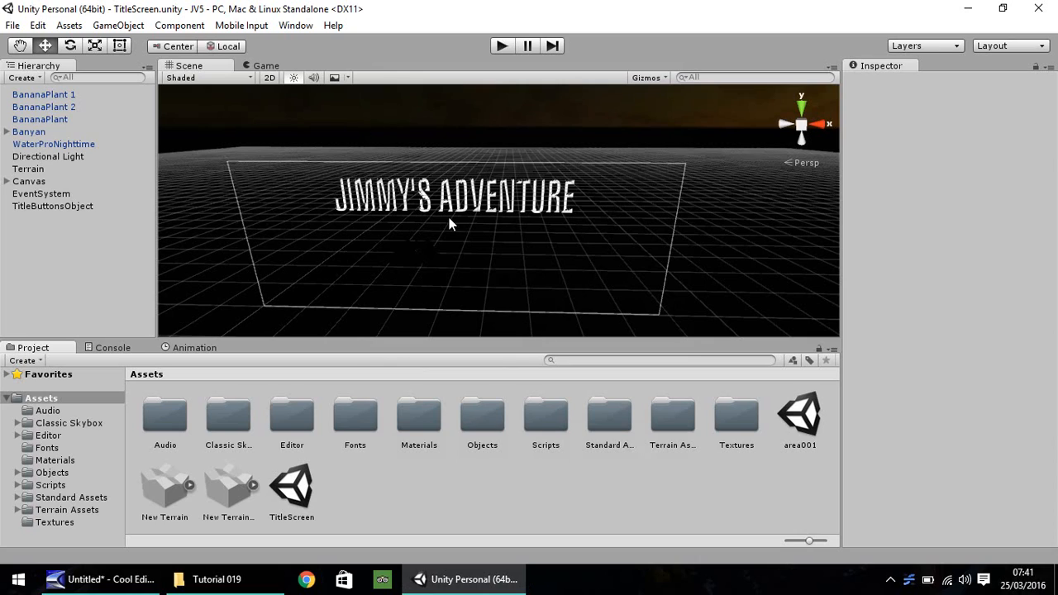
mouse_move(347, 220)
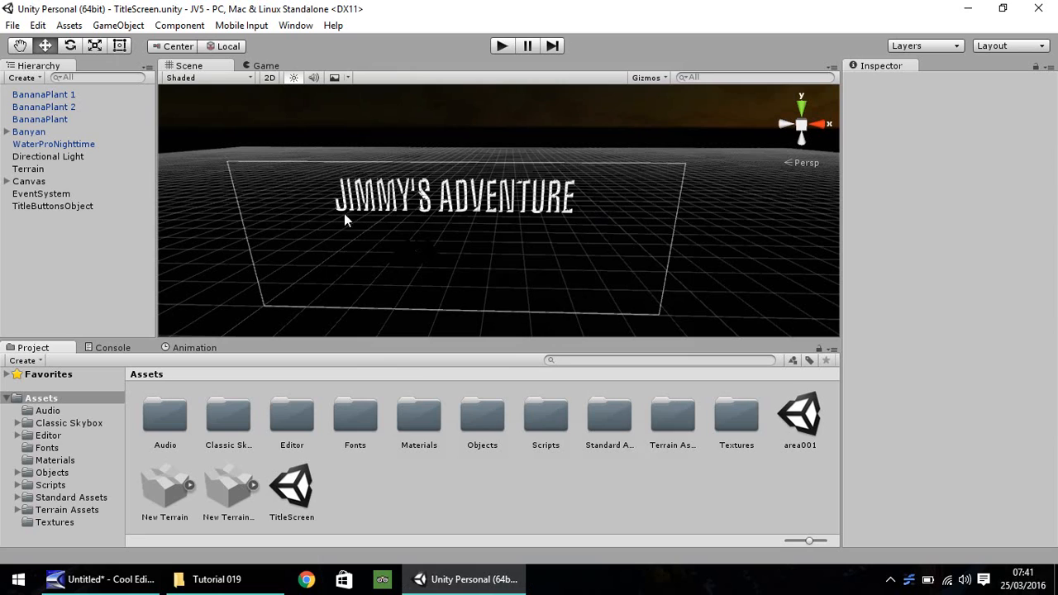
mouse_move(556, 242)
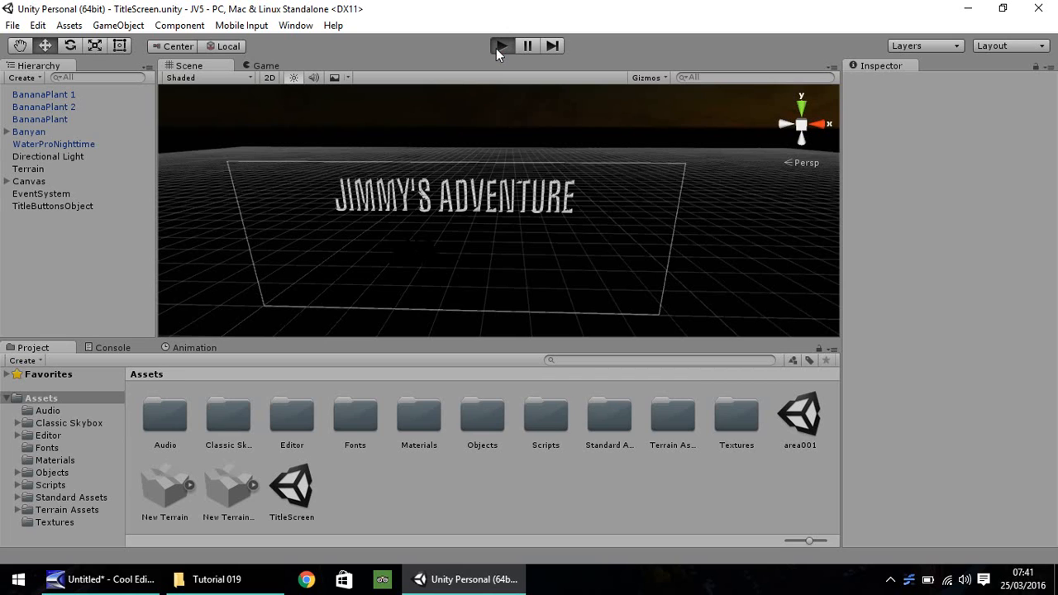
Step: Briefly test-run the title screen scene and stop it
click(503, 45)
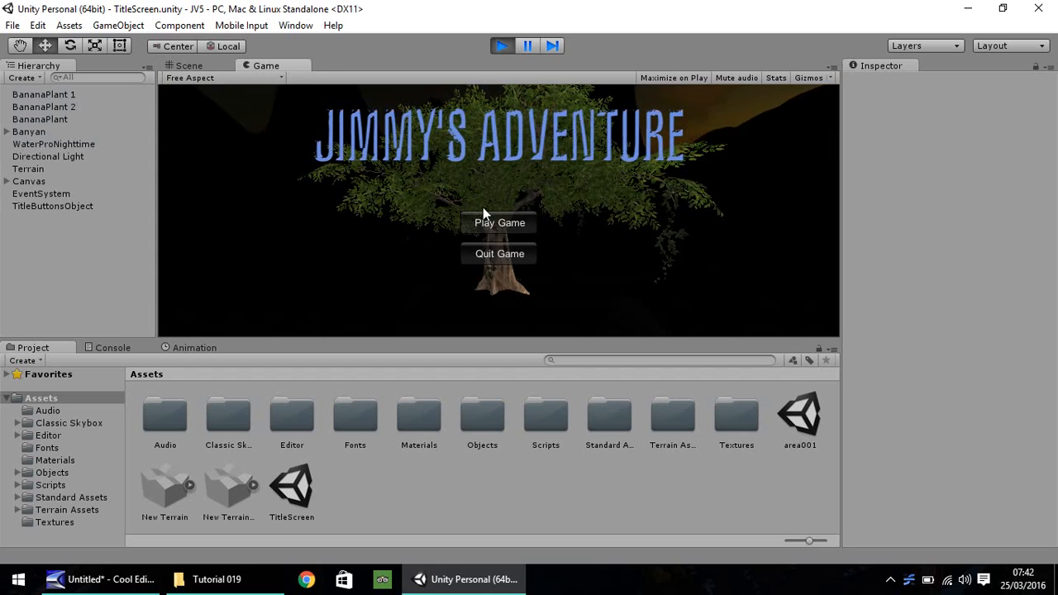
click(499, 45)
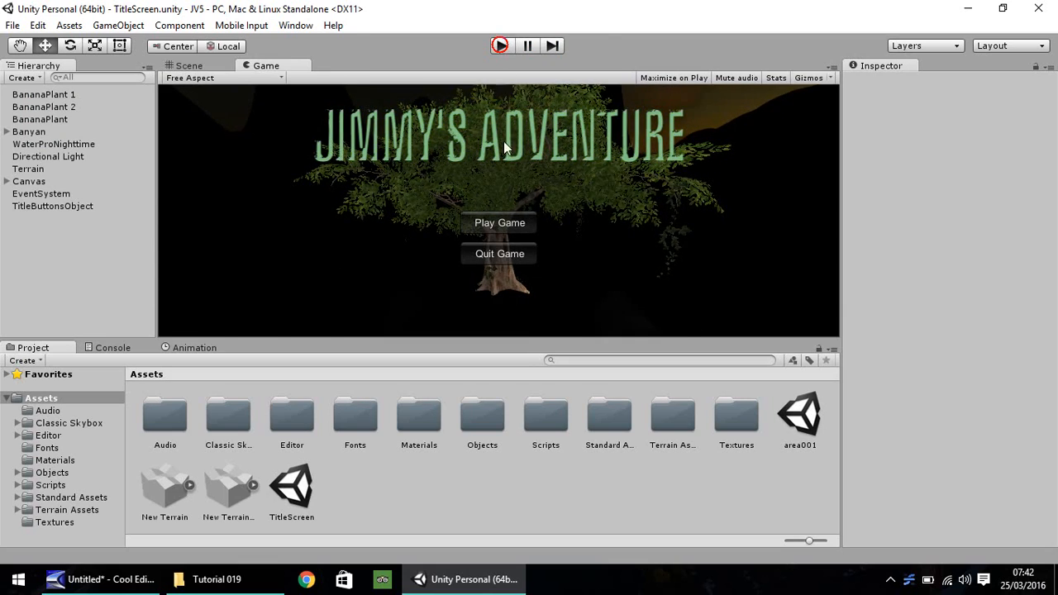
click(500, 47)
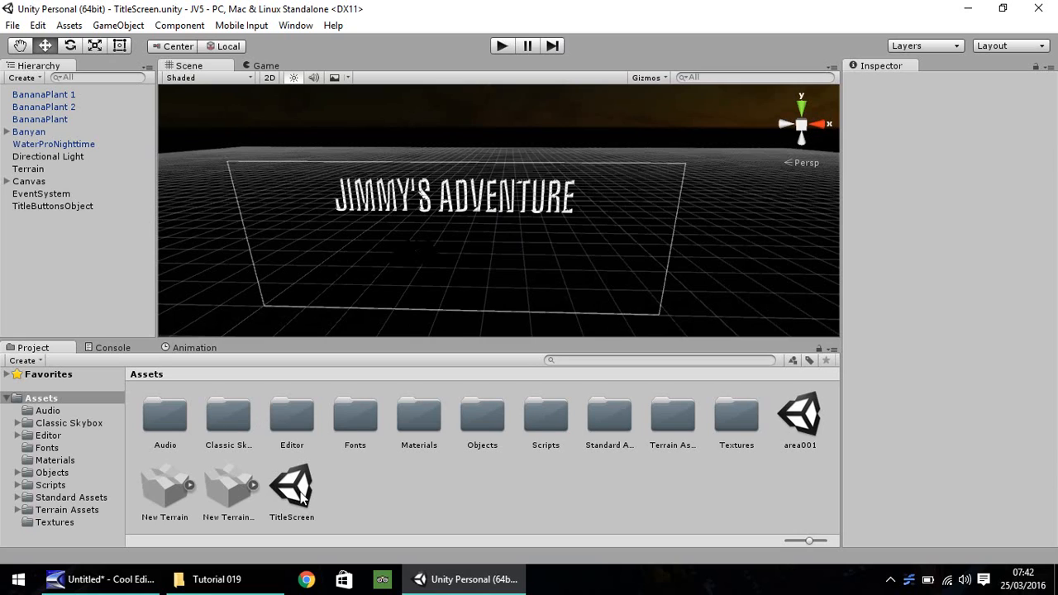
mouse_move(776, 412)
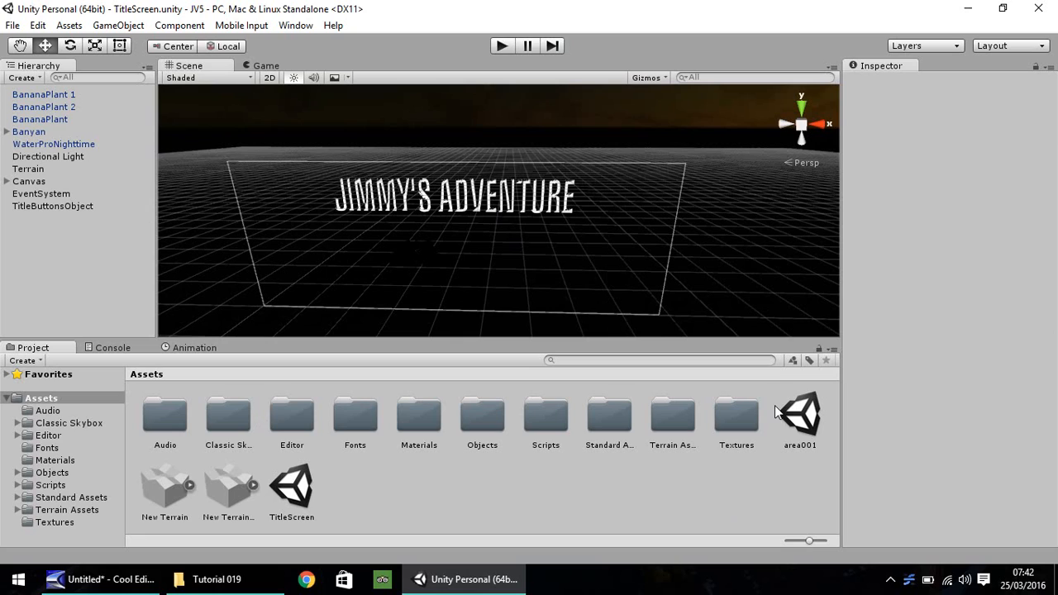
Step: Open the area001 scene from the Project Assets, test-run it briefly, then stop
double_click(799, 413)
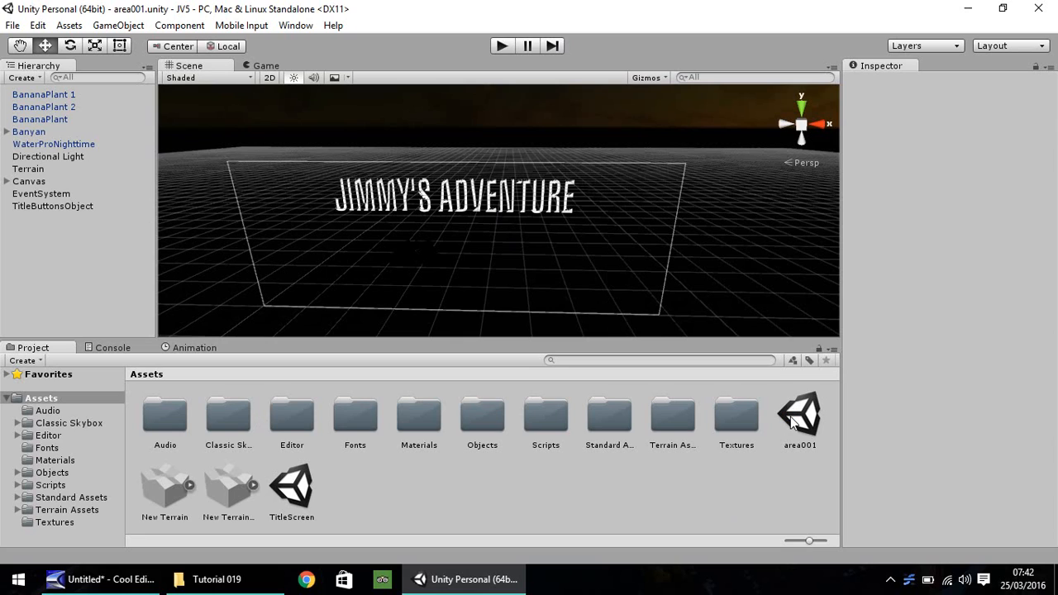
double_click(800, 414)
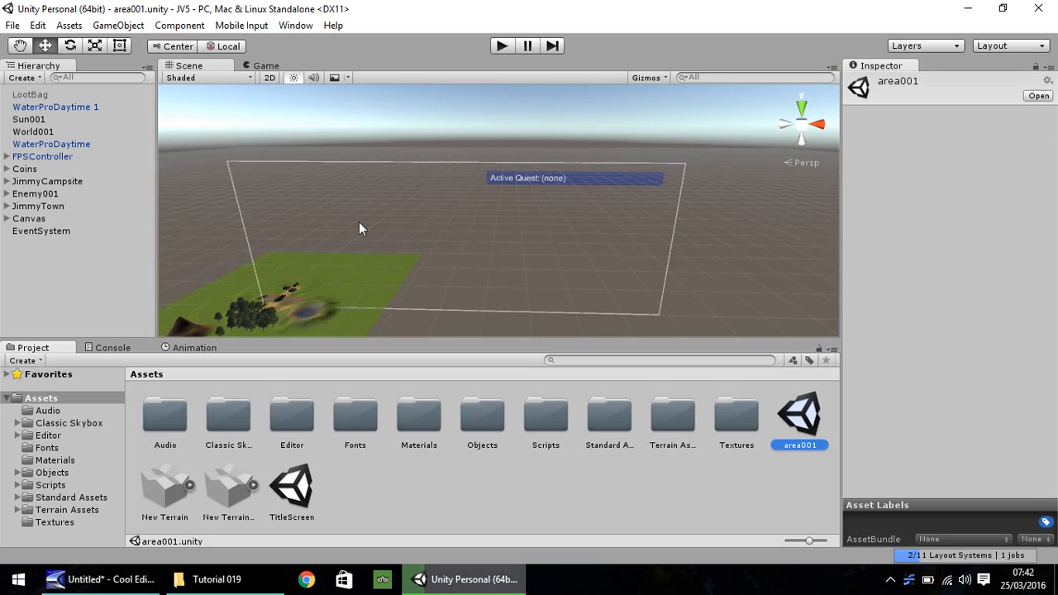
mouse_move(425, 136)
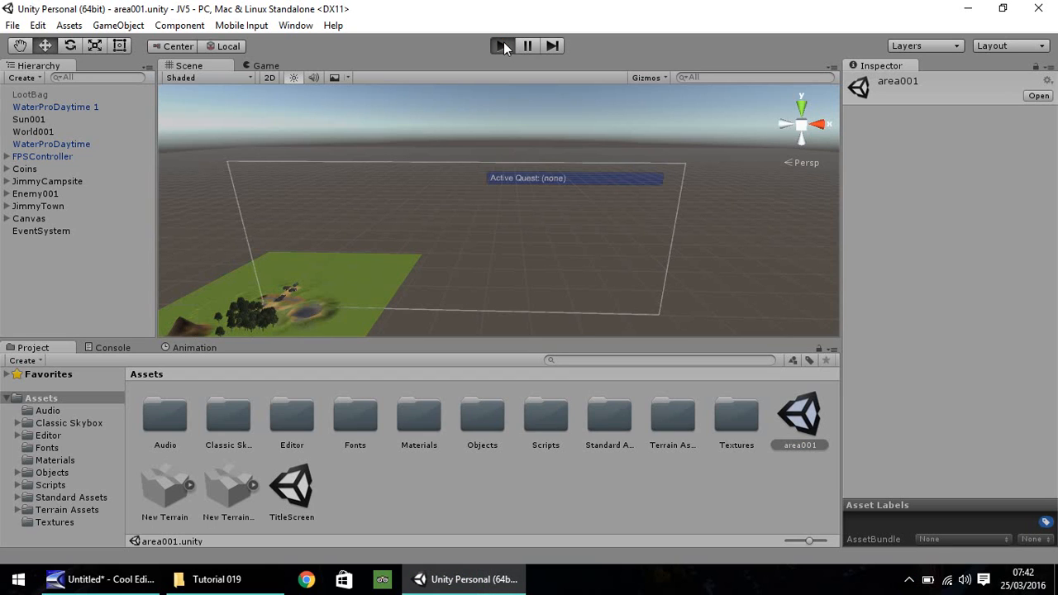
click(501, 46)
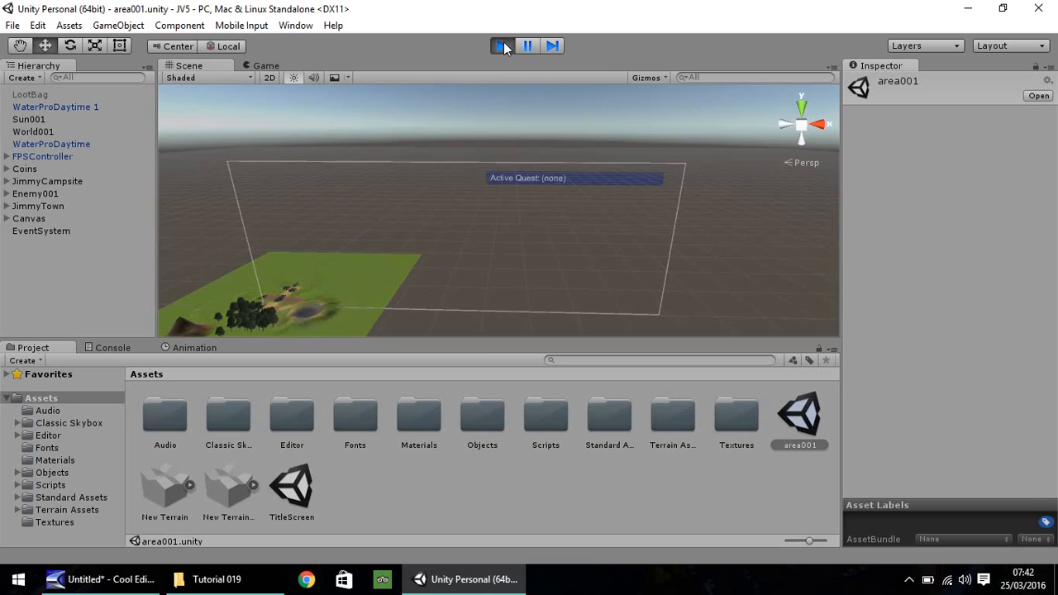
click(500, 45)
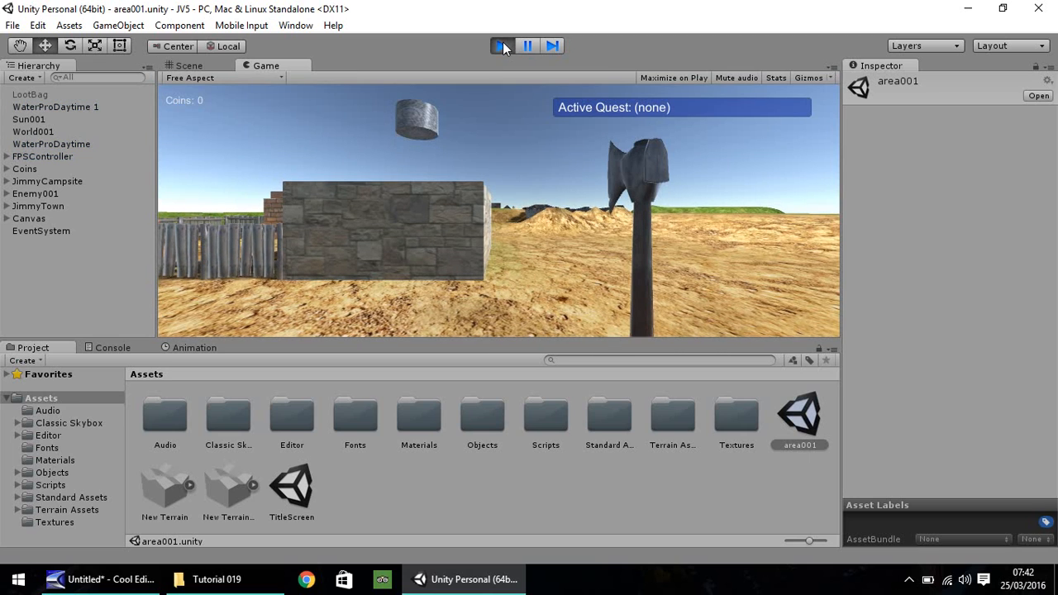
click(502, 45)
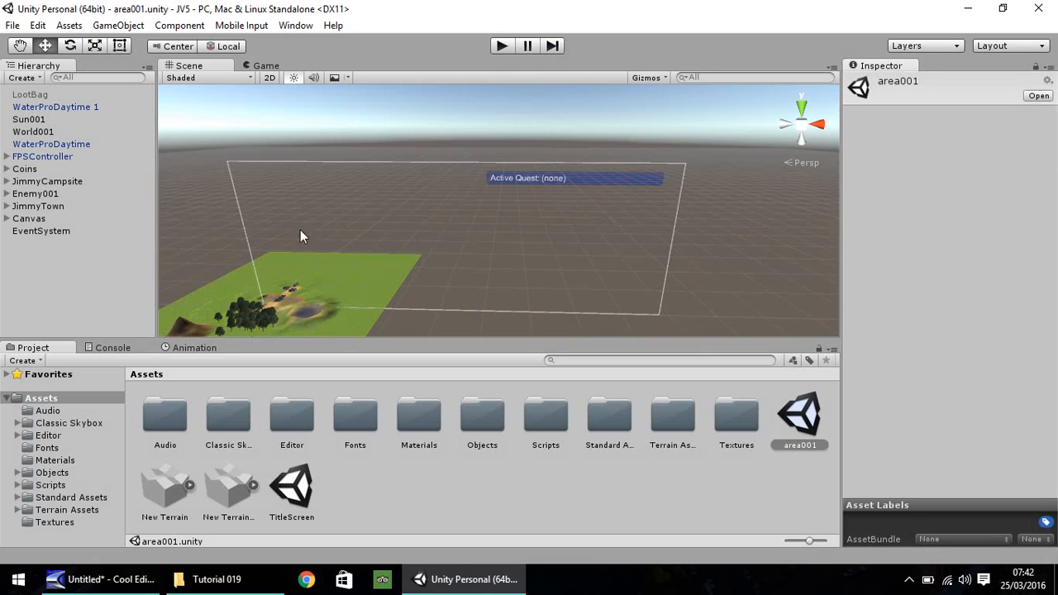
mouse_move(398, 266)
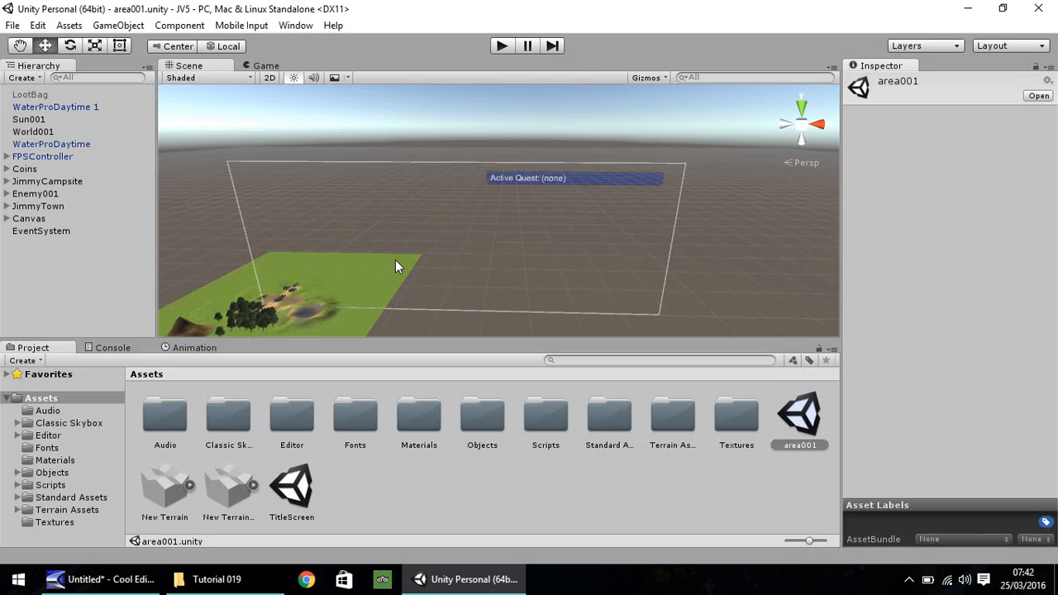
mouse_move(447, 243)
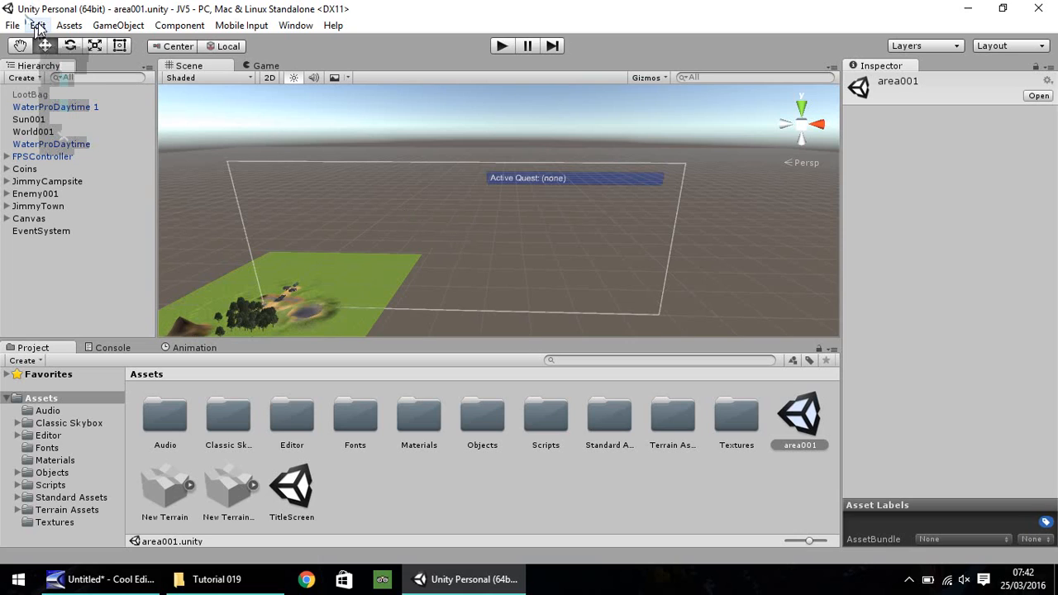
Step: Reach Project Settings > Player via the Edit menu to show PlayerSettings
click(37, 28)
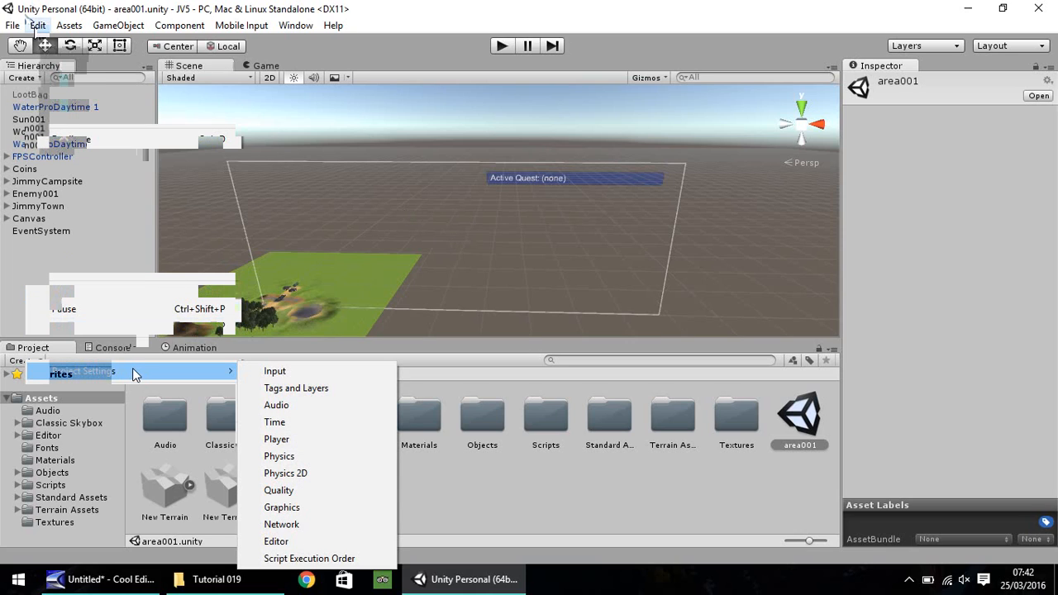
mouse_move(288, 423)
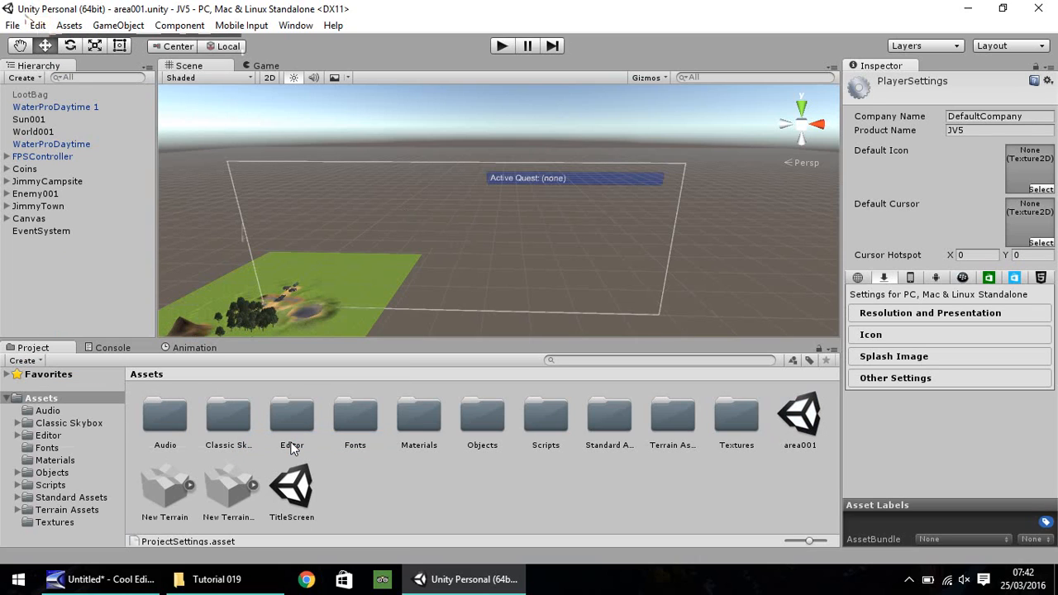
mouse_move(897, 116)
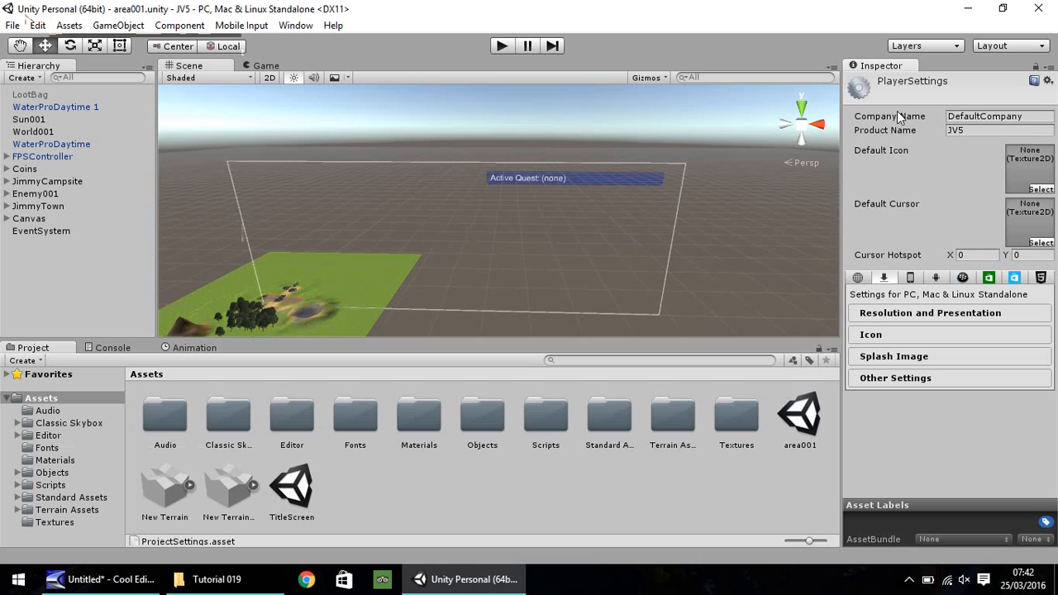
mouse_move(884, 123)
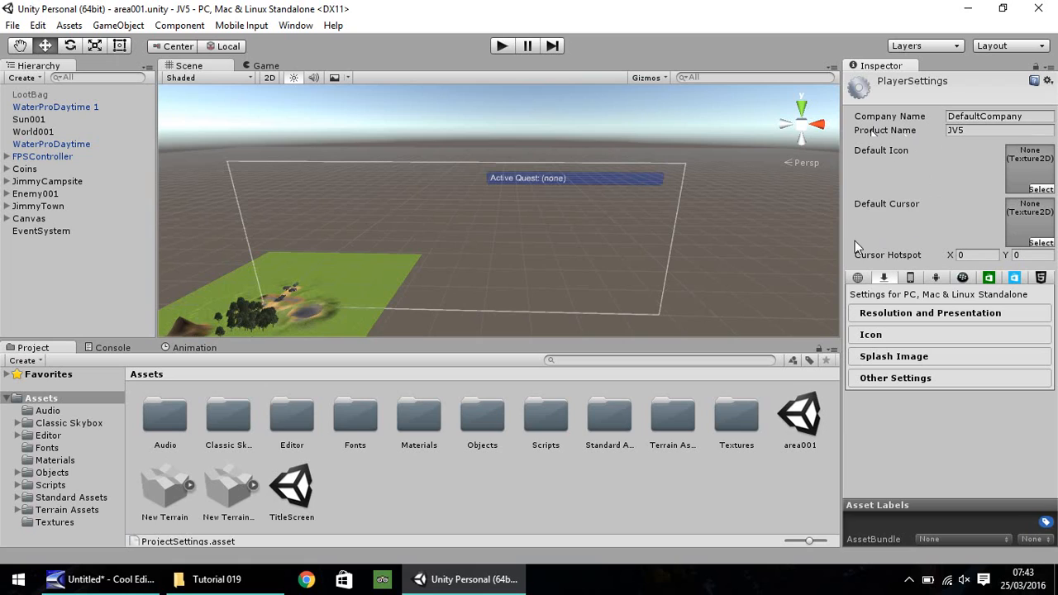
mouse_move(913, 289)
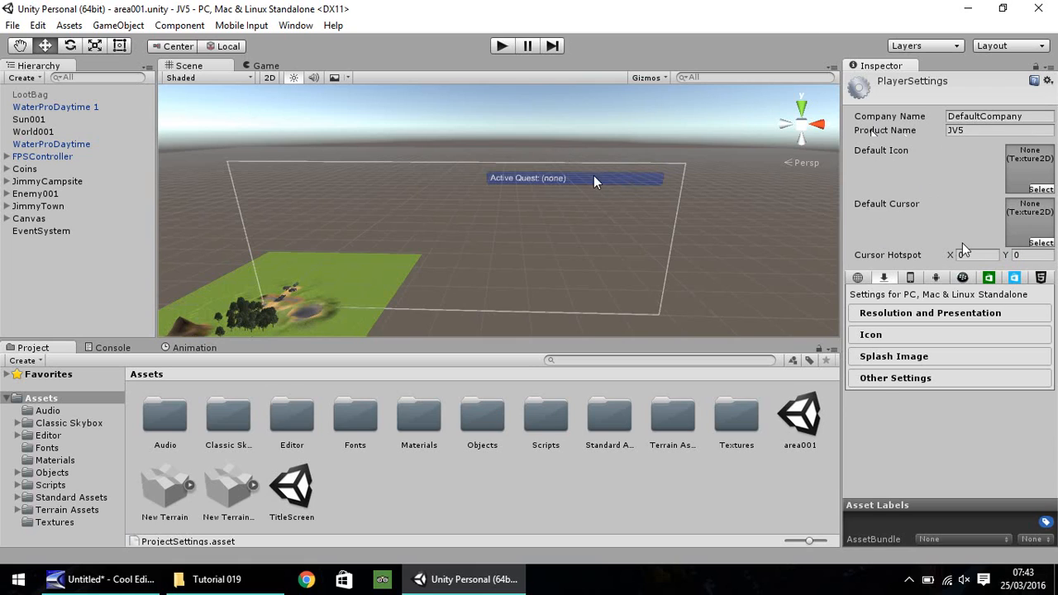
mouse_move(936, 183)
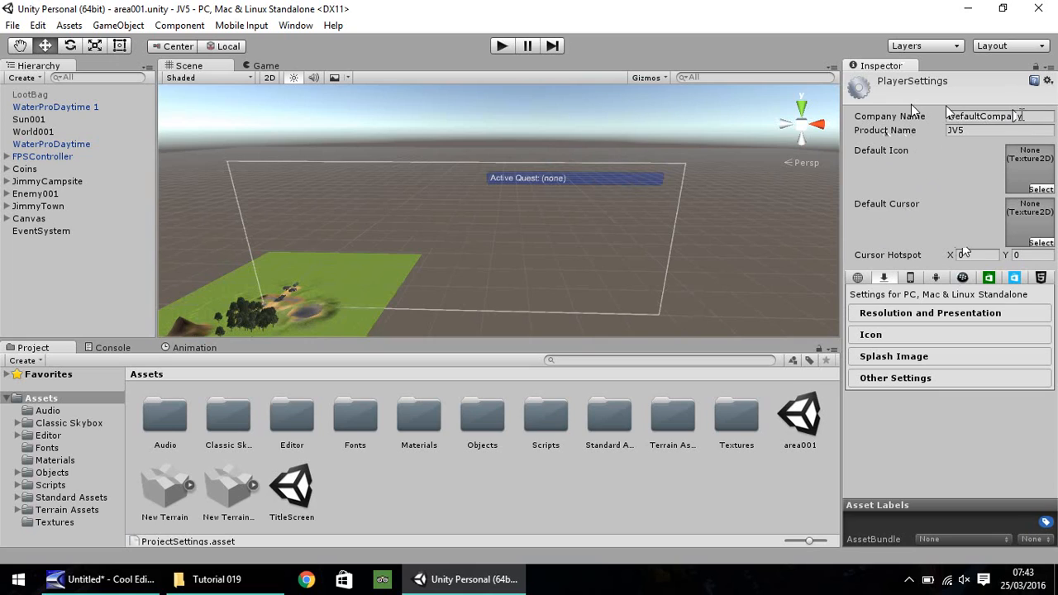
mouse_move(1020, 171)
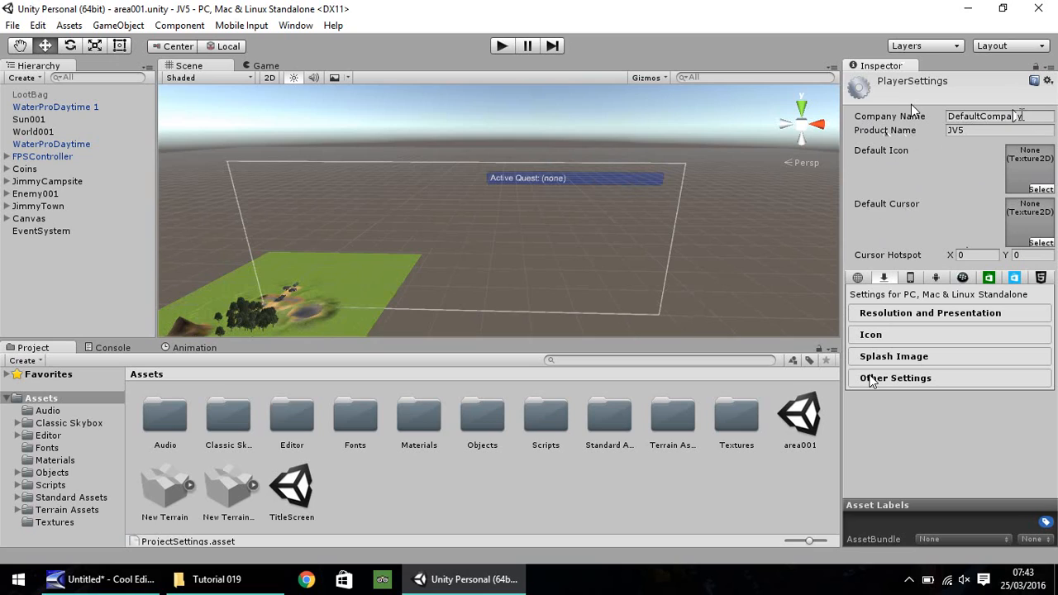
mouse_move(911, 403)
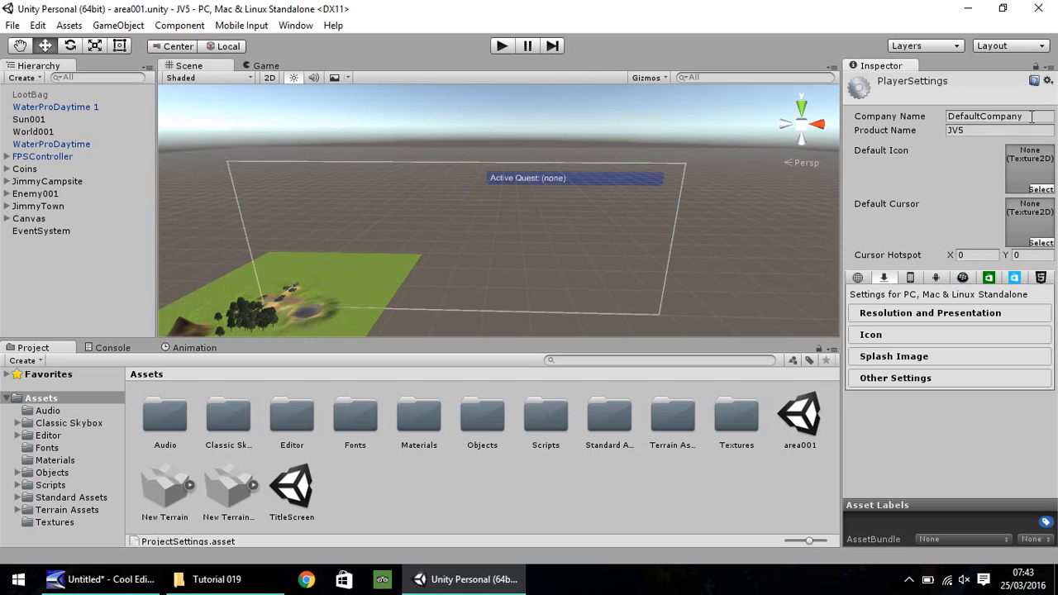
Step: Set Company Name to 'JV Game Studios' and Product Name to 'Jimmy's Adventure'
double_click(987, 116)
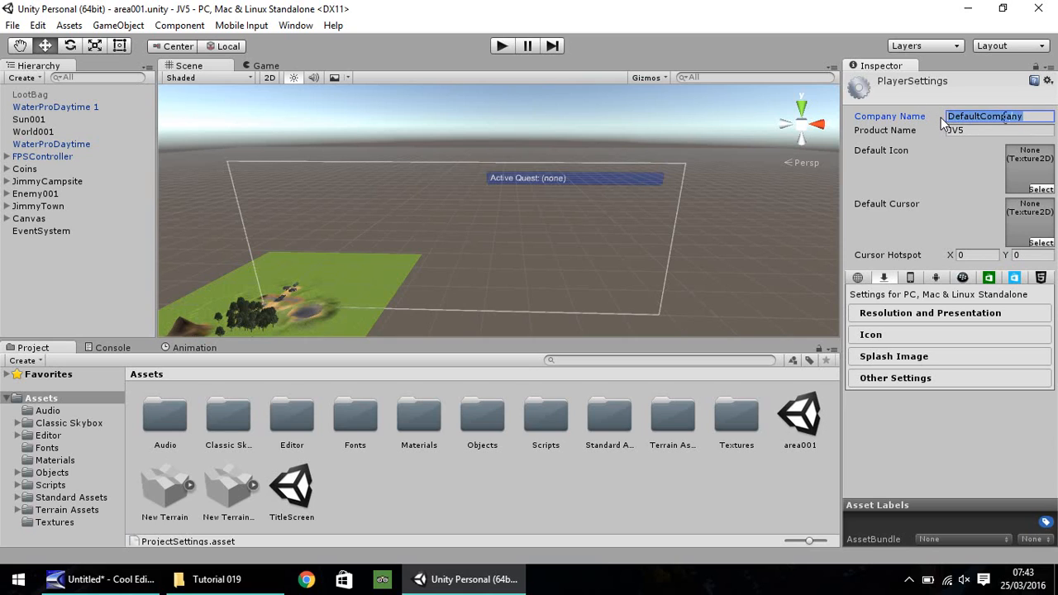
text(JV Game Studios)
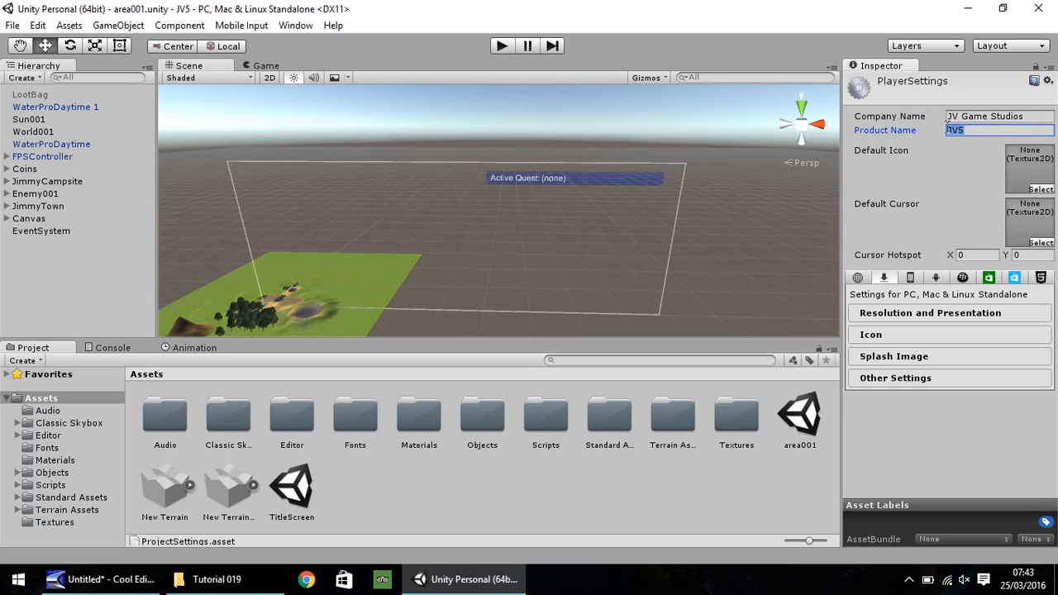
text(Jimmy's Adventure)
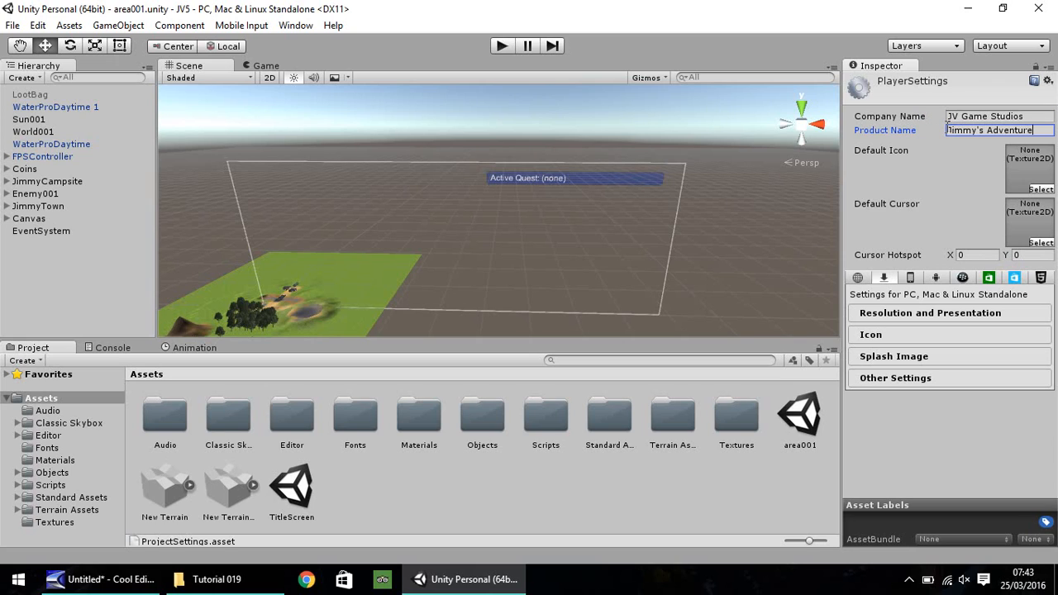
mouse_move(1036, 173)
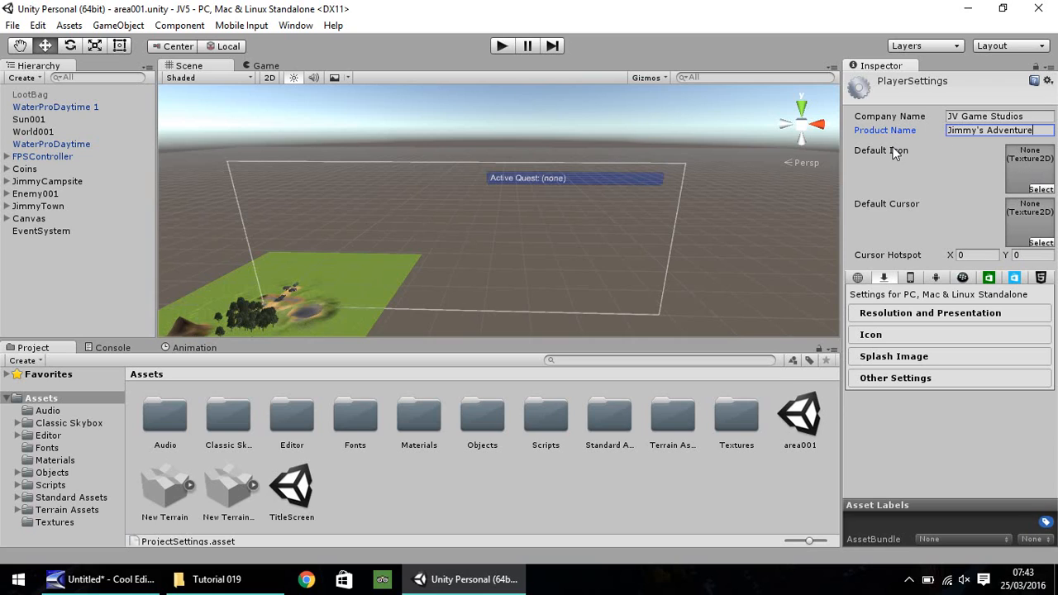
mouse_move(634, 259)
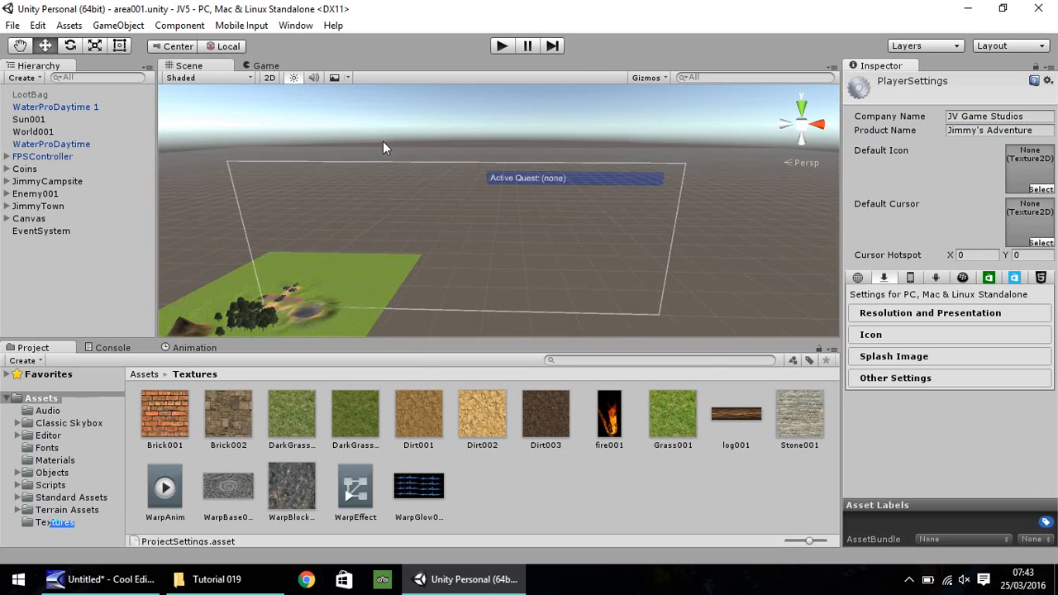
Step: Browse to the Textures folder holding the BuildImage texture
click(216, 579)
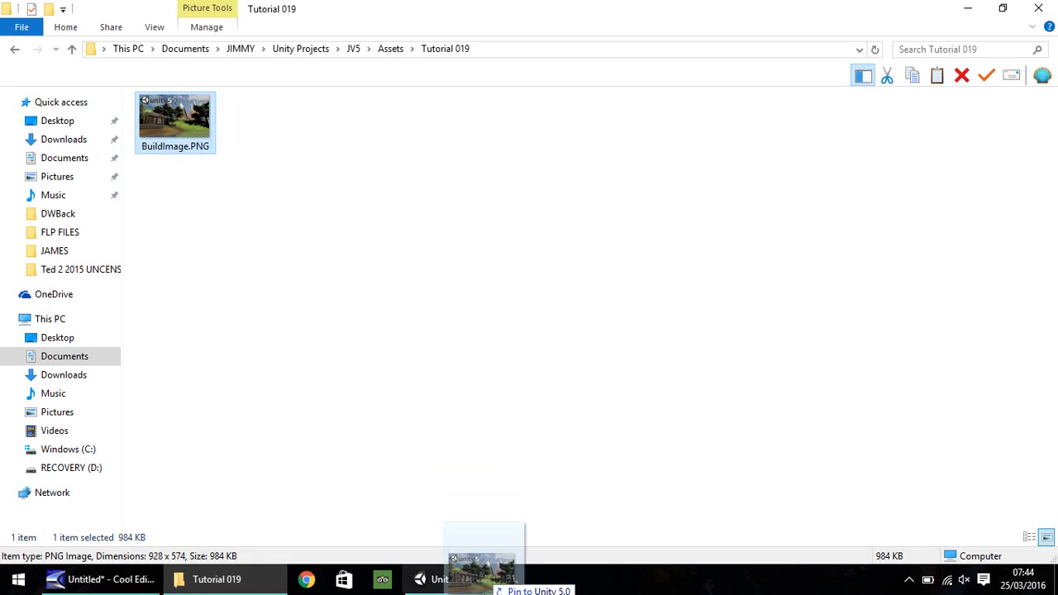
click(438, 580)
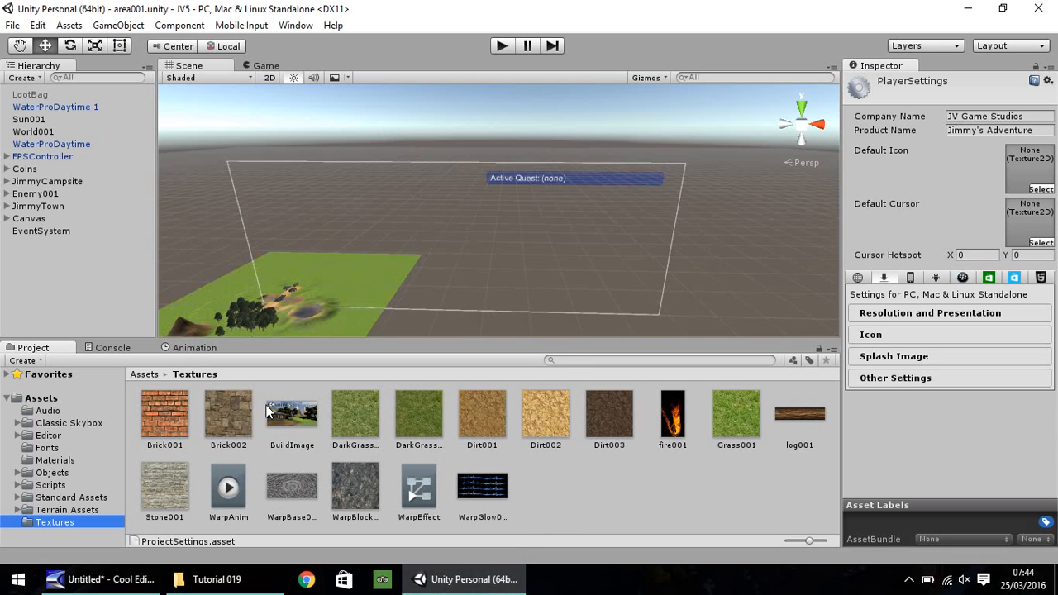
mouse_move(297, 419)
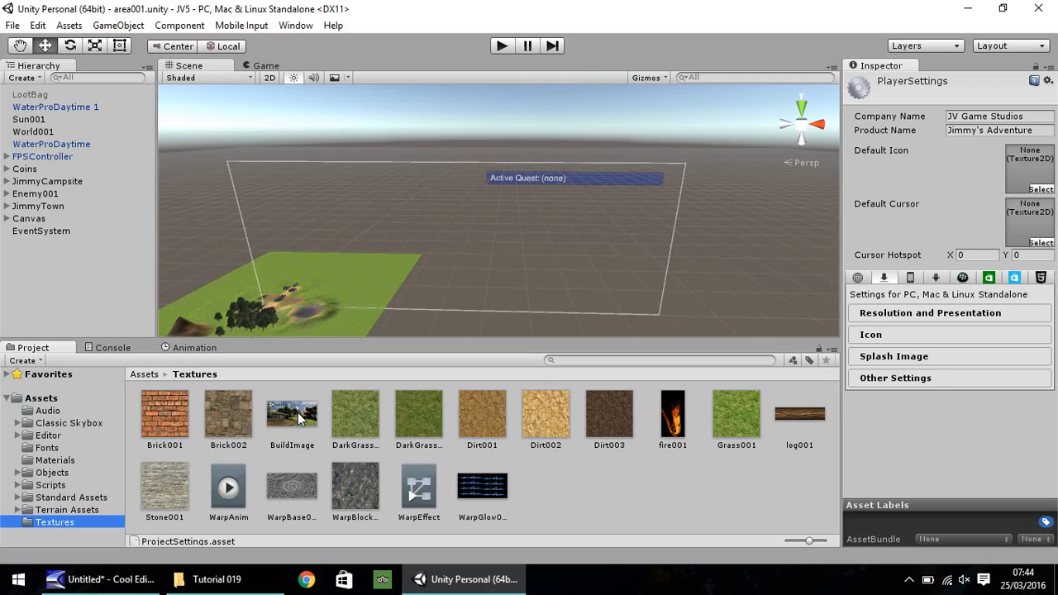
mouse_move(286, 407)
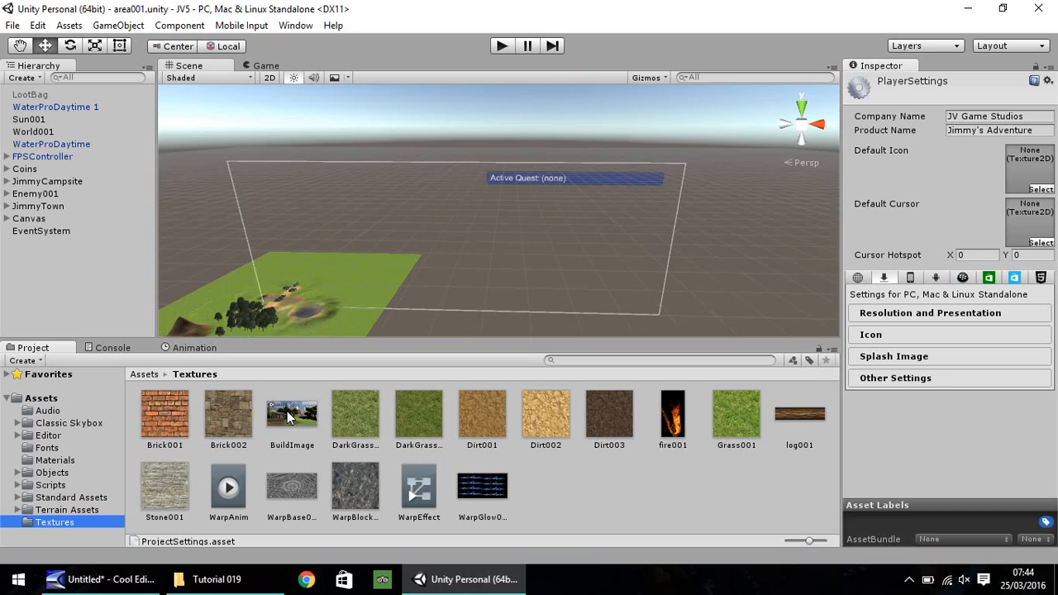
mouse_move(971, 29)
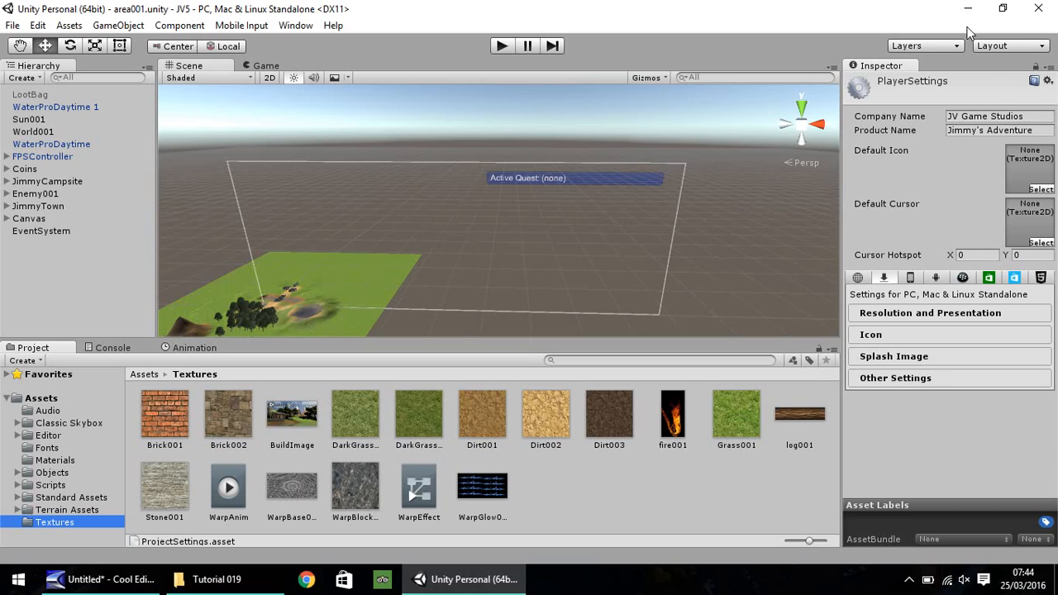
Step: Assign BuildImage as the Default Icon by searching 'buil' in the texture picker
click(1039, 181)
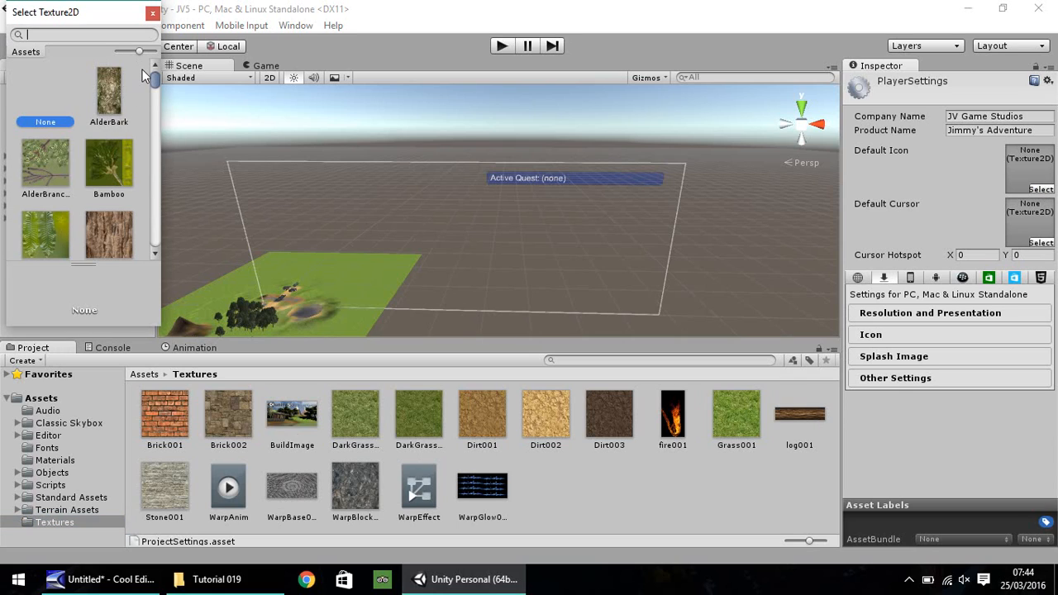
text(buil)
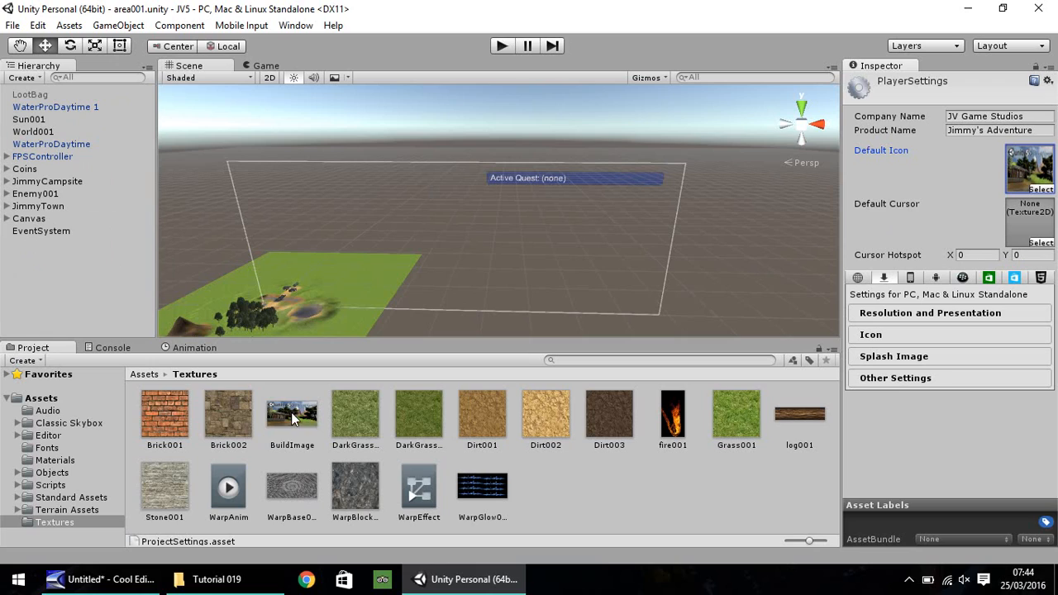
mouse_move(1028, 171)
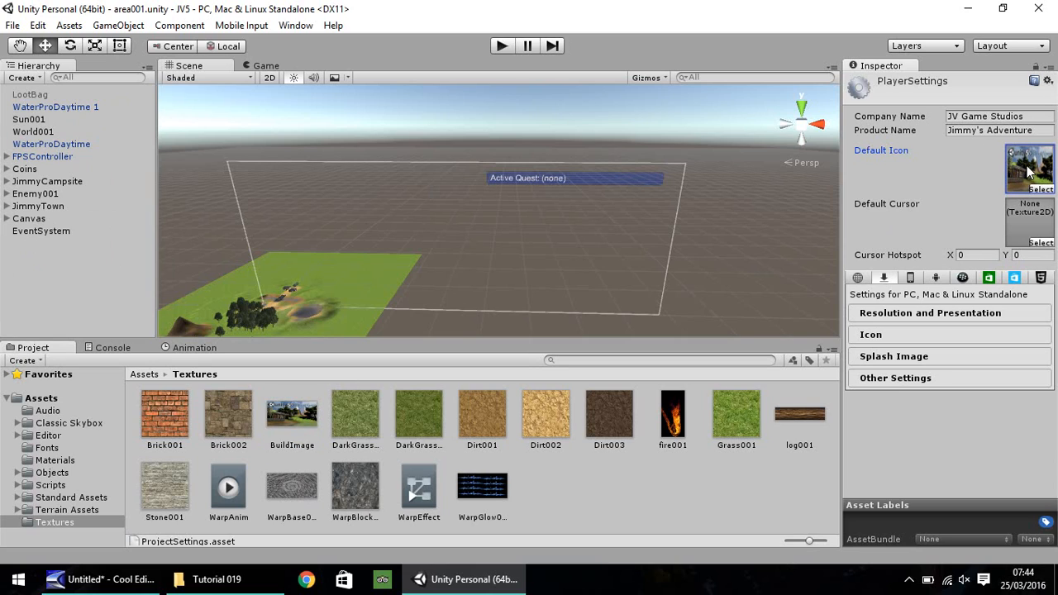
mouse_move(1021, 230)
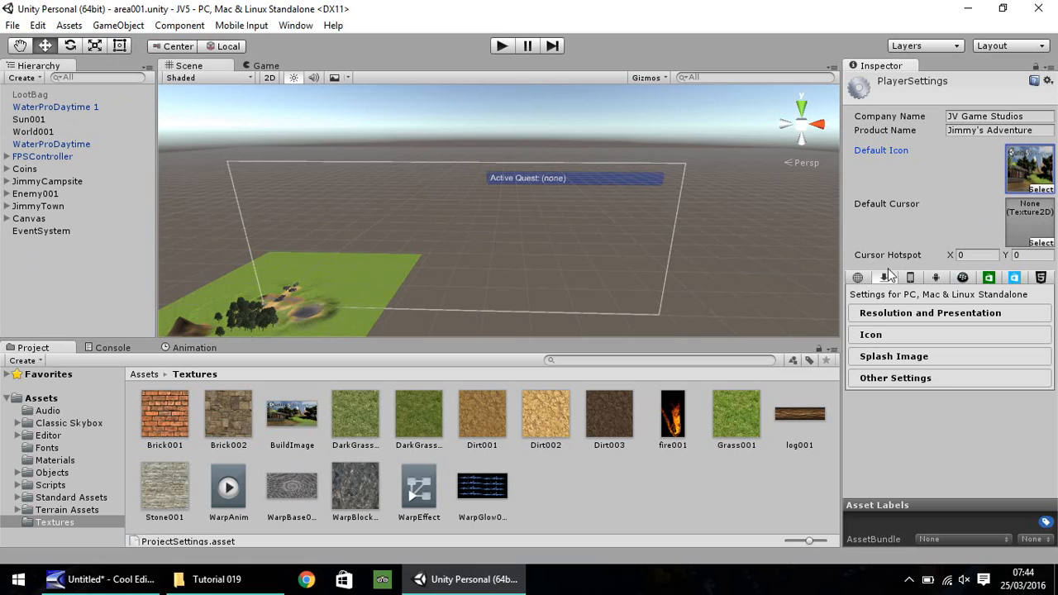
mouse_move(933, 223)
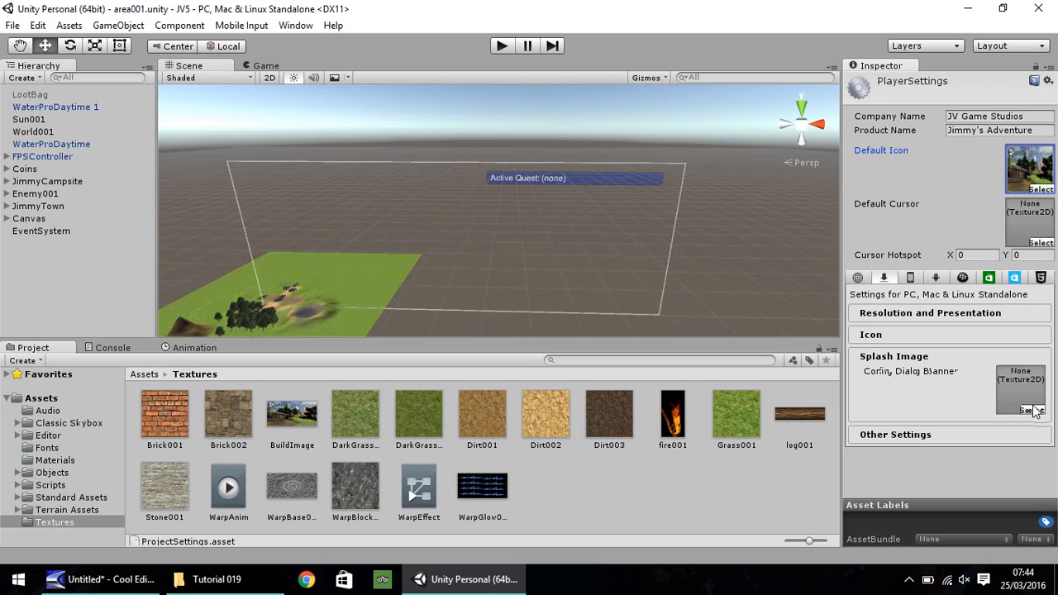
Step: Pick a 'build' texture for the Config Dialog Banner, browse Other Settings, then collapse it
click(1037, 408)
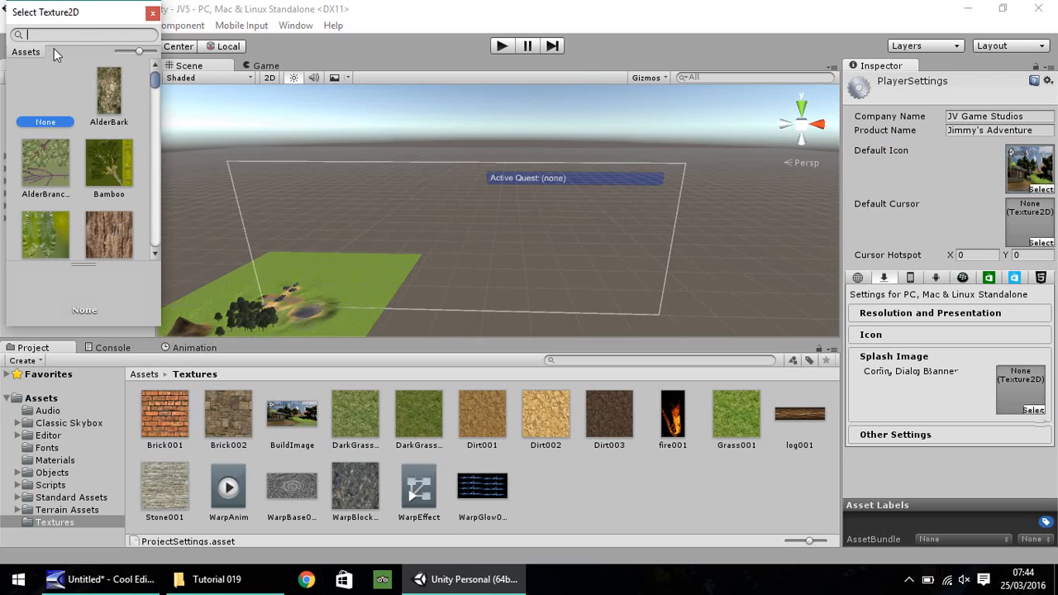
text(build)
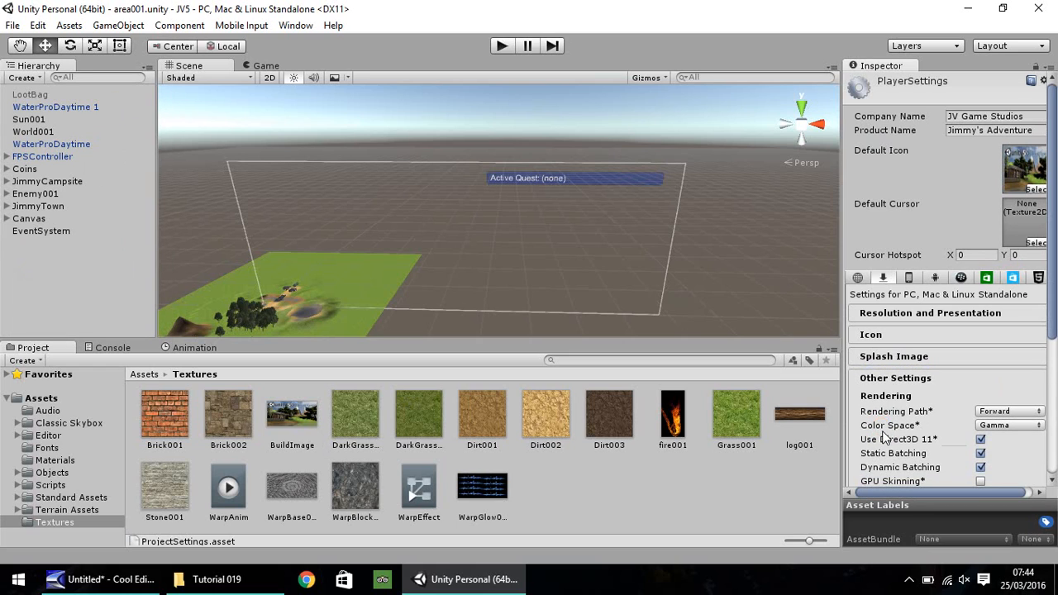
scroll(down, 3)
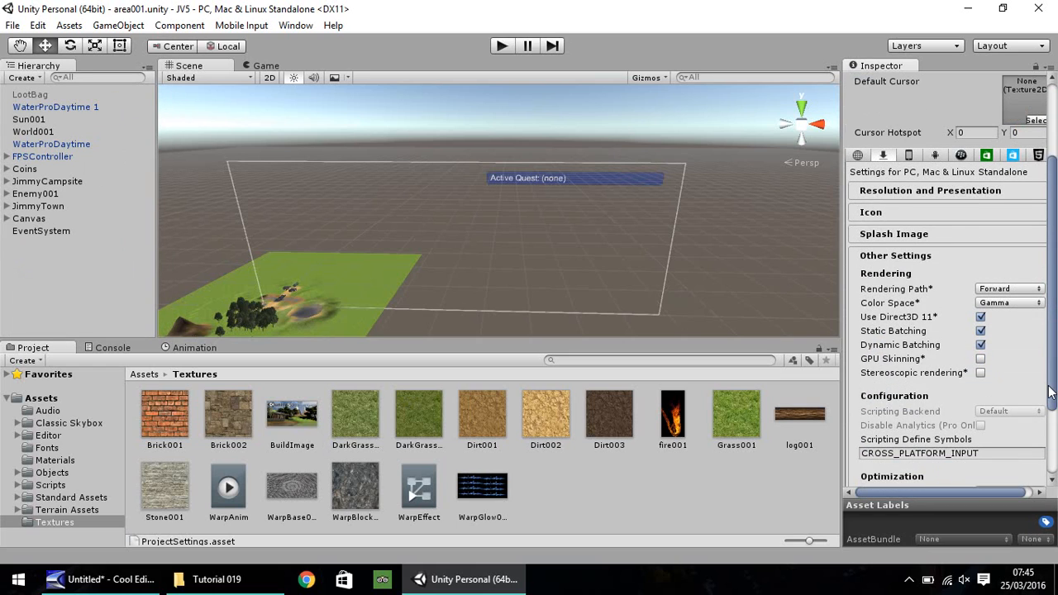
scroll(down, 3)
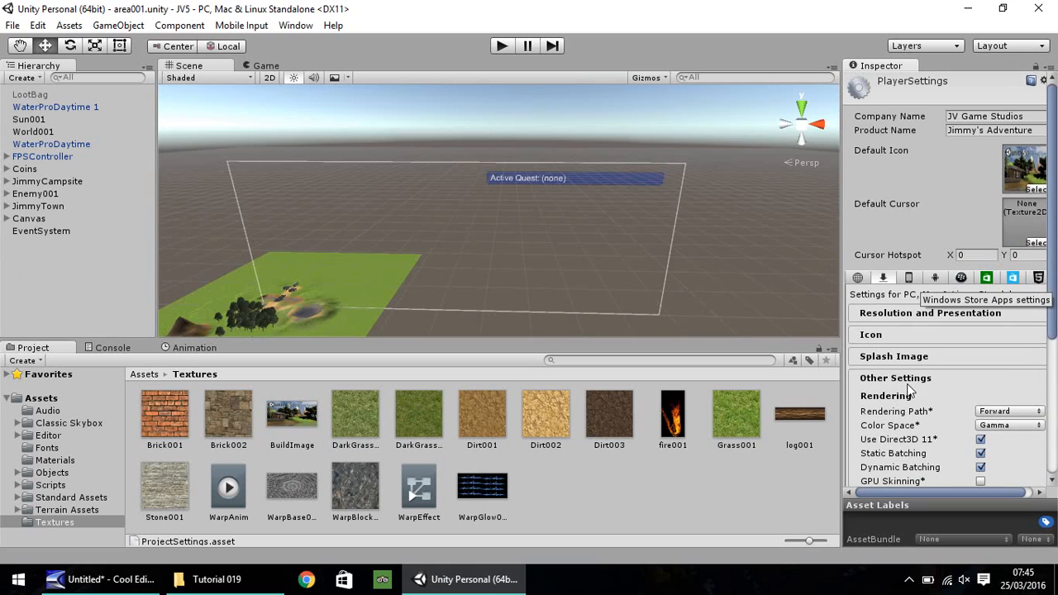
click(895, 378)
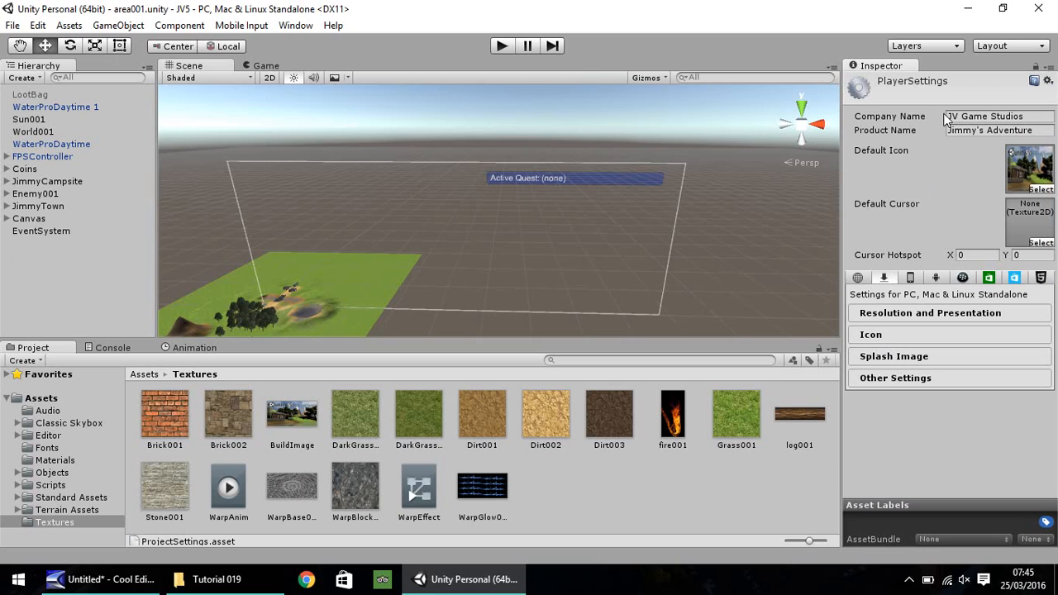
mouse_move(934, 329)
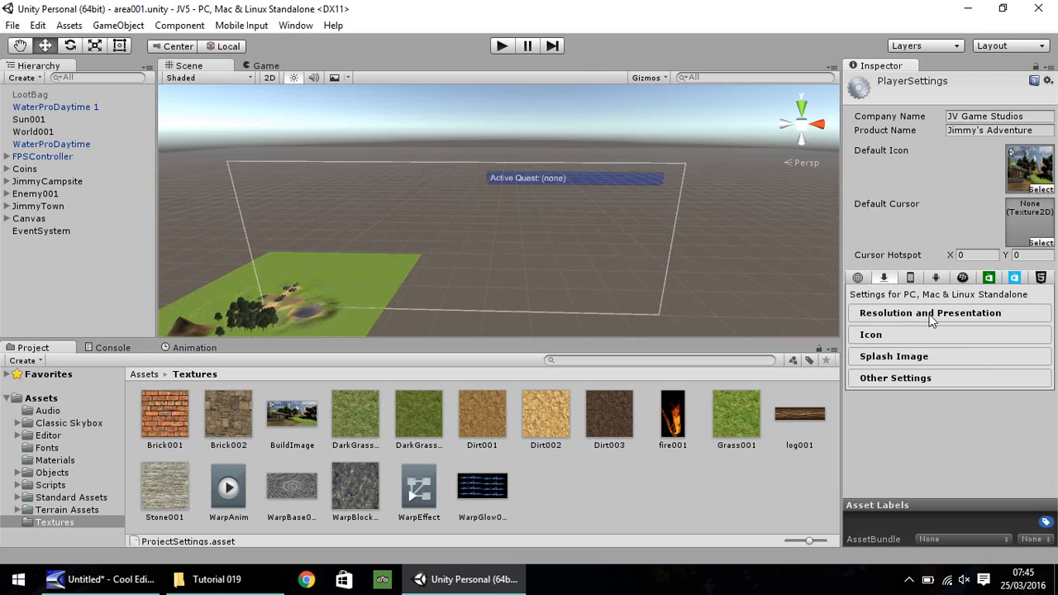
click(928, 314)
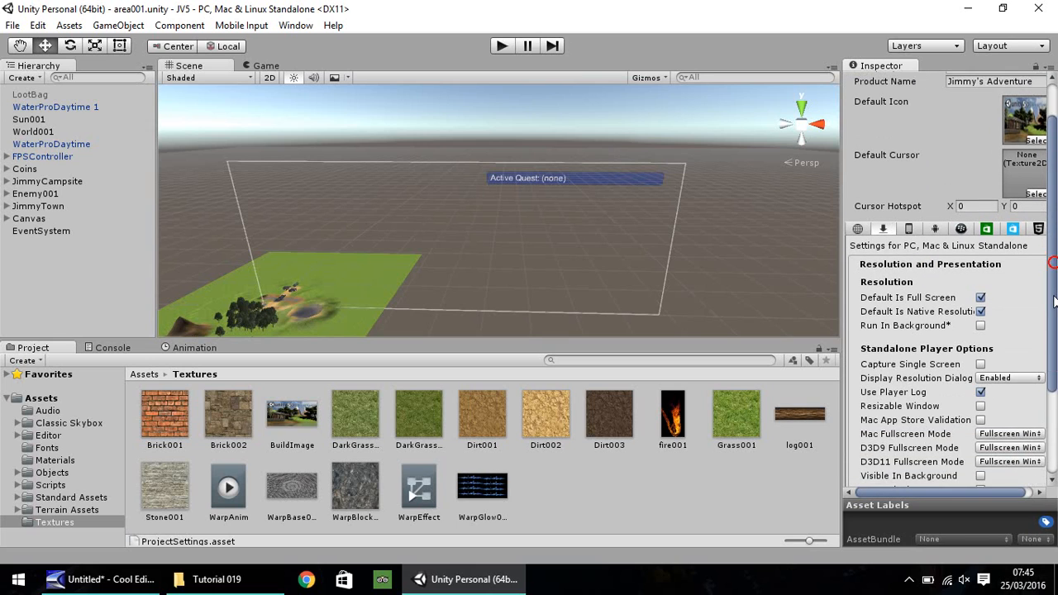
scroll(down, 3)
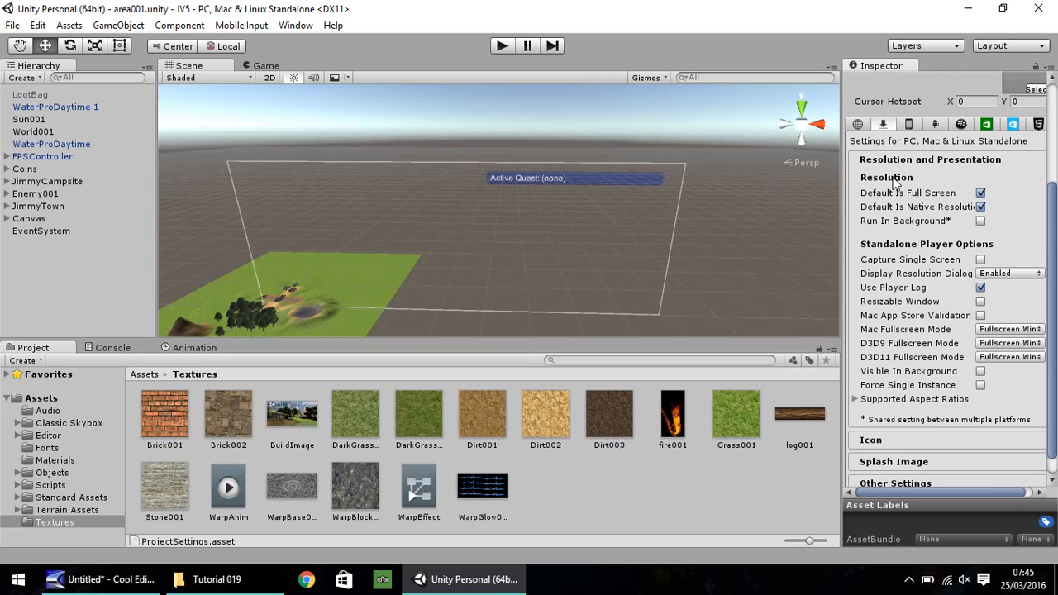
mouse_move(878, 243)
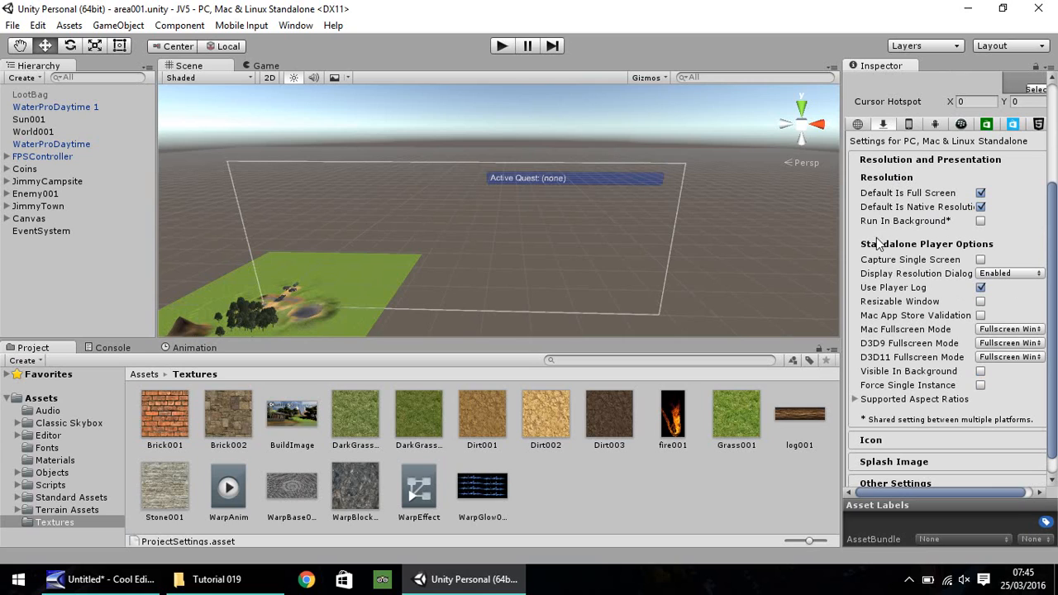
mouse_move(982, 304)
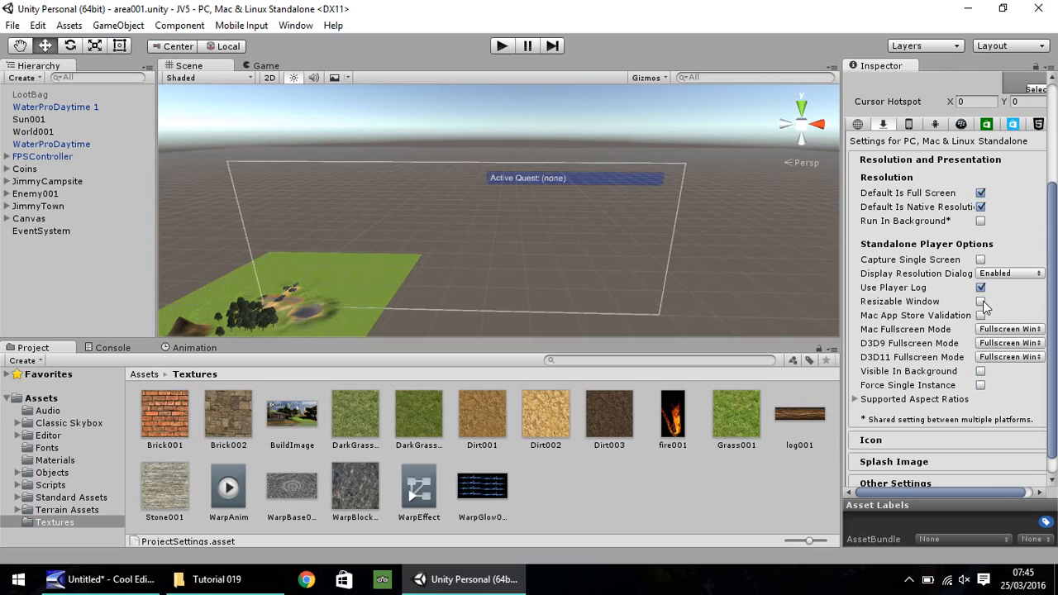
click(981, 302)
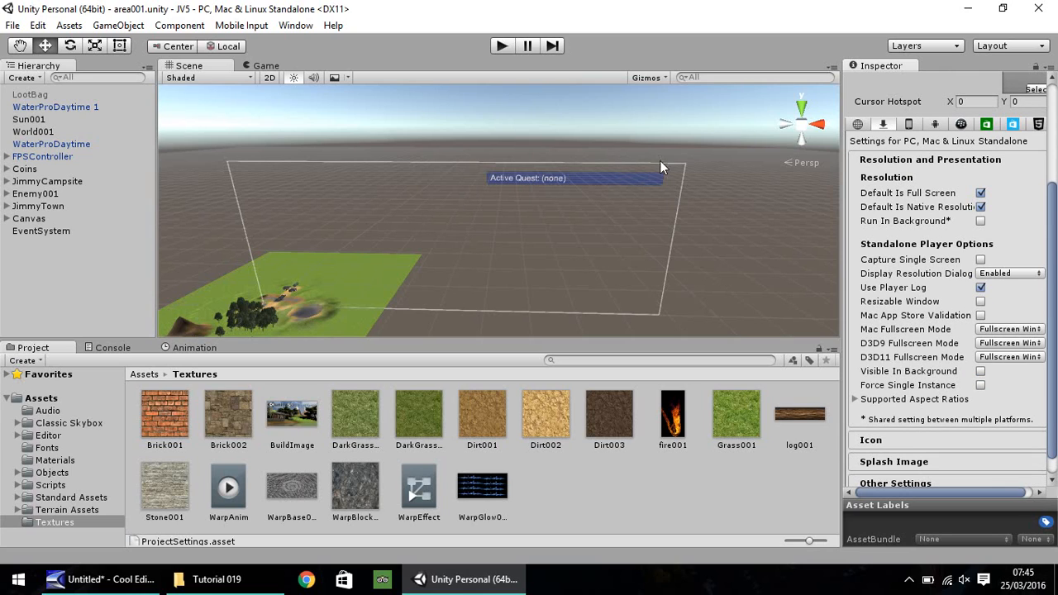
mouse_move(642, 129)
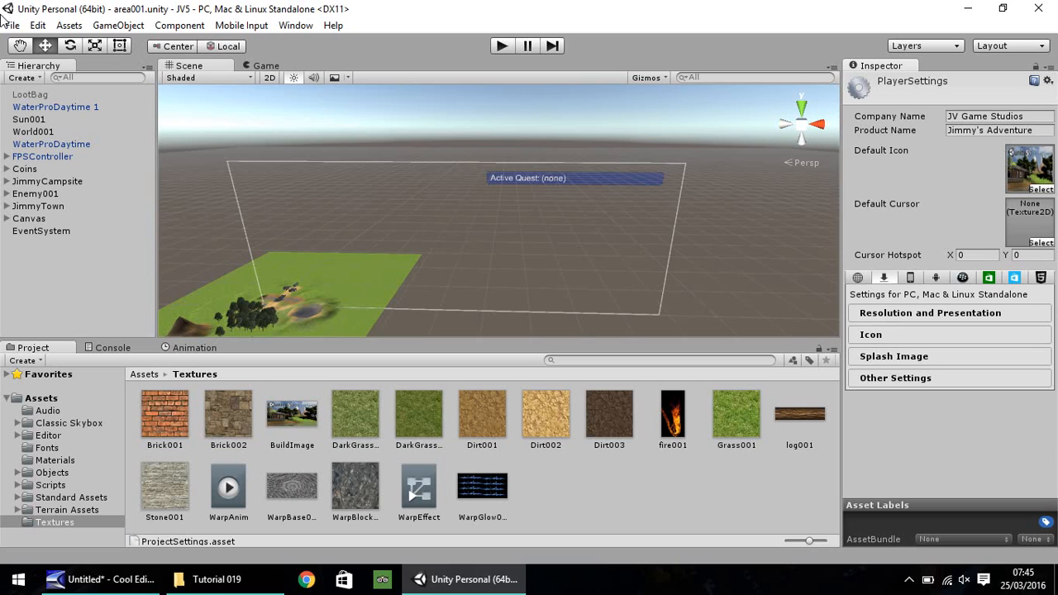
Step: Bring up the Build Settings window from the File menu
click(12, 27)
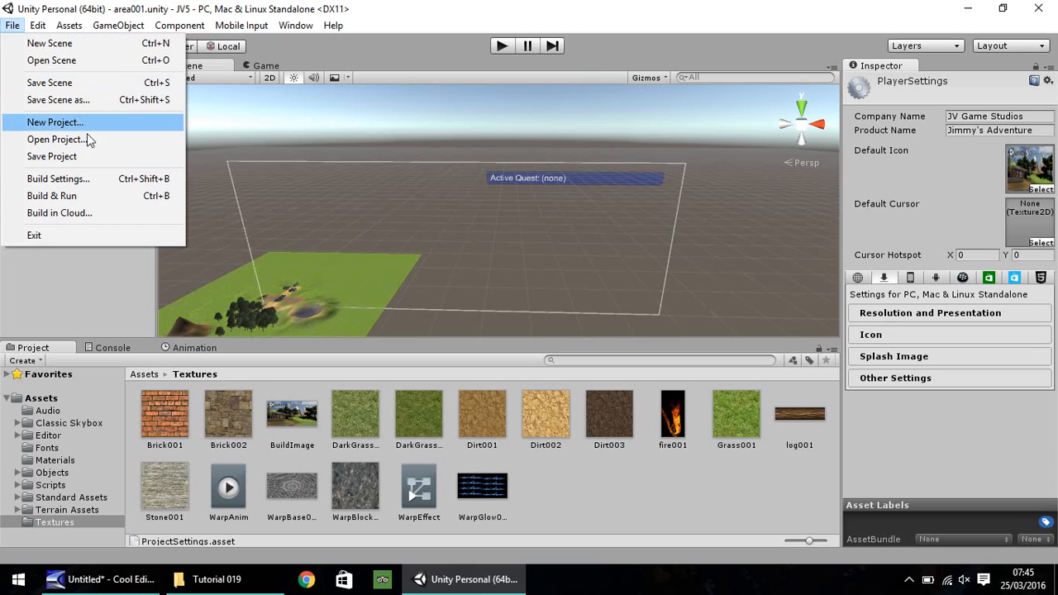
click(58, 178)
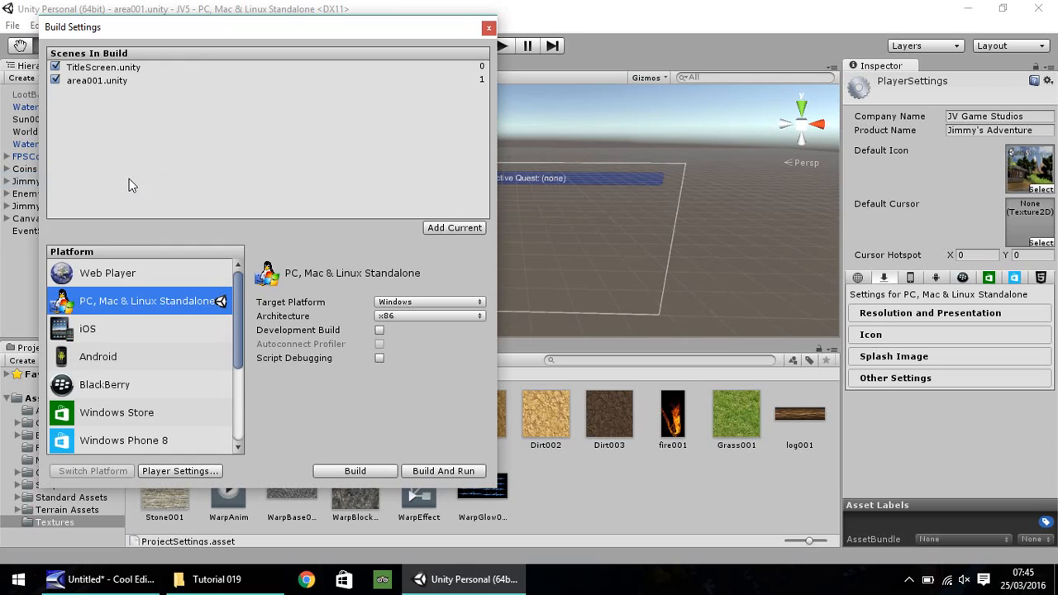
mouse_move(97, 84)
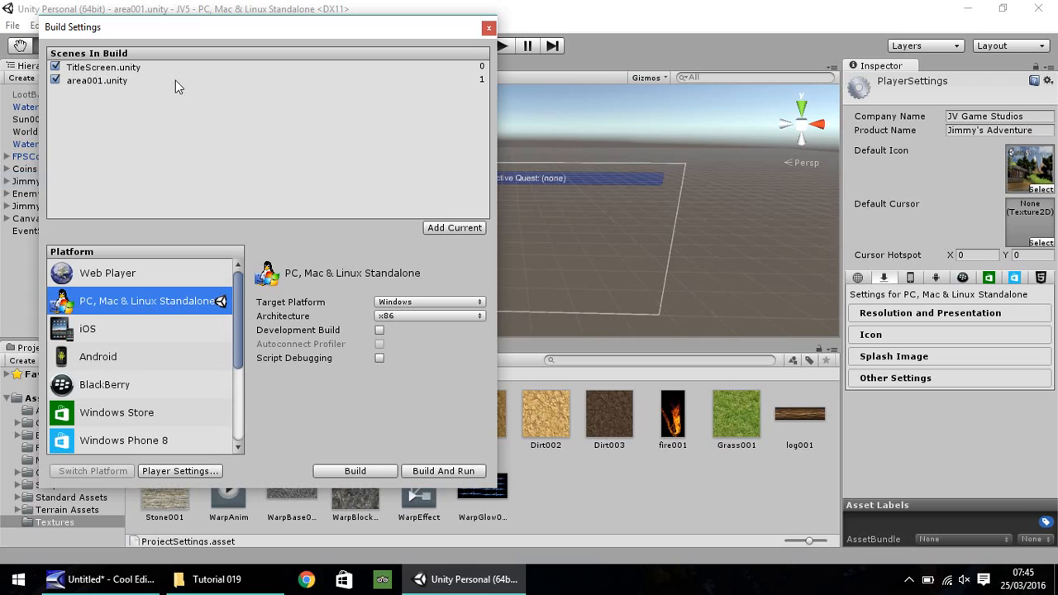
mouse_move(165, 80)
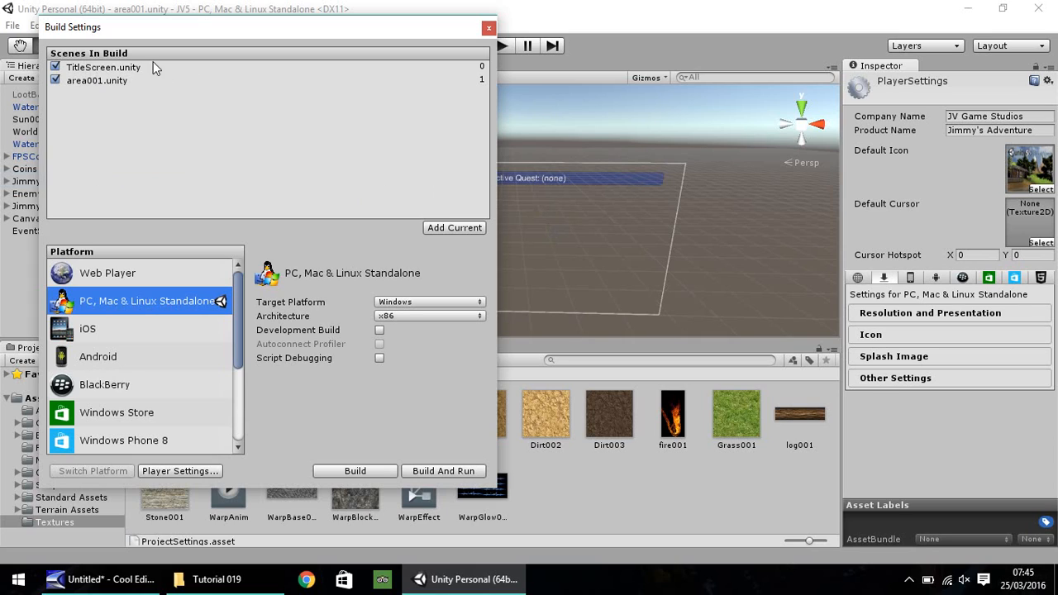
mouse_move(493, 79)
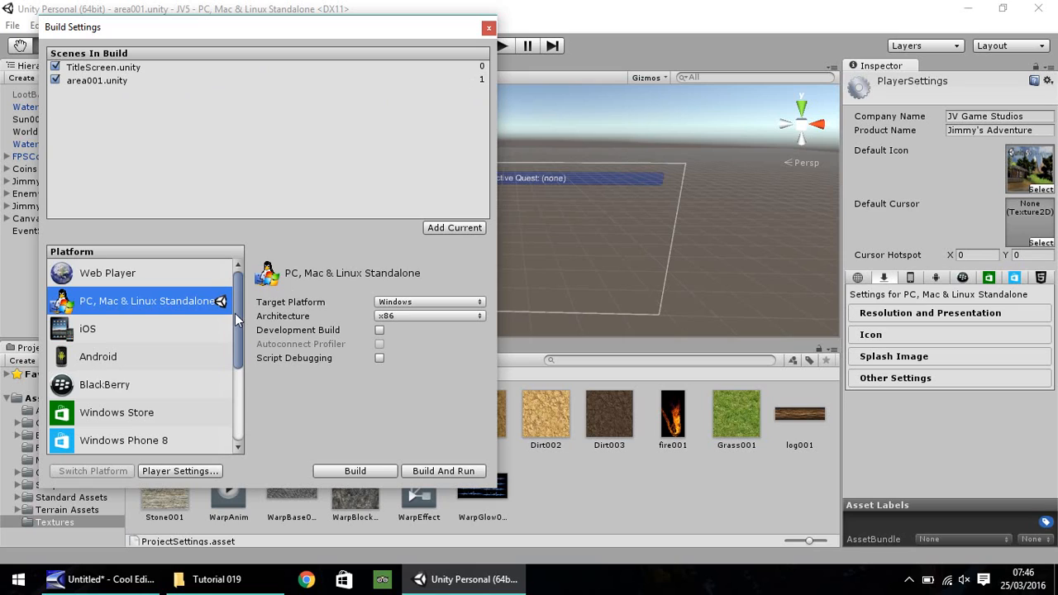
mouse_move(453, 261)
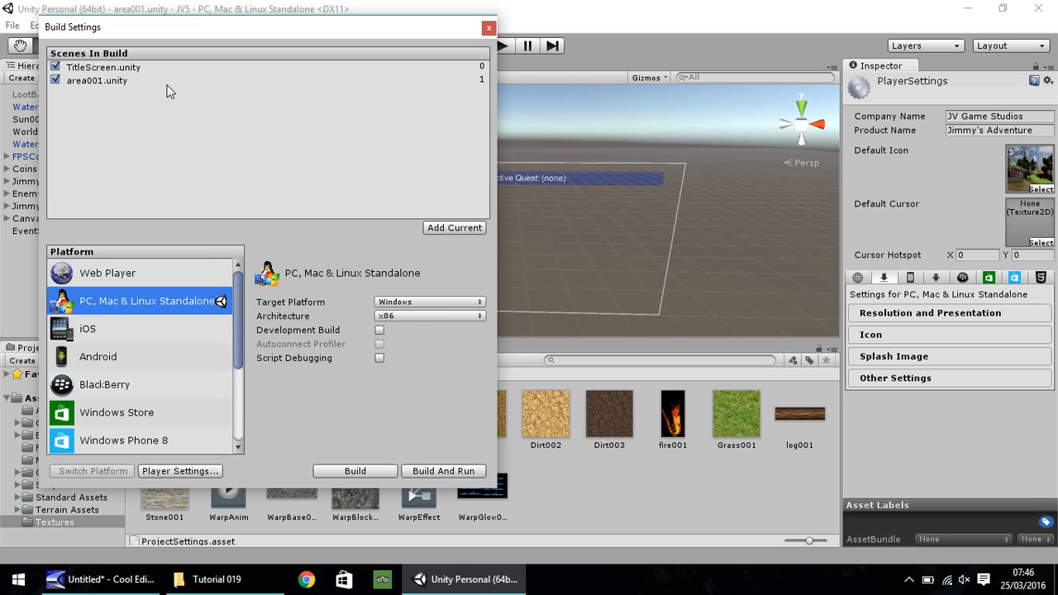
mouse_move(413, 308)
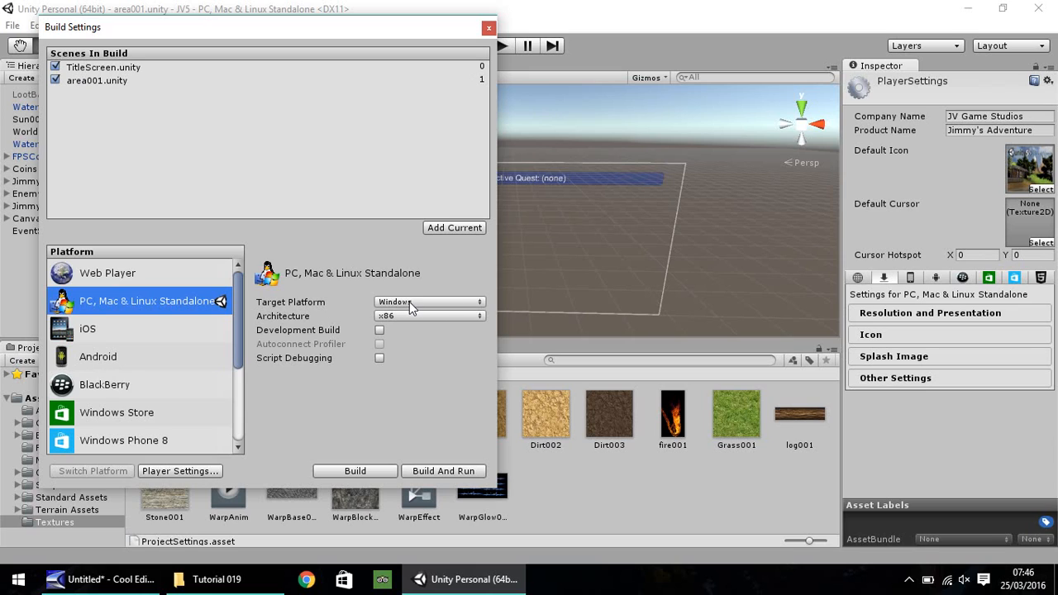
Step: Keep Windows x86 as the target, compare Web Player, and return to PC, Mac & Linux Standalone
click(428, 302)
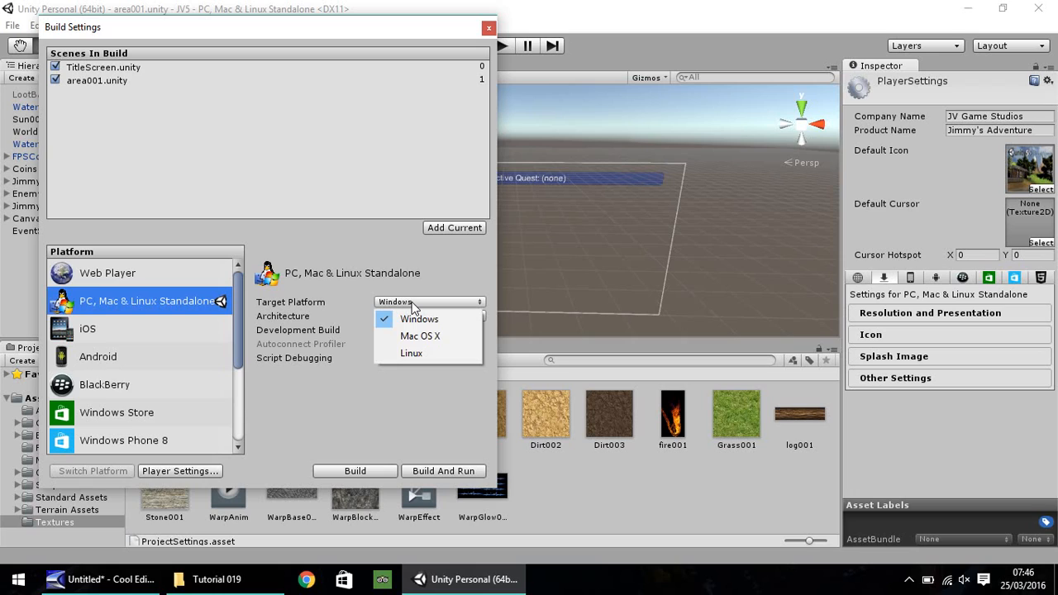
mouse_move(323, 317)
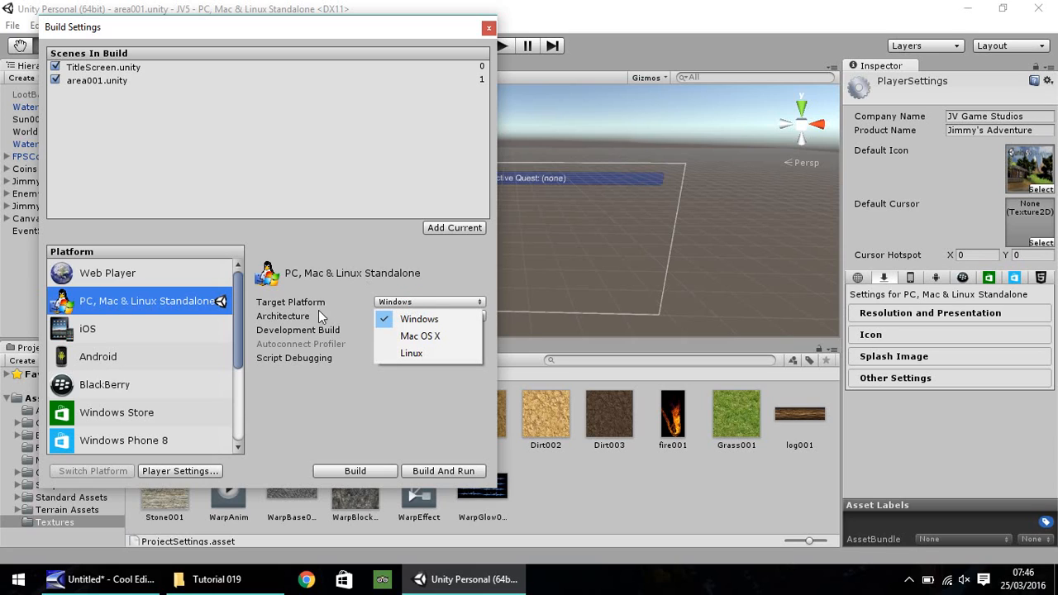
click(419, 319)
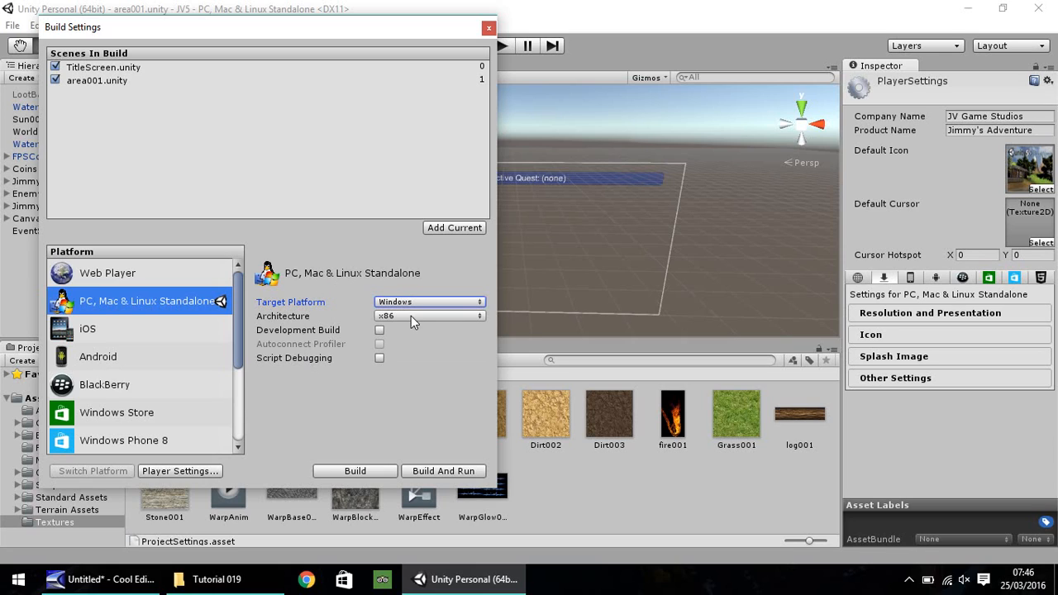
click(428, 316)
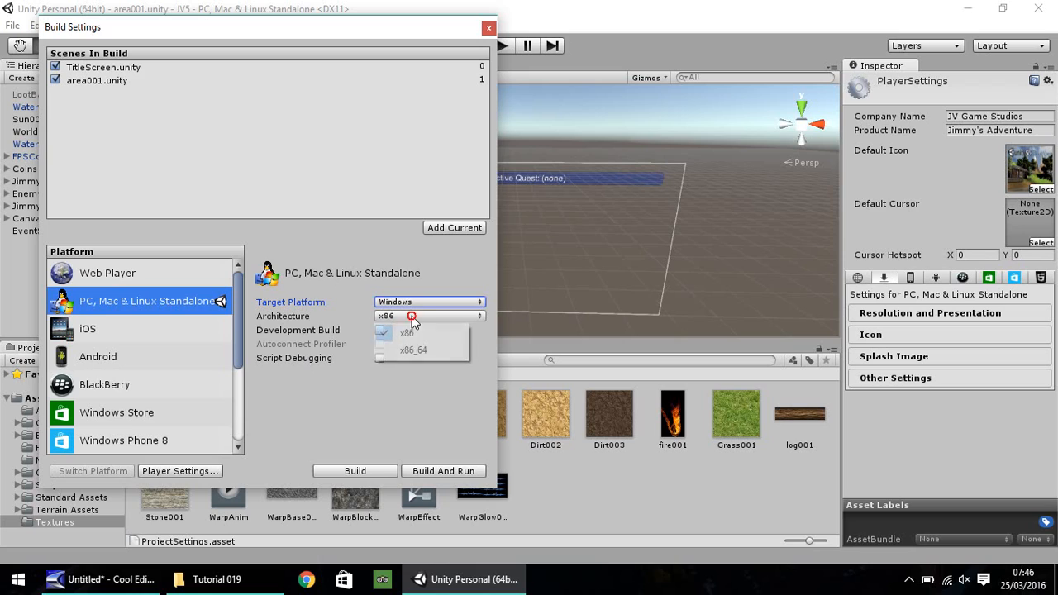
click(398, 331)
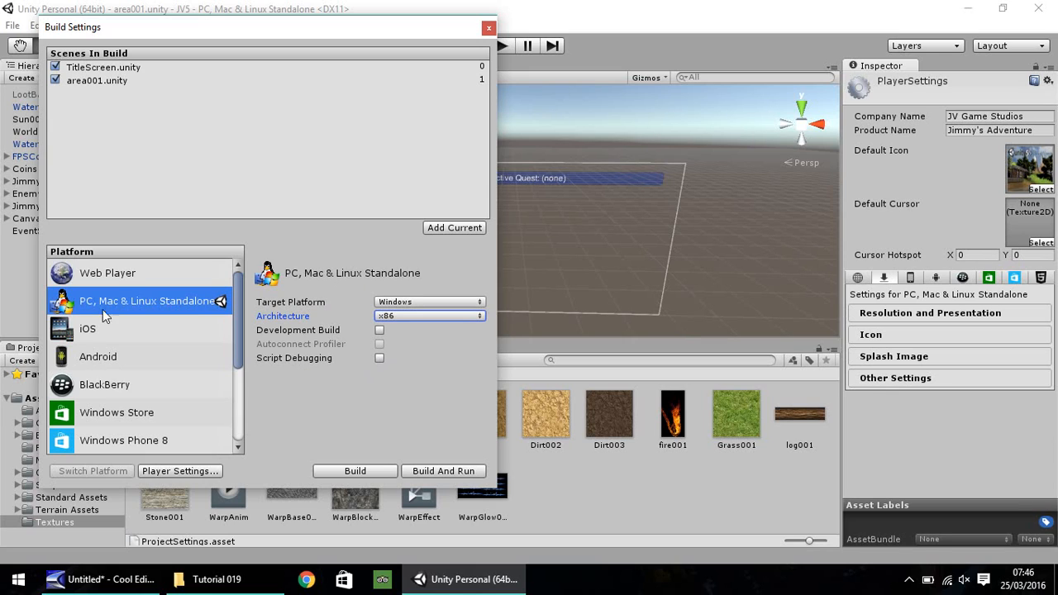
mouse_move(158, 301)
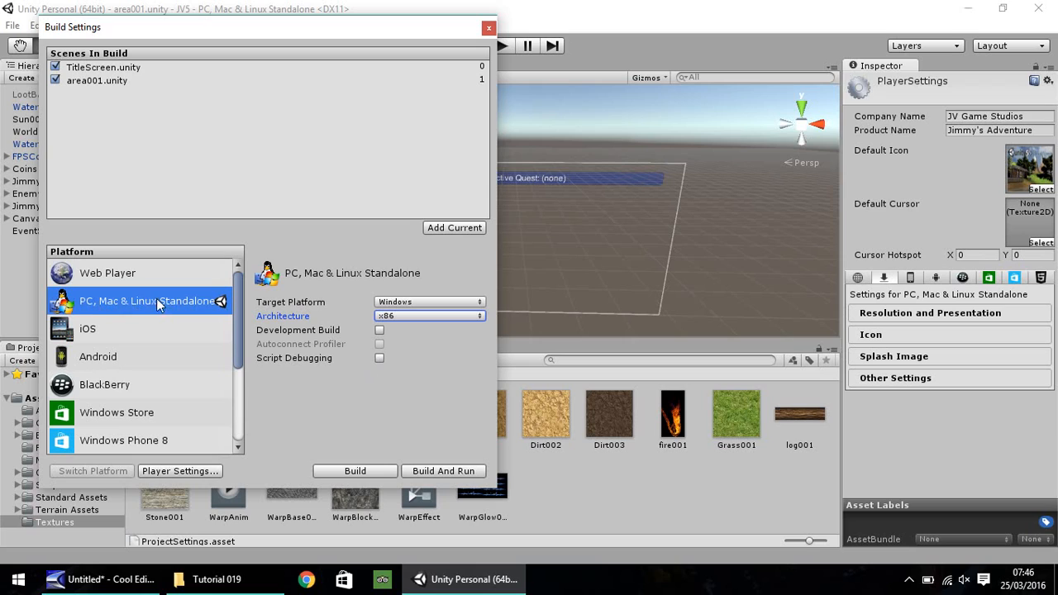
mouse_move(207, 308)
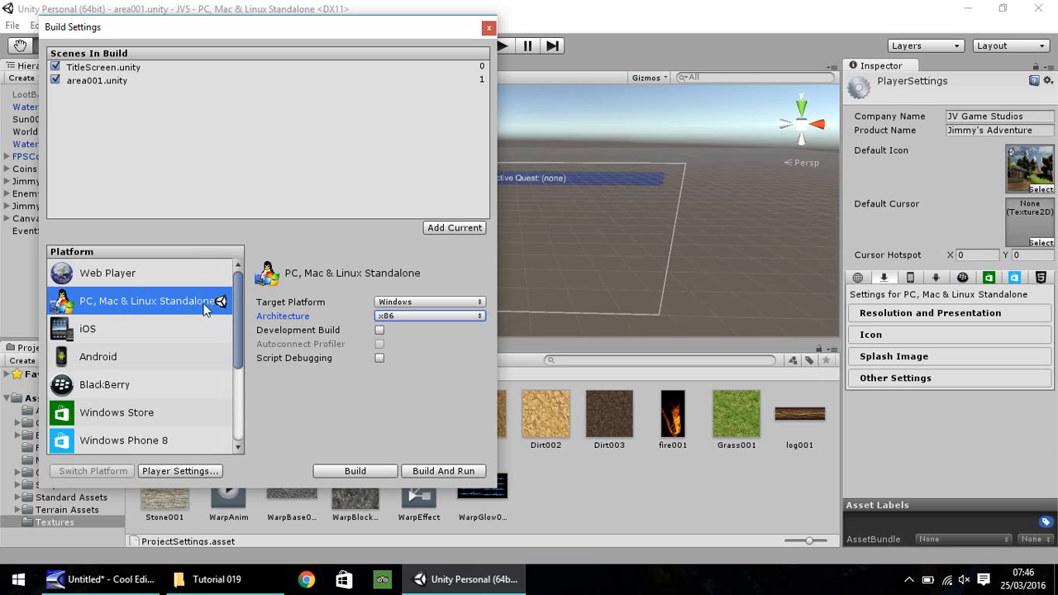
mouse_move(173, 309)
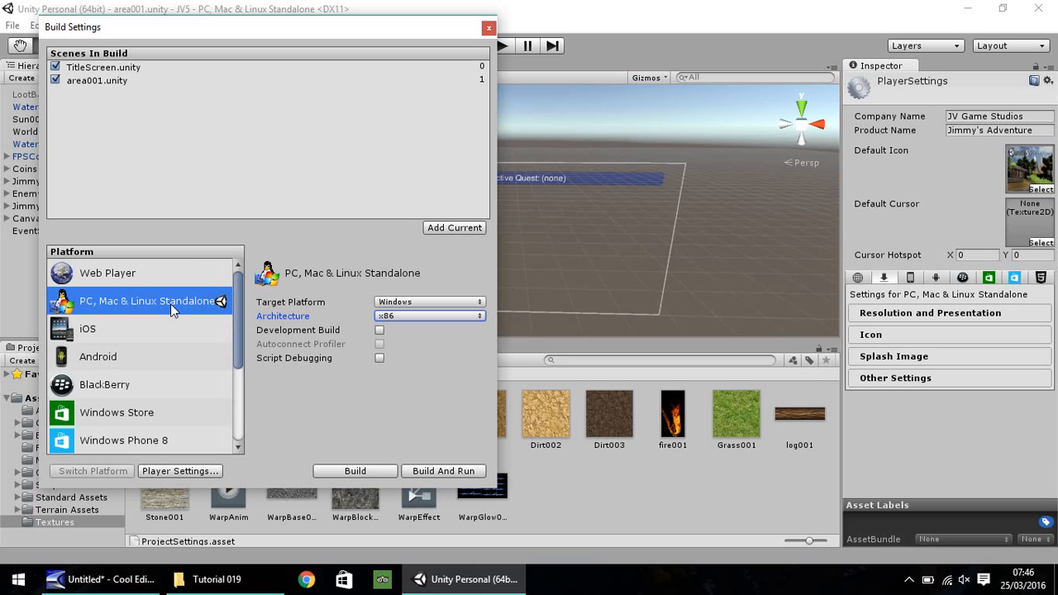
mouse_move(106, 287)
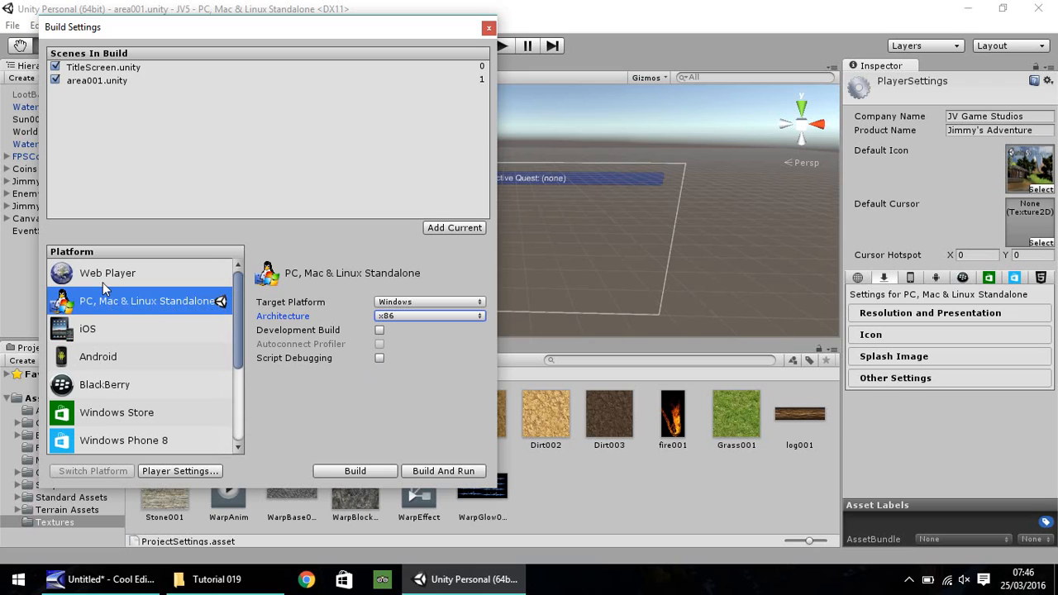
click(107, 273)
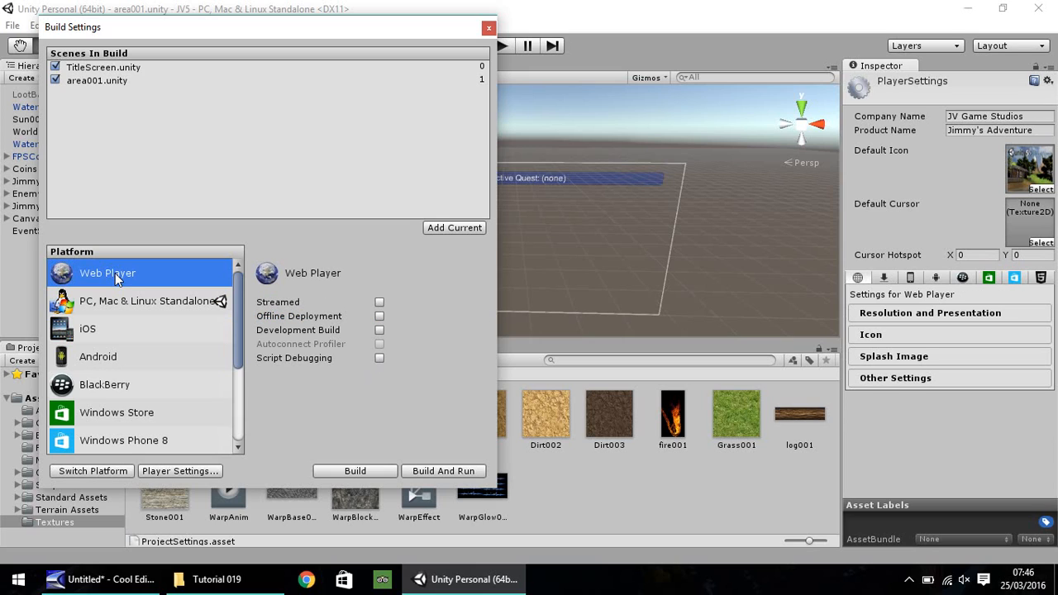
click(136, 301)
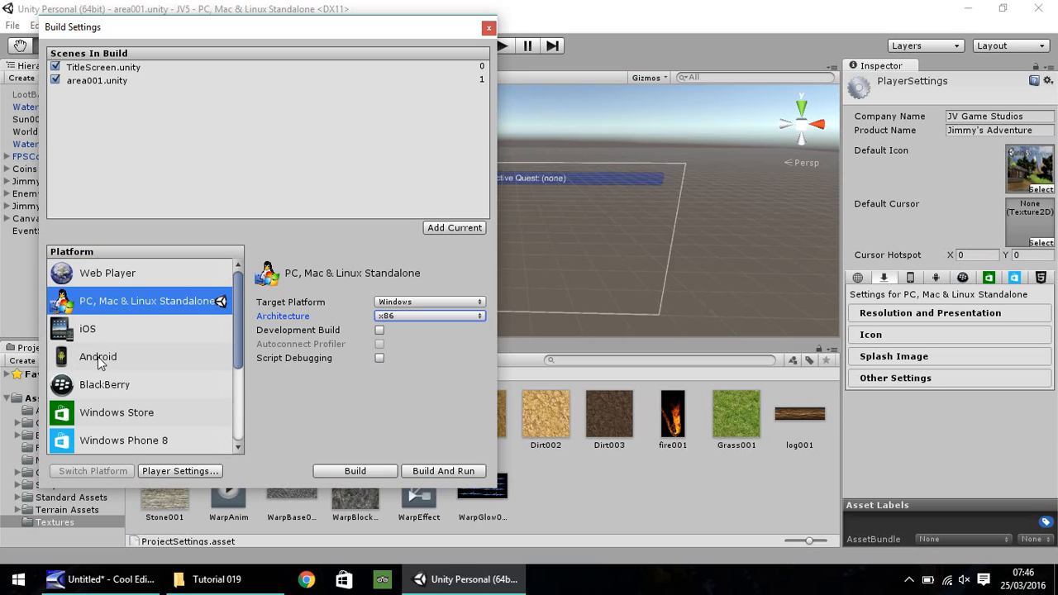
mouse_move(425, 492)
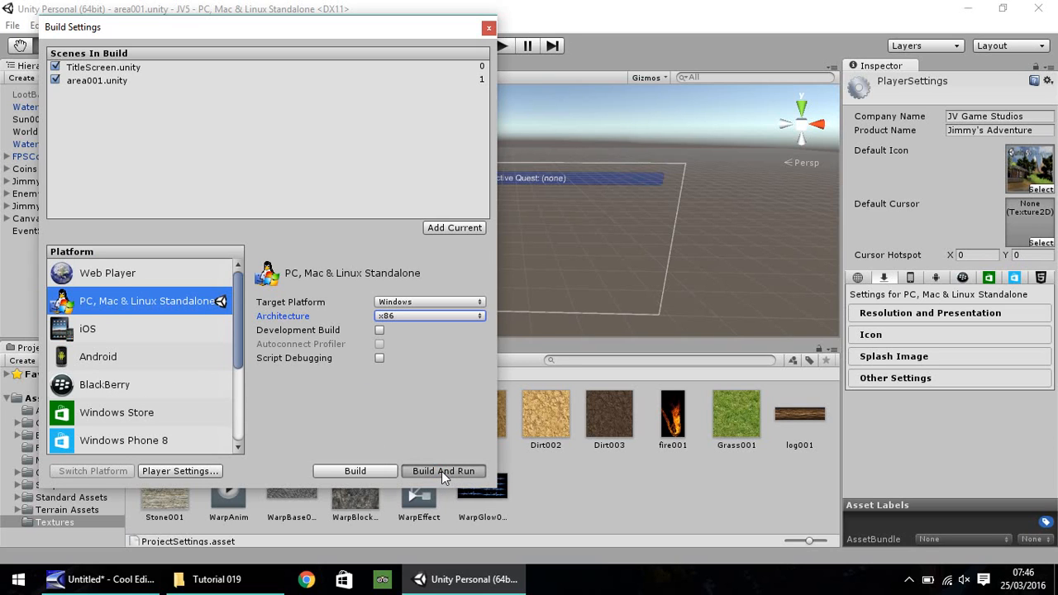
Step: Build And Run, saving the executable as 'Test' in the JV5 project folder
click(443, 471)
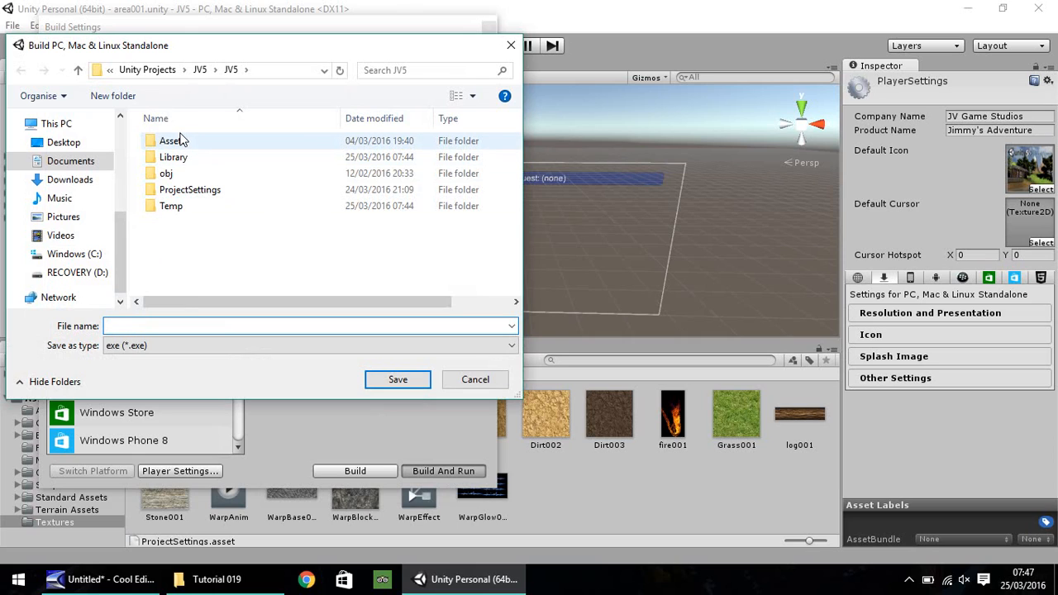
mouse_move(182, 140)
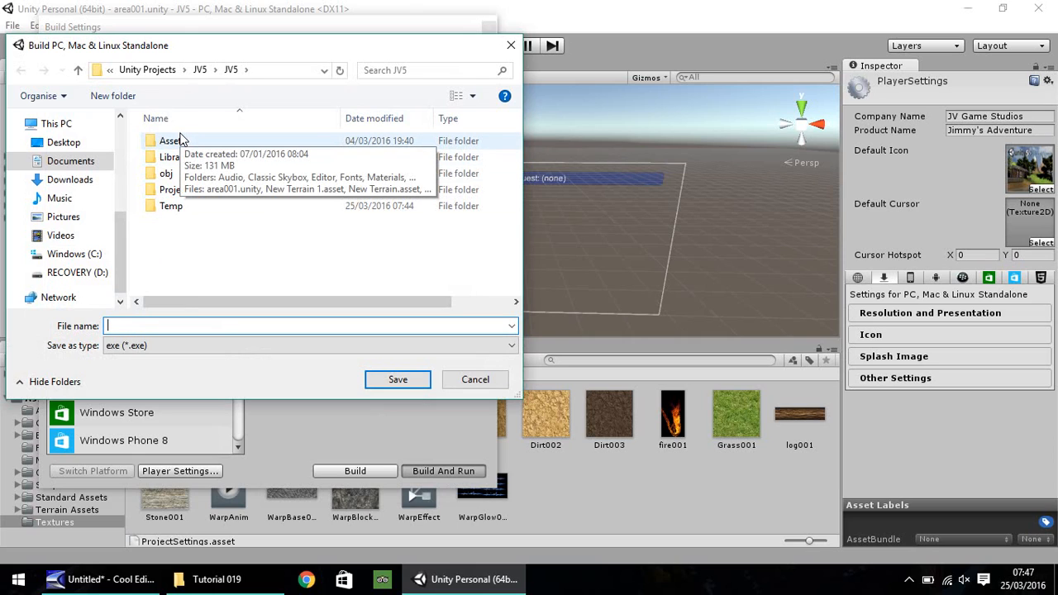
text(Test)
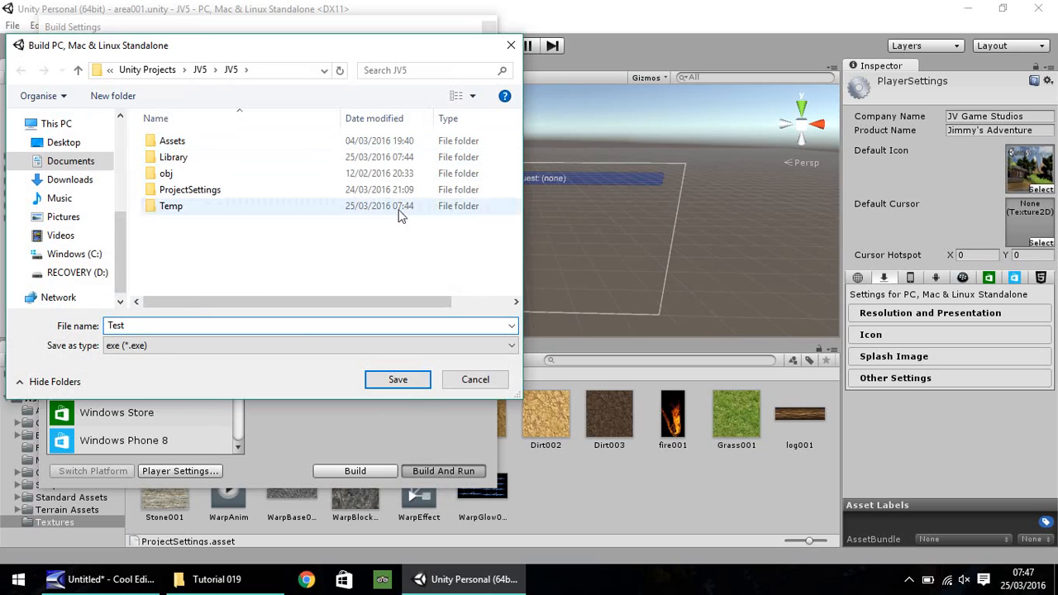
click(474, 379)
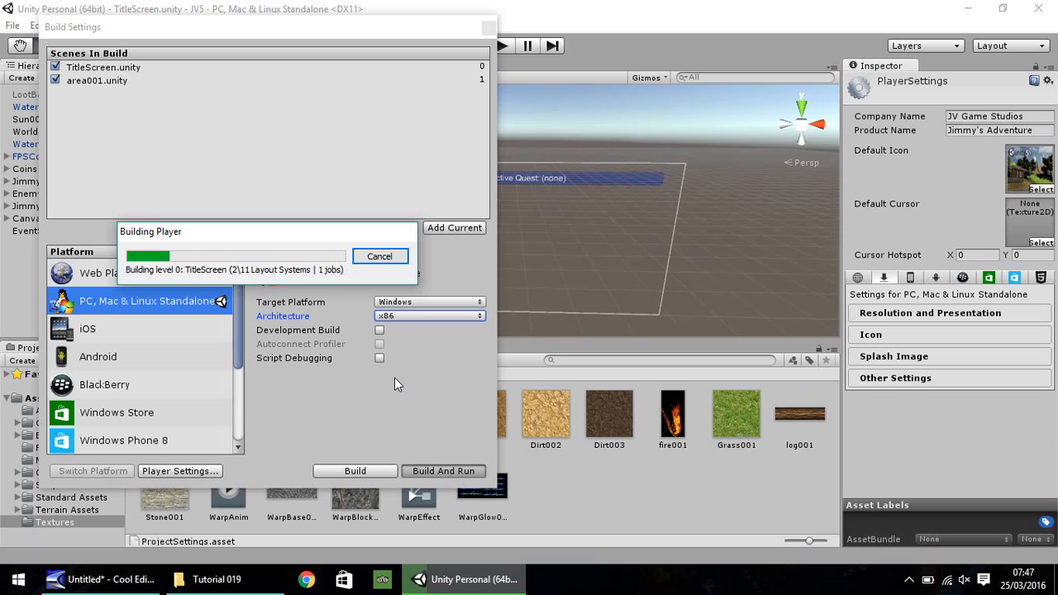
mouse_move(298, 272)
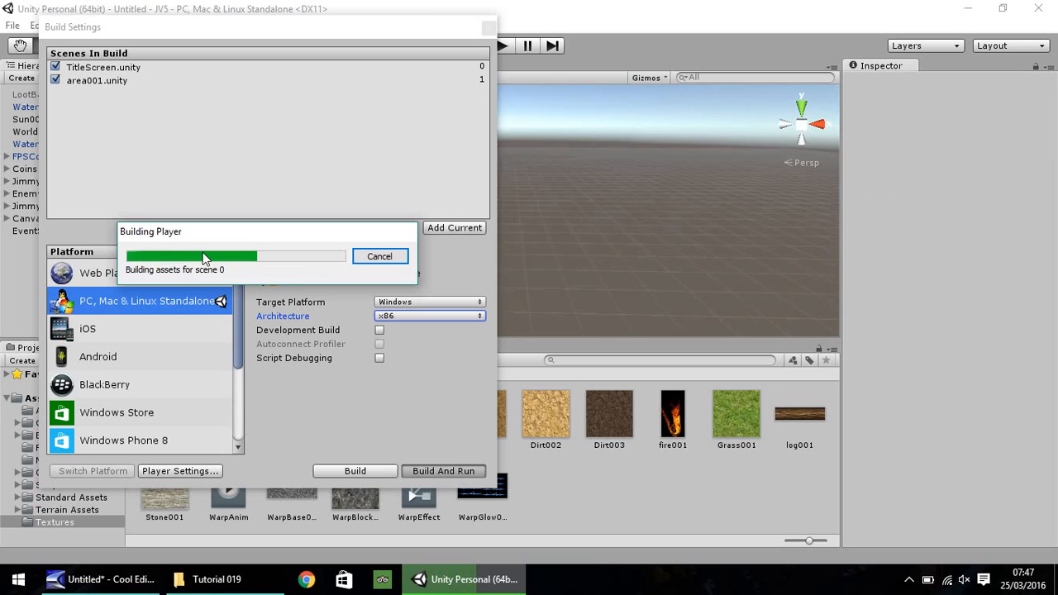
mouse_move(290, 282)
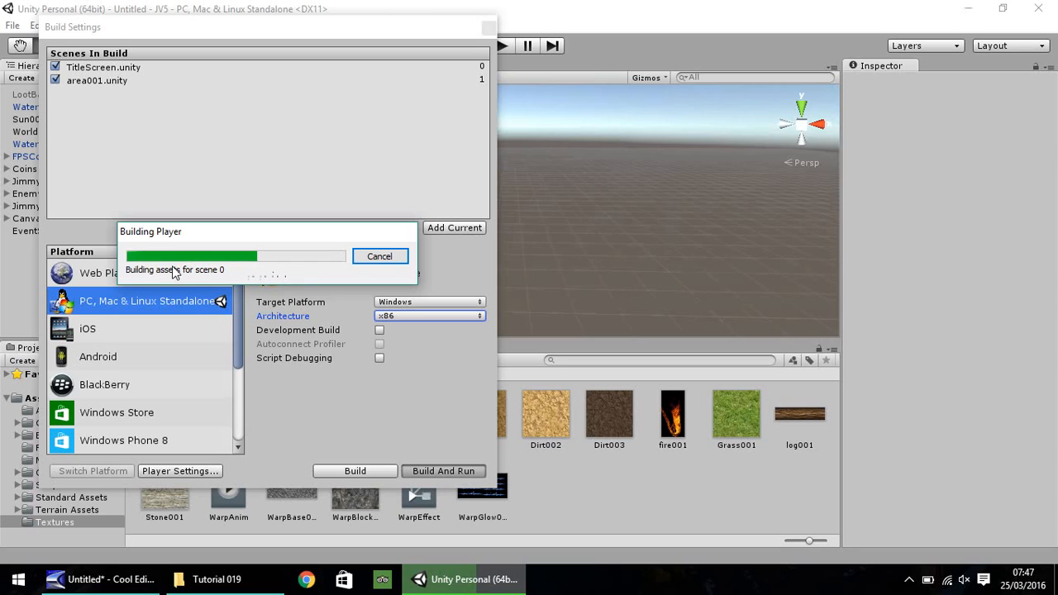
mouse_move(227, 272)
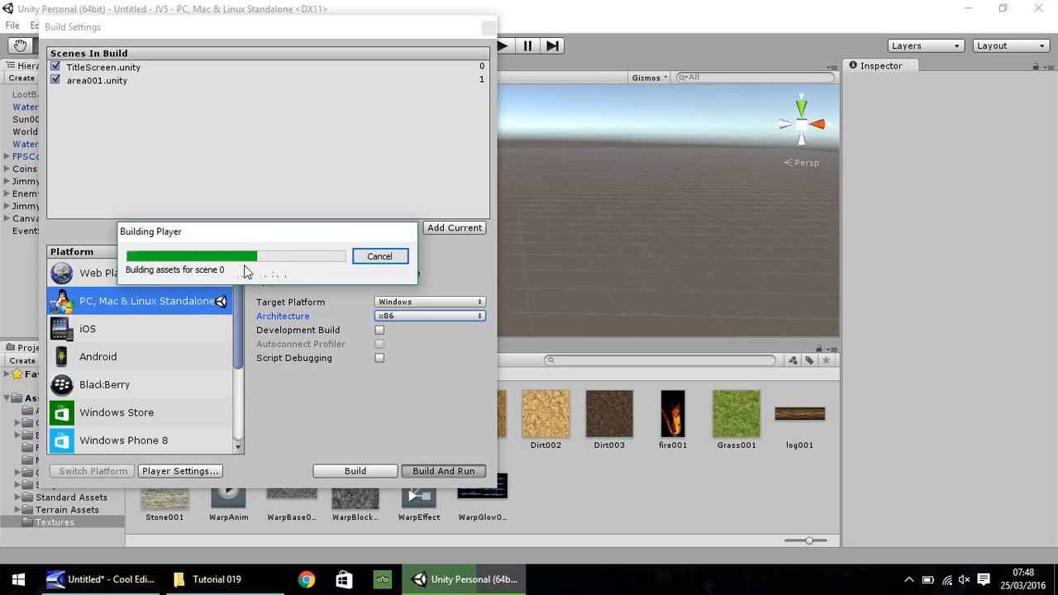
mouse_move(207, 277)
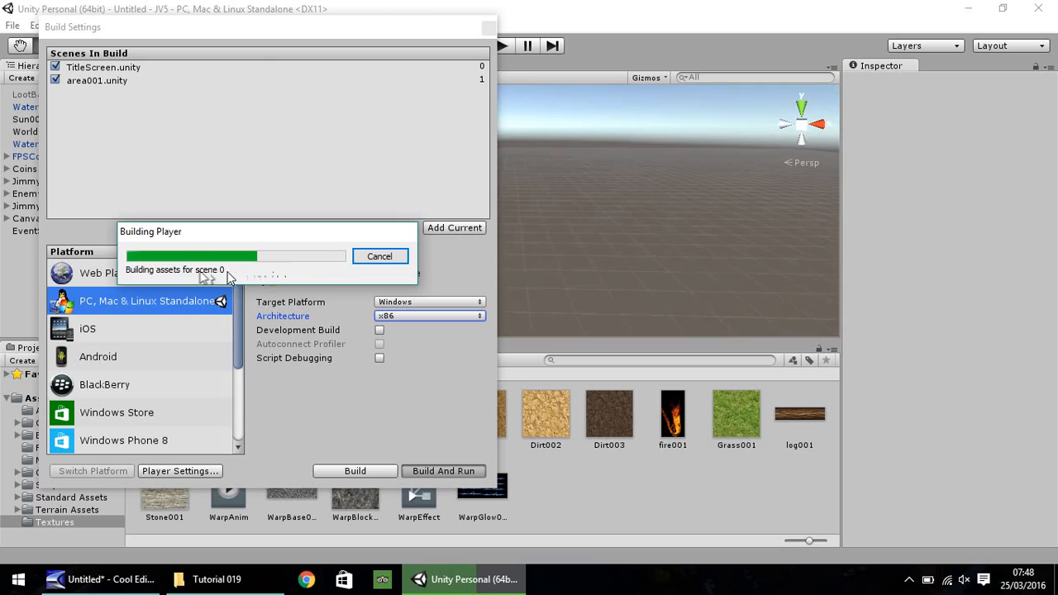
mouse_move(198, 273)
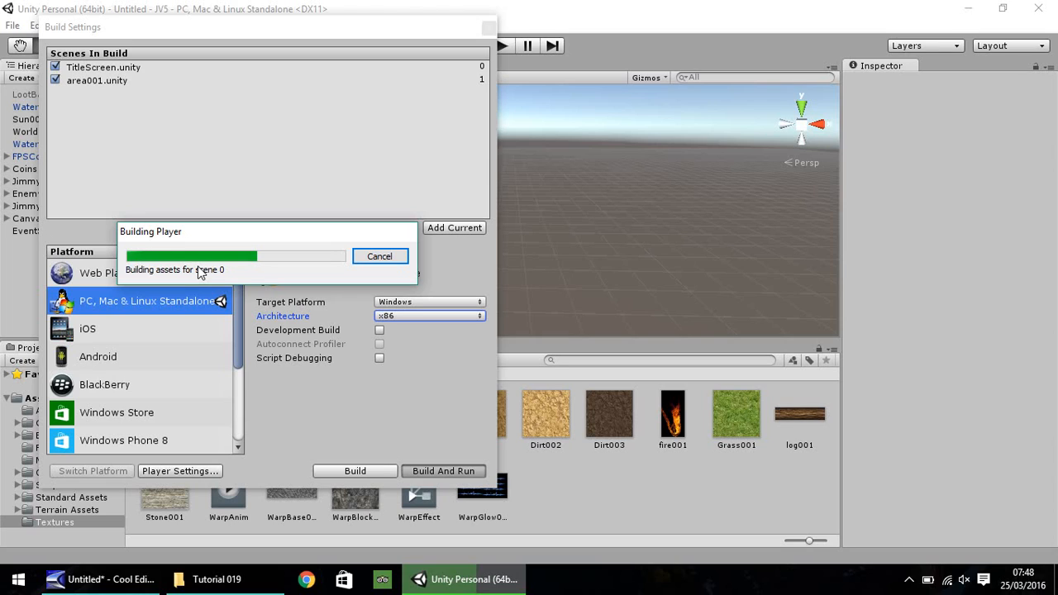
mouse_move(266, 273)
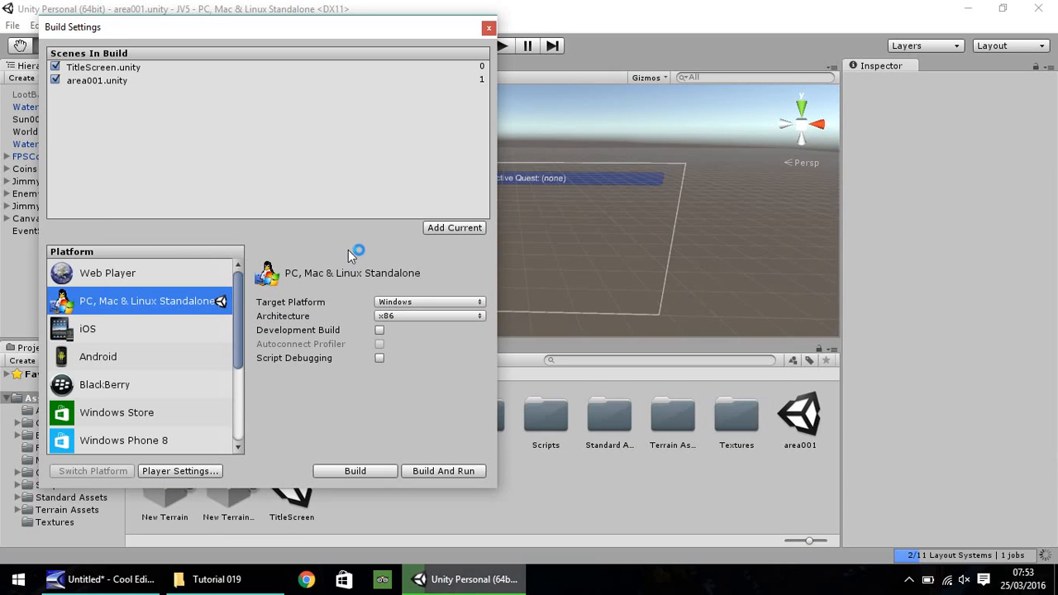
mouse_move(355, 247)
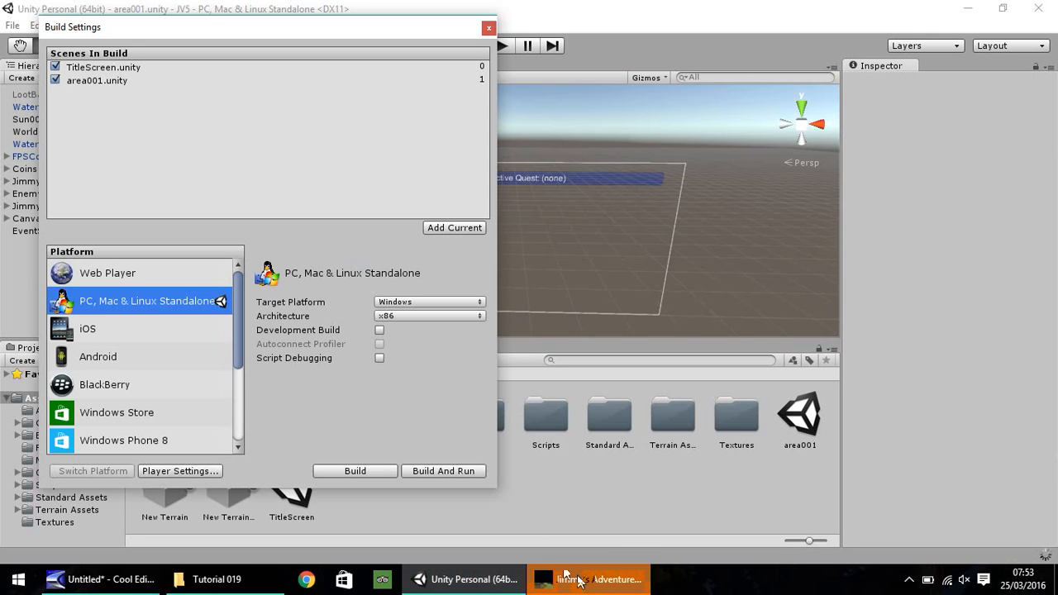
mouse_move(593, 579)
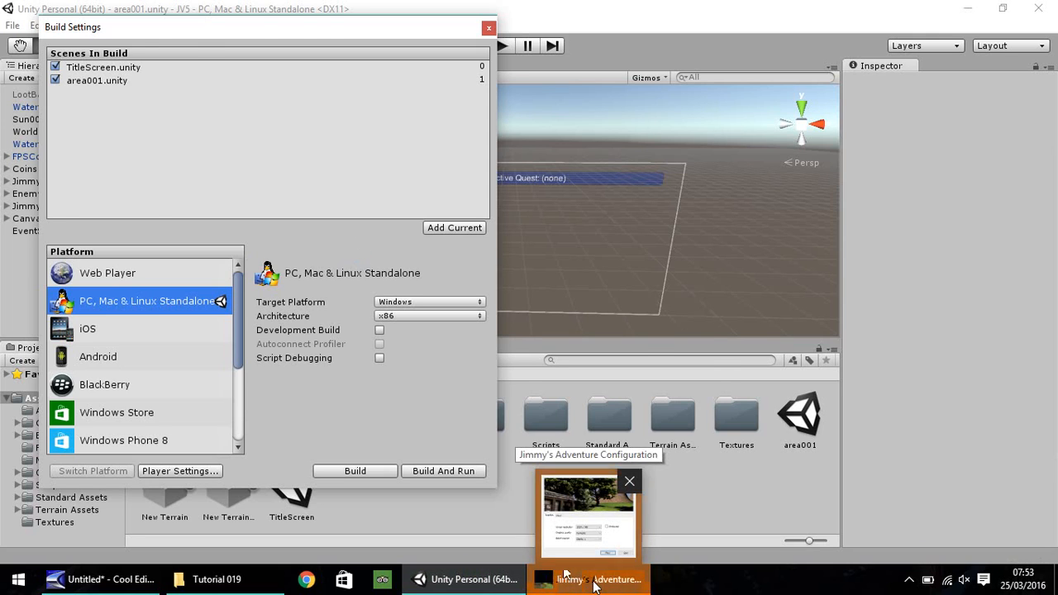
Step: In the config dialog choose 1280 x 600 with Windowed ticked and launch the game
click(589, 520)
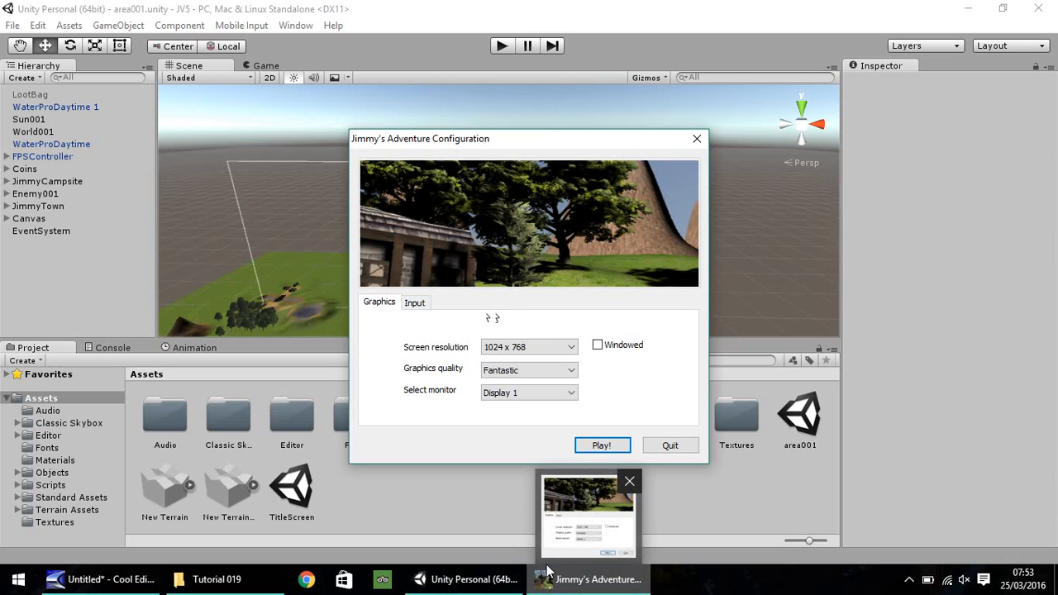
mouse_move(609, 214)
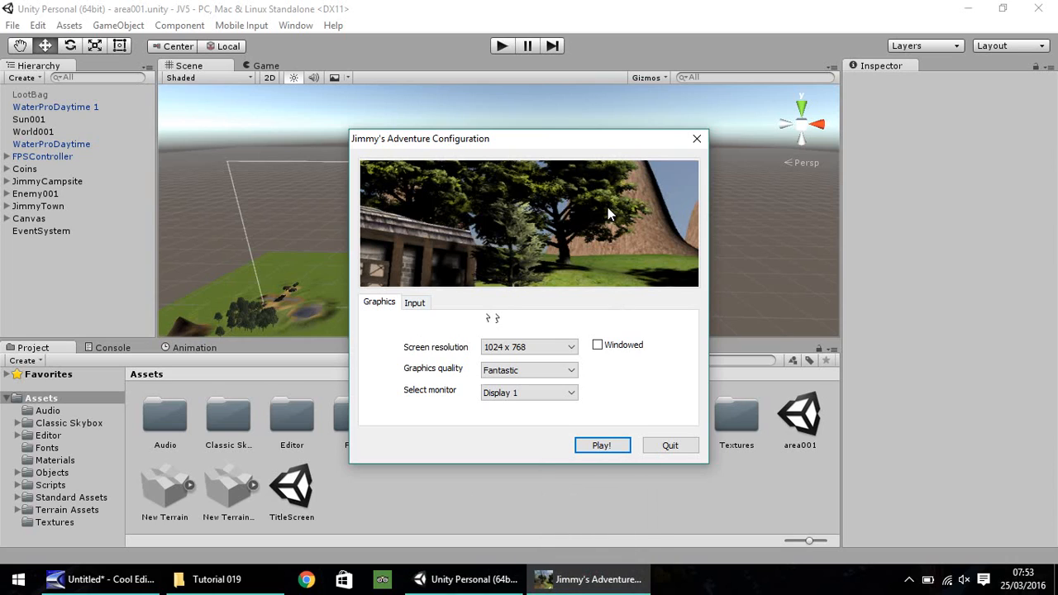
mouse_move(471, 227)
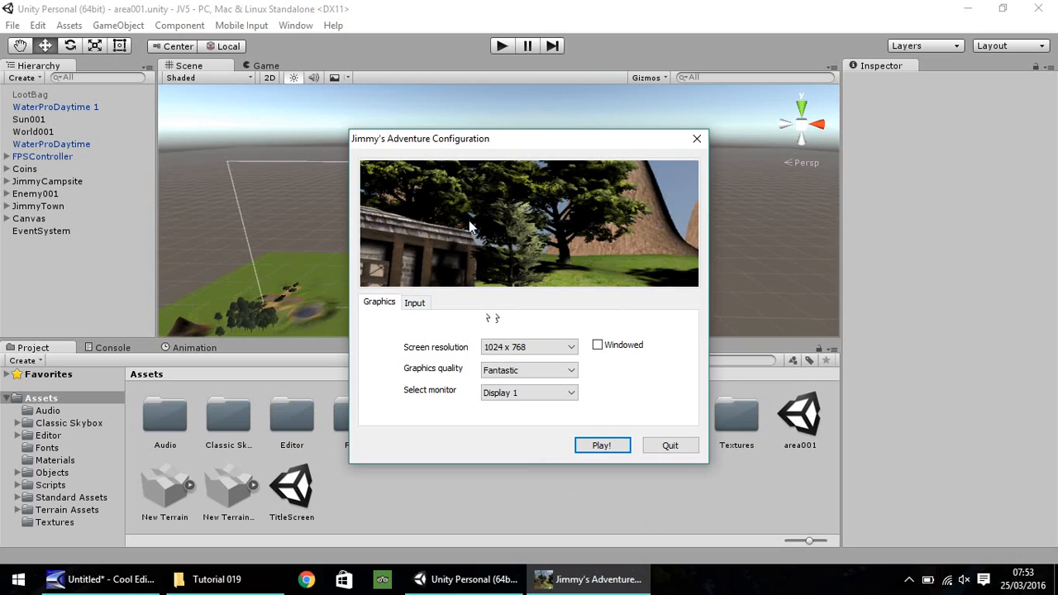
mouse_move(551, 224)
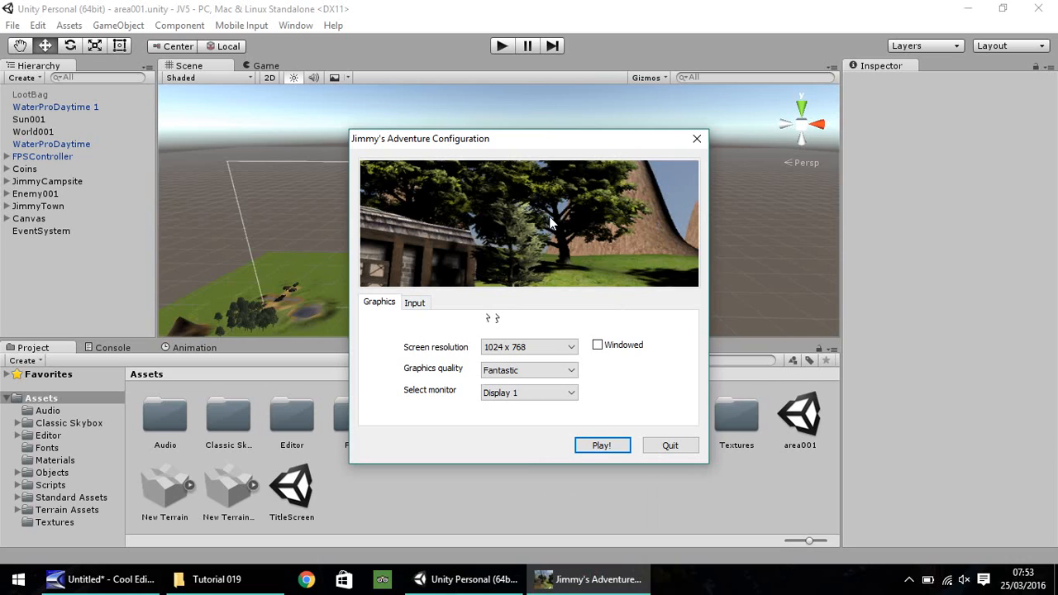
mouse_move(641, 221)
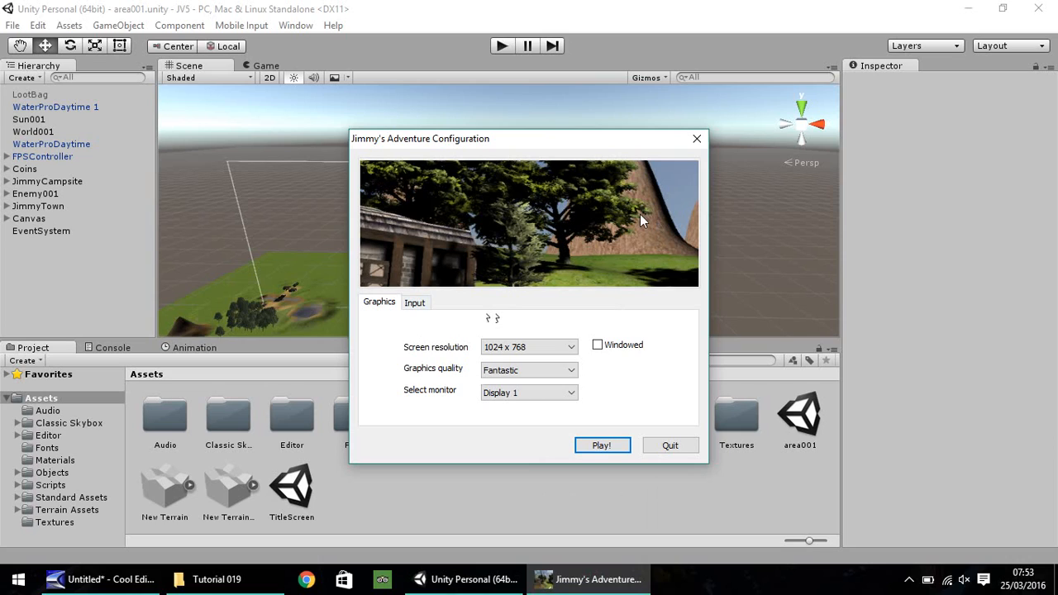
mouse_move(637, 205)
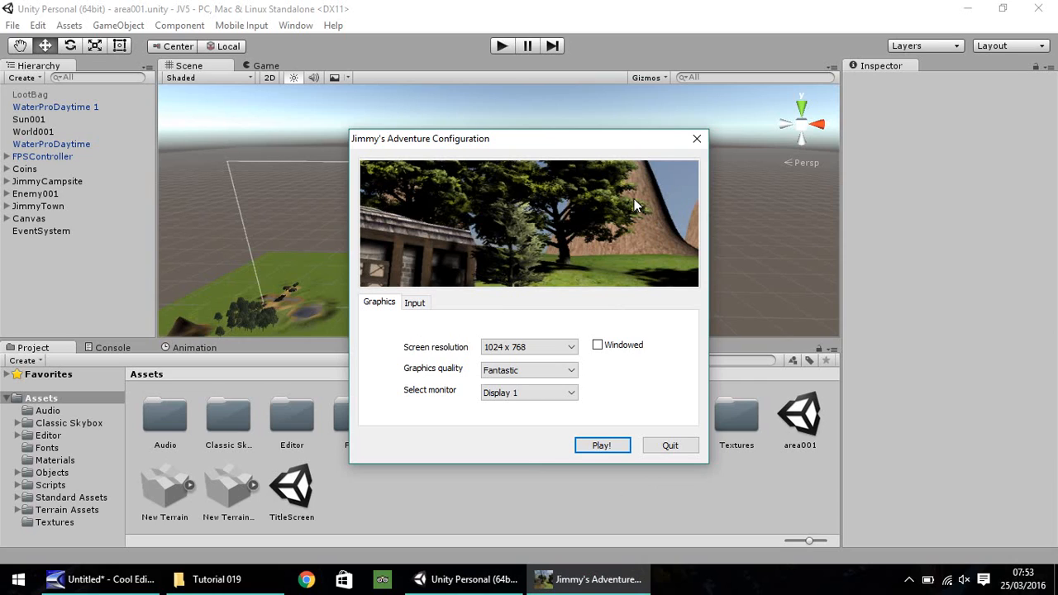
mouse_move(492, 196)
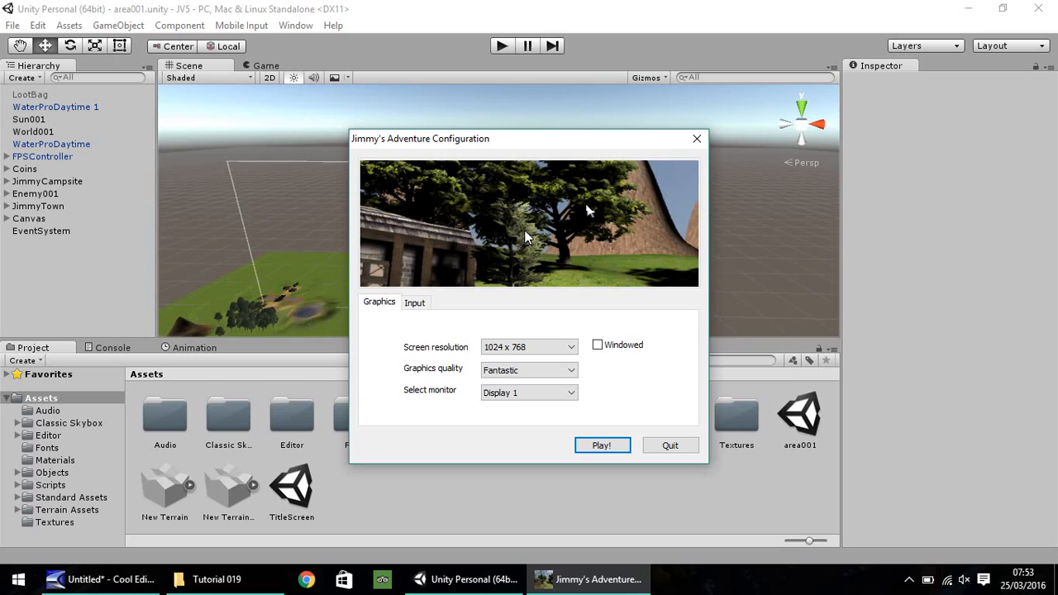
mouse_move(512, 222)
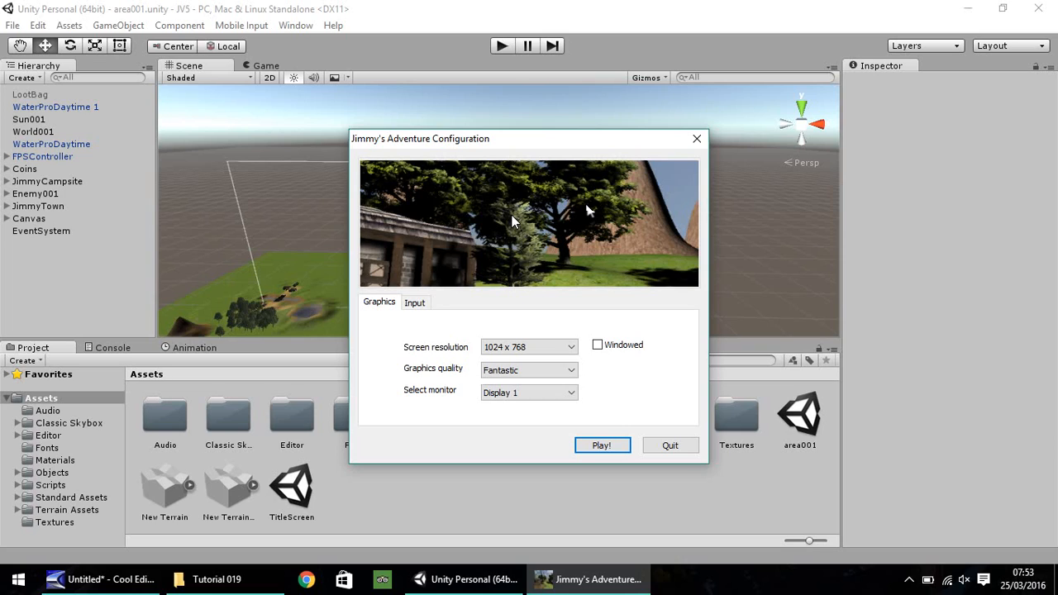
mouse_move(424, 353)
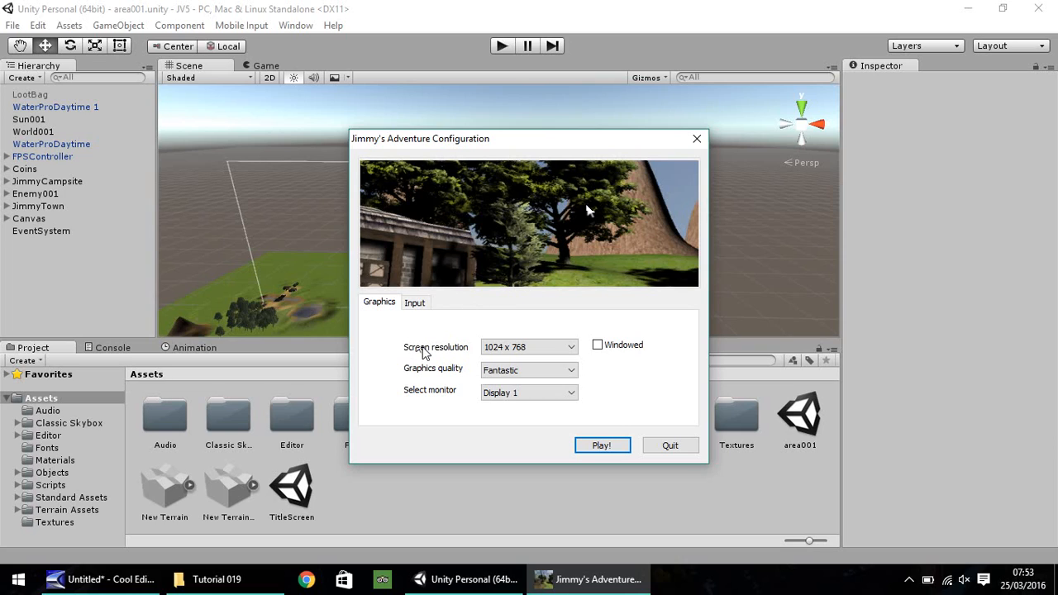
click(597, 345)
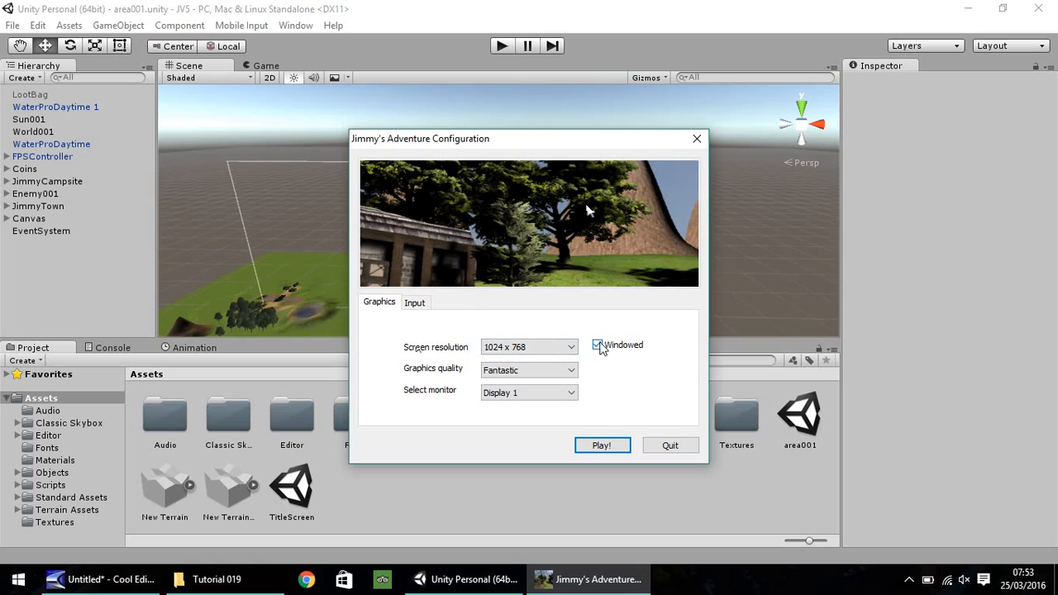
click(597, 345)
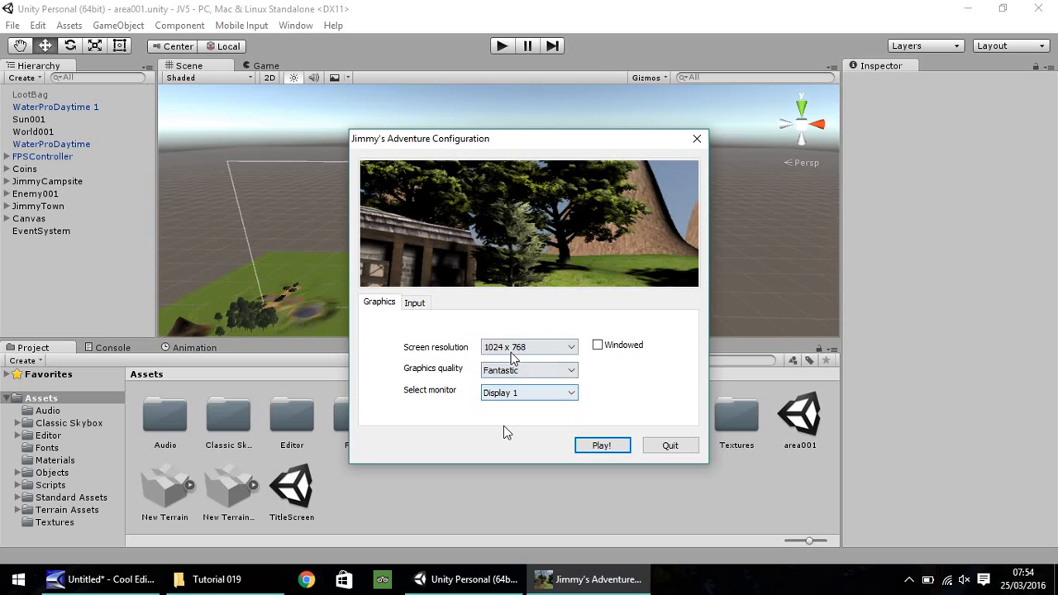
click(529, 346)
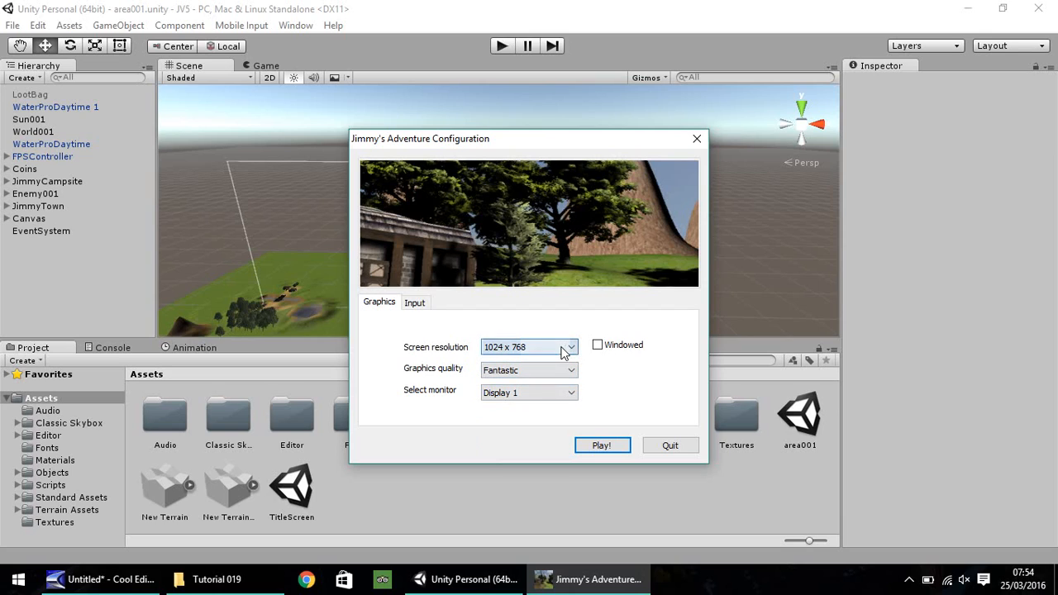
click(570, 347)
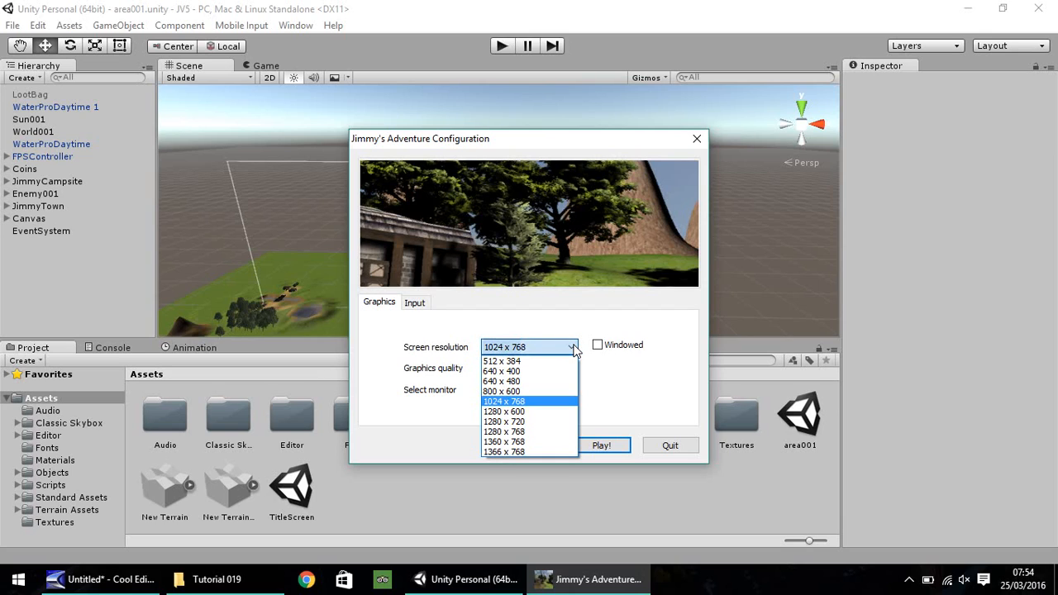
click(504, 411)
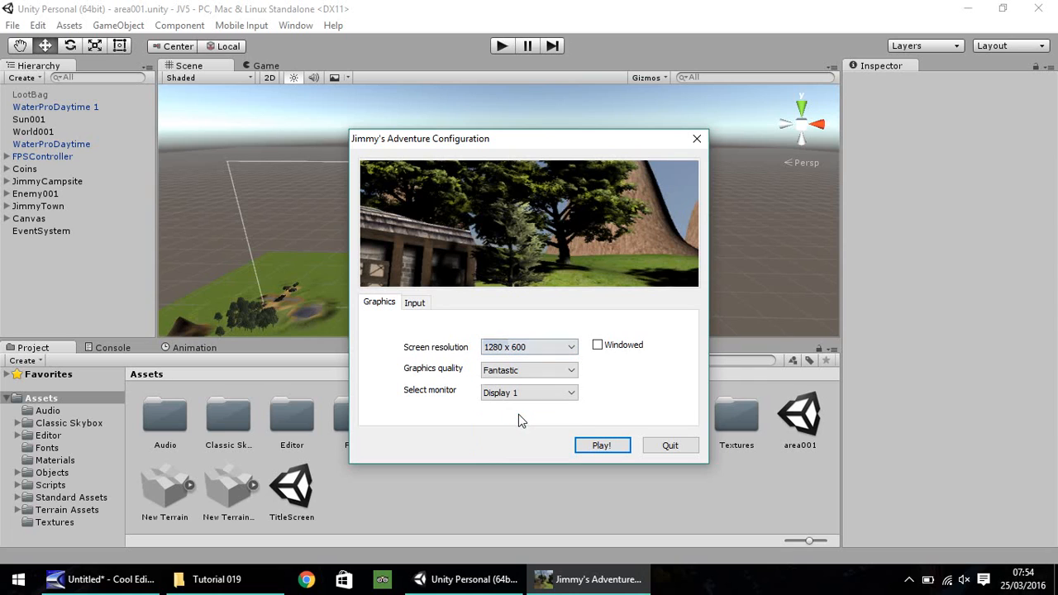
click(598, 344)
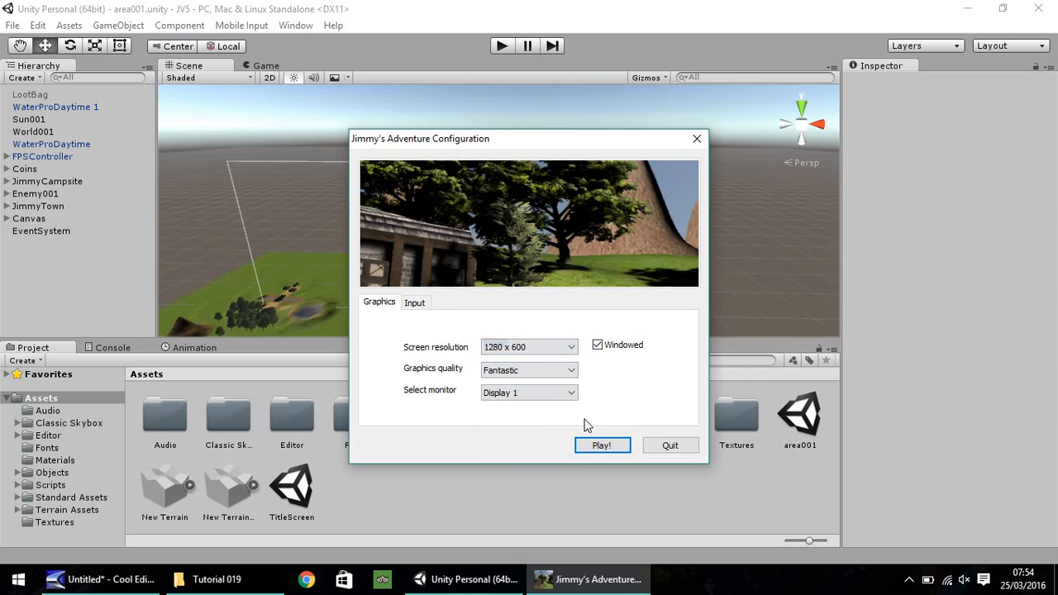
click(602, 444)
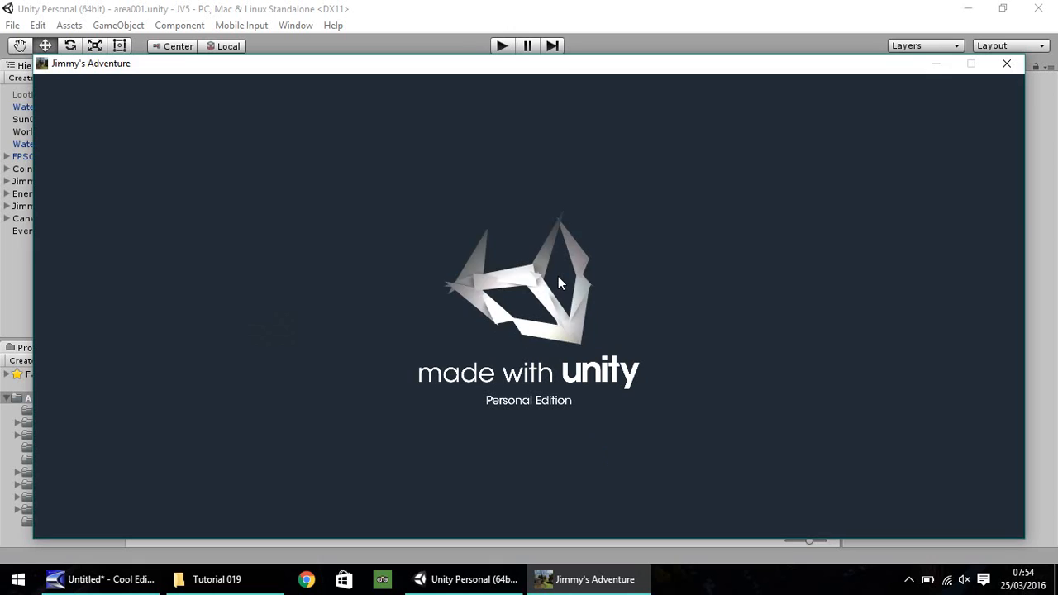
mouse_move(813, 147)
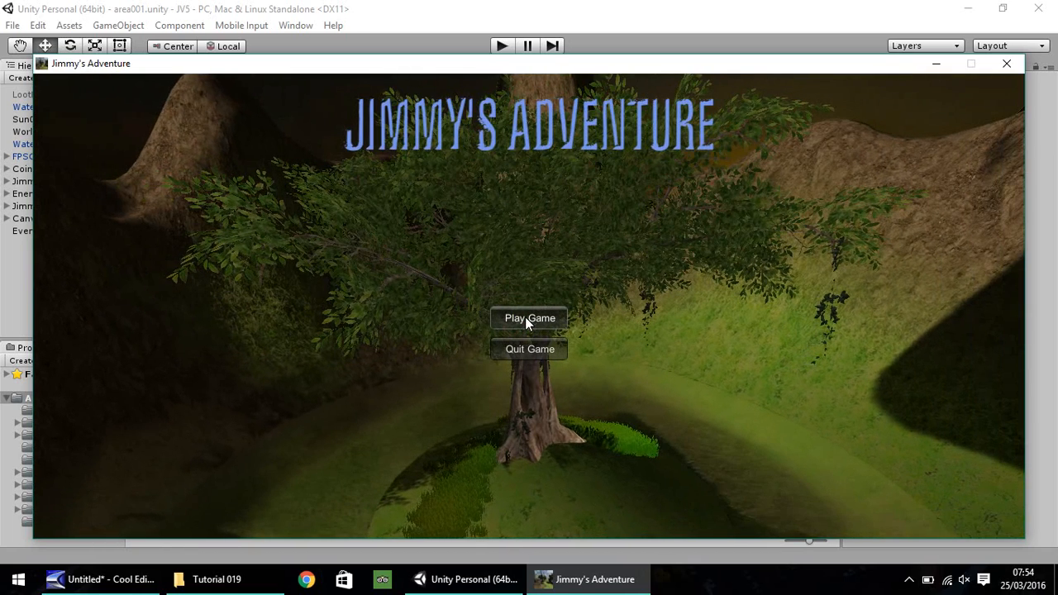
Step: Start the game via Play Game on the title screen
click(529, 318)
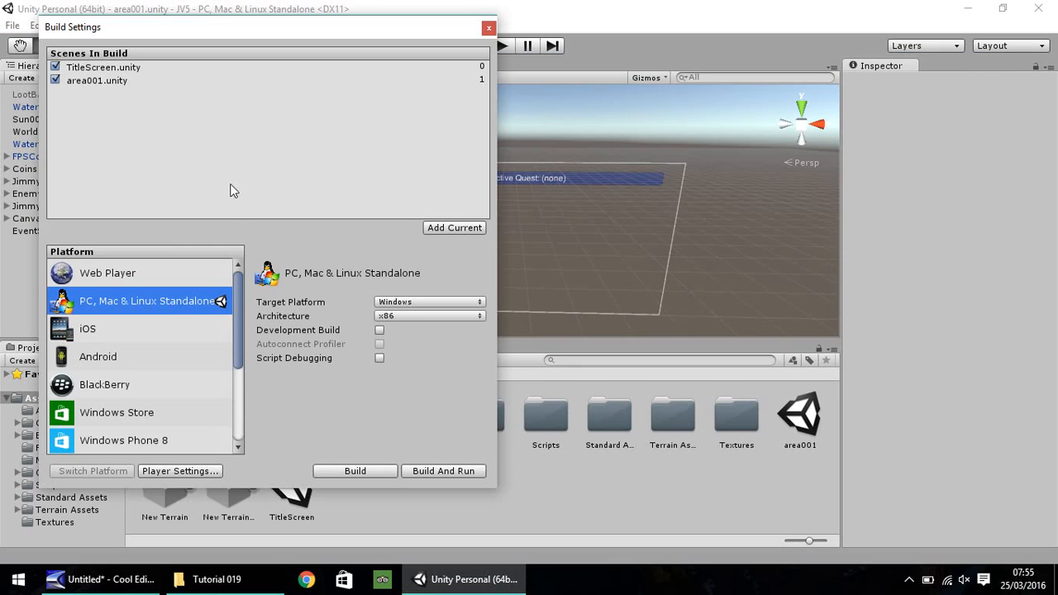
mouse_move(163, 139)
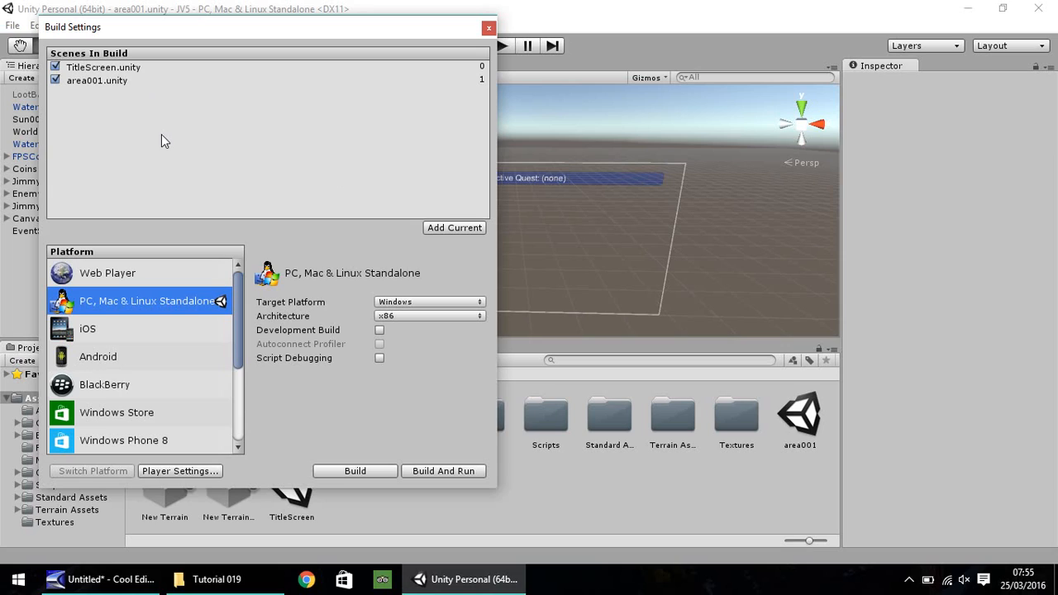
mouse_move(318, 154)
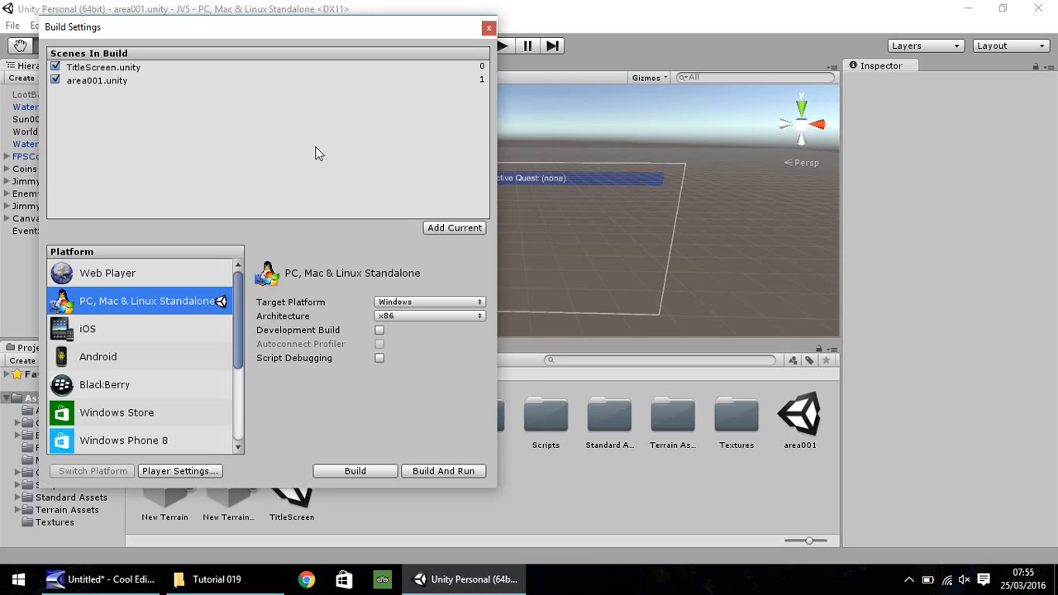
mouse_move(360, 245)
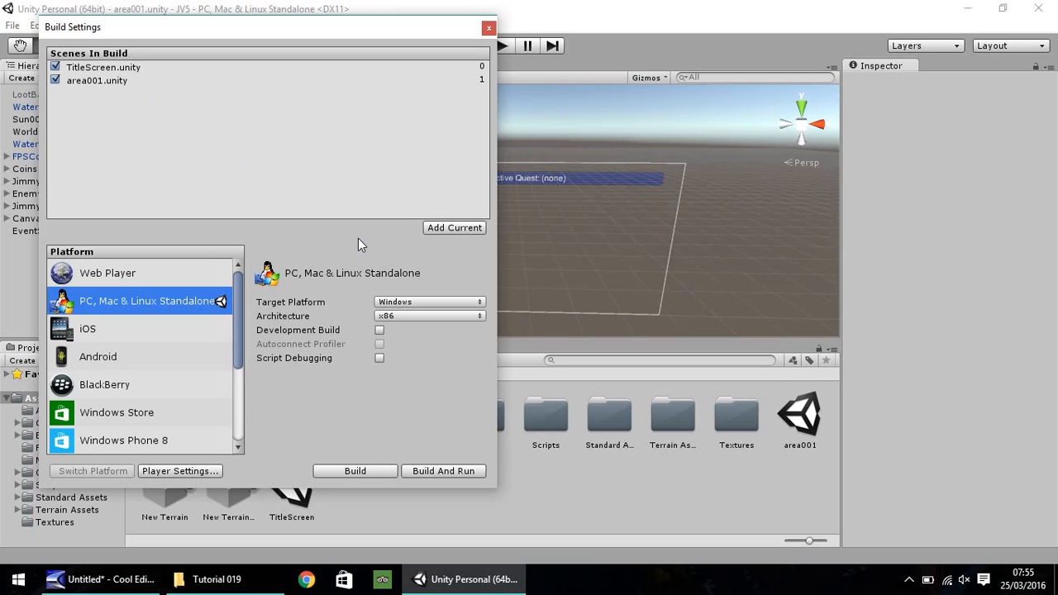
mouse_move(437, 480)
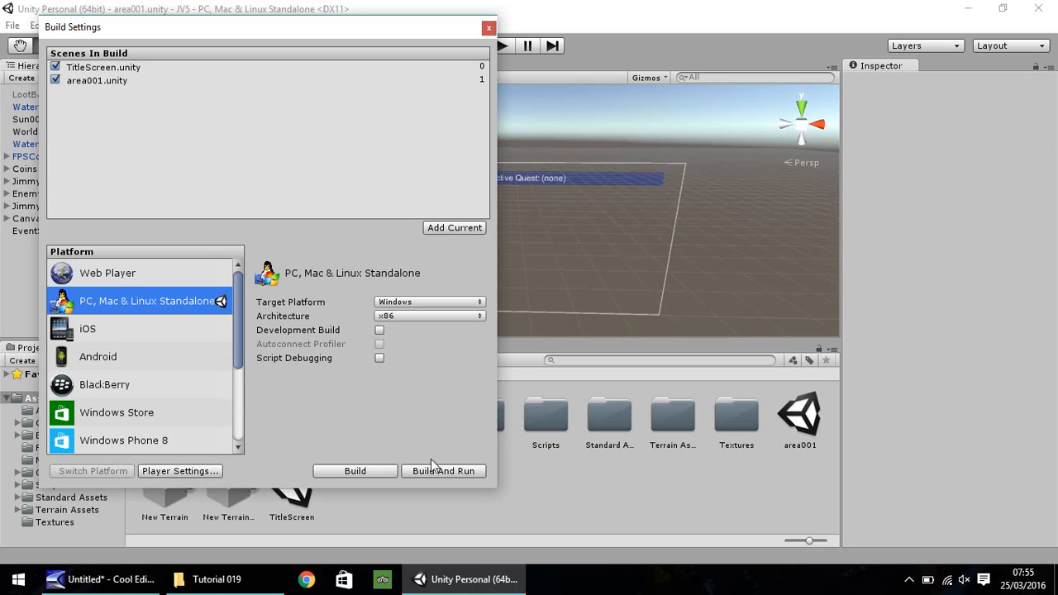
Step: Build And Run again, keeping Test.exe as the file name
click(444, 470)
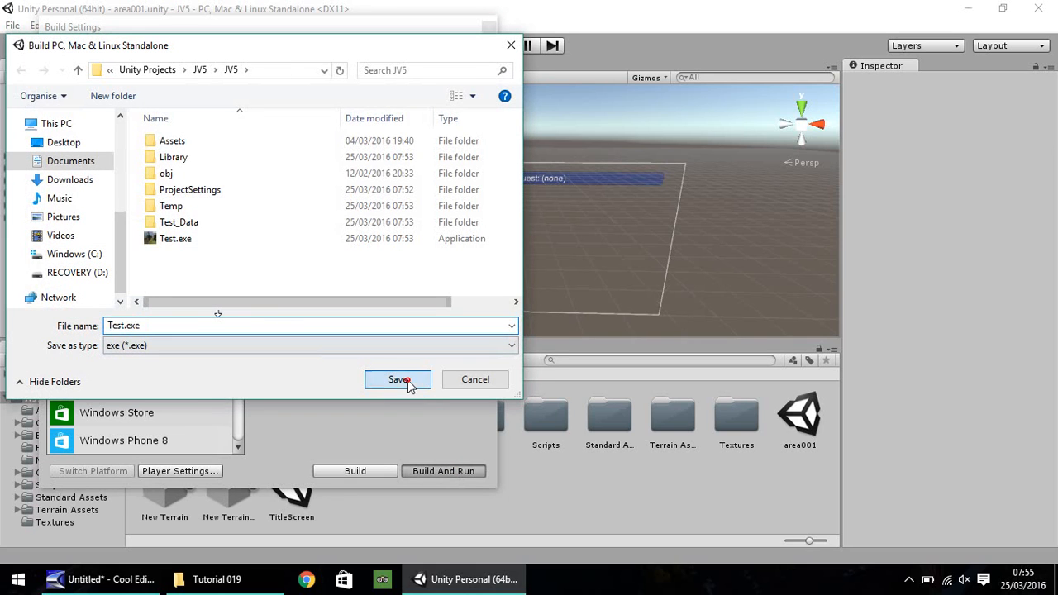
click(397, 379)
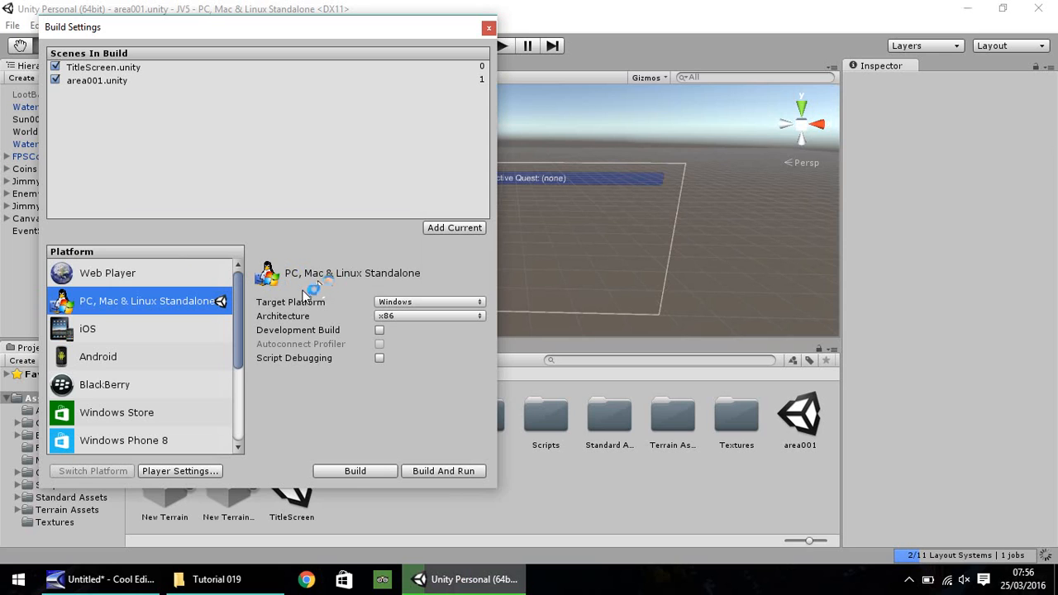
click(443, 471)
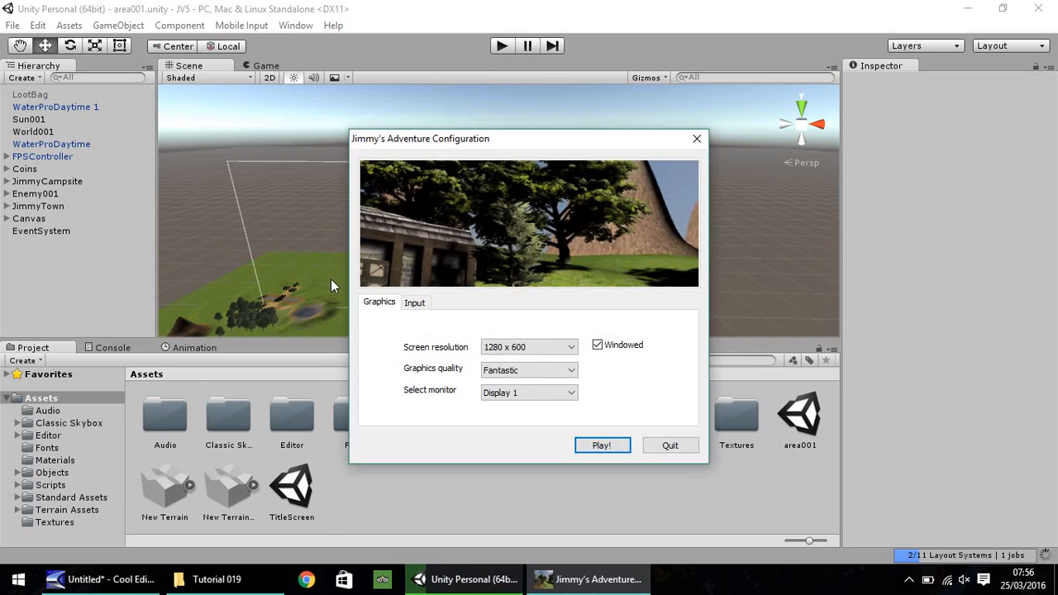
click(603, 444)
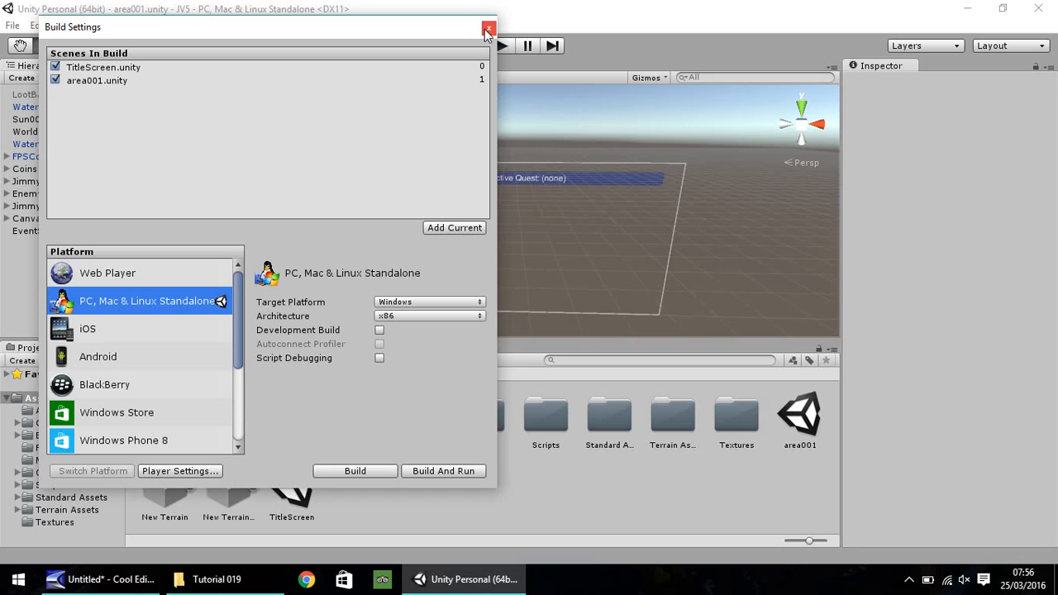
Step: Close the Build Settings window and return to the area001 scene
click(482, 29)
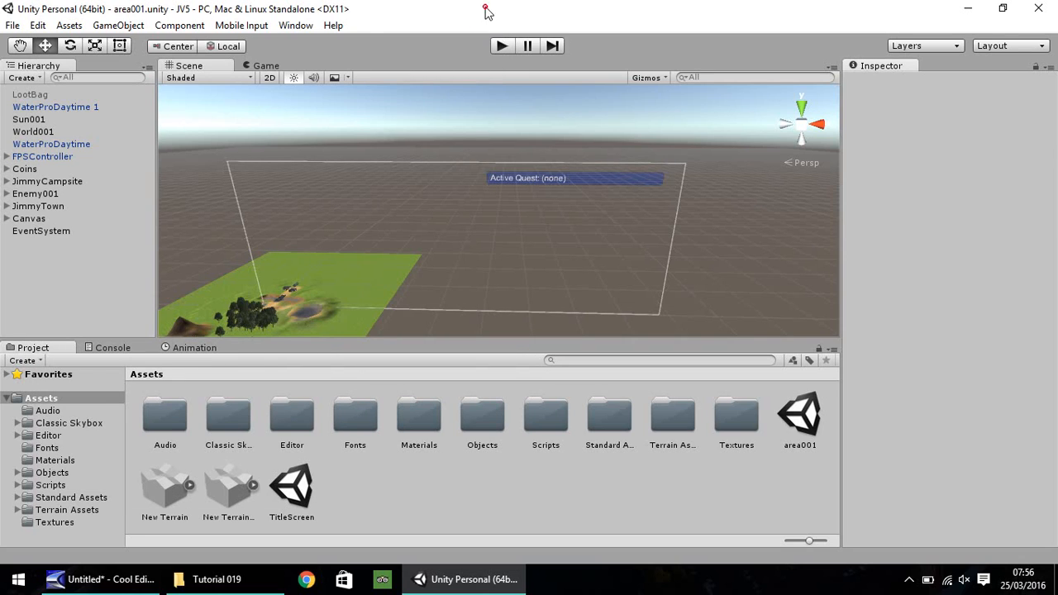
mouse_move(384, 479)
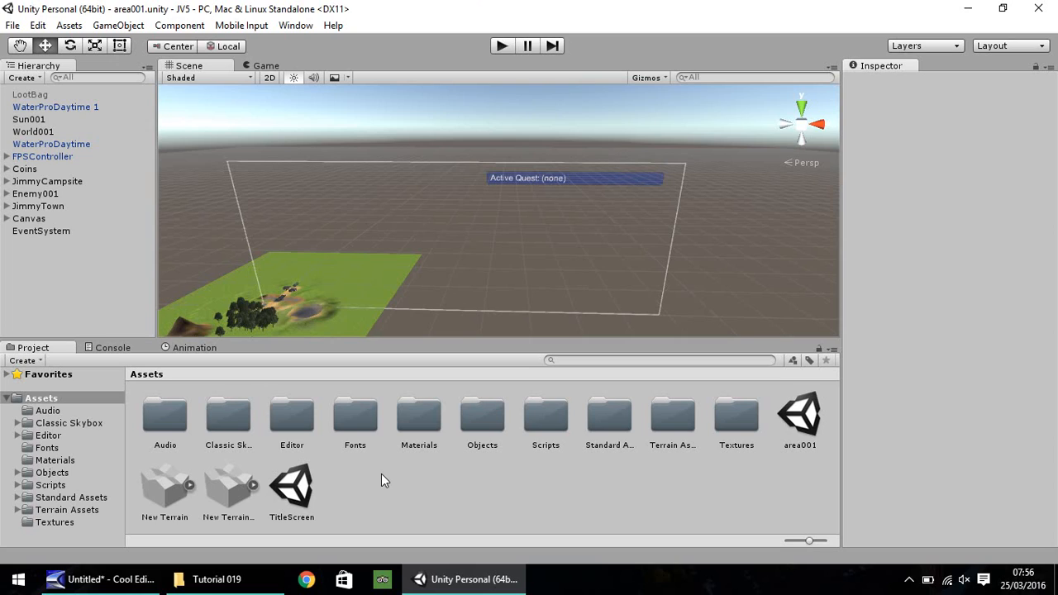
mouse_move(387, 481)
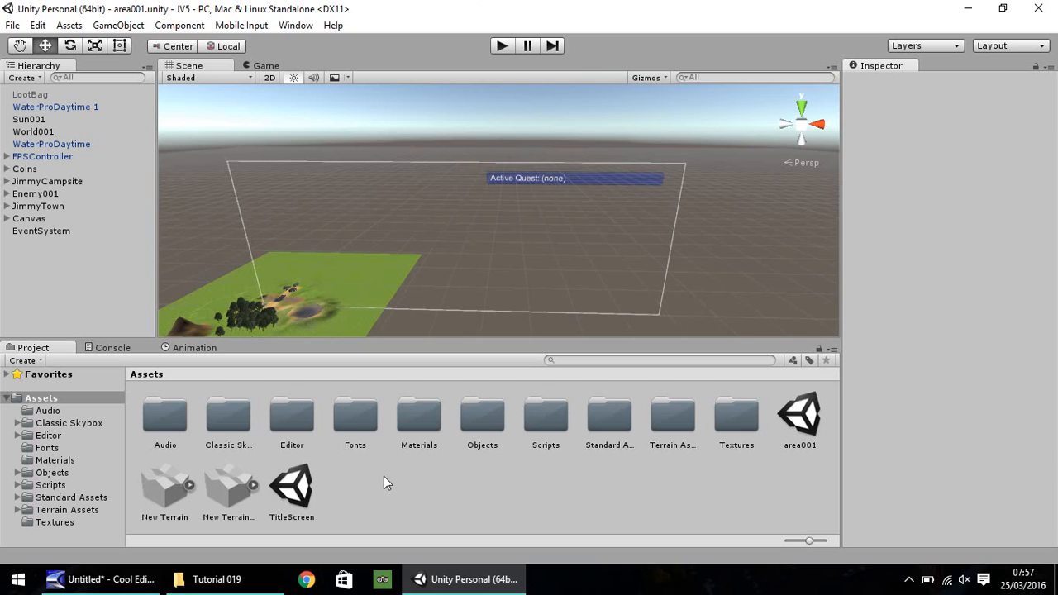
mouse_move(389, 483)
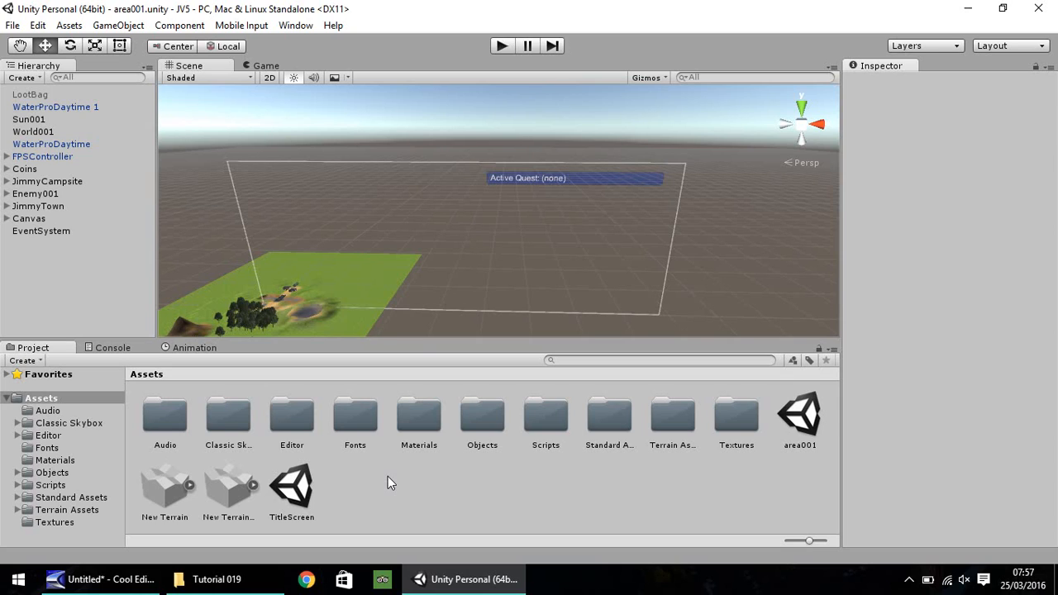
mouse_move(97, 386)
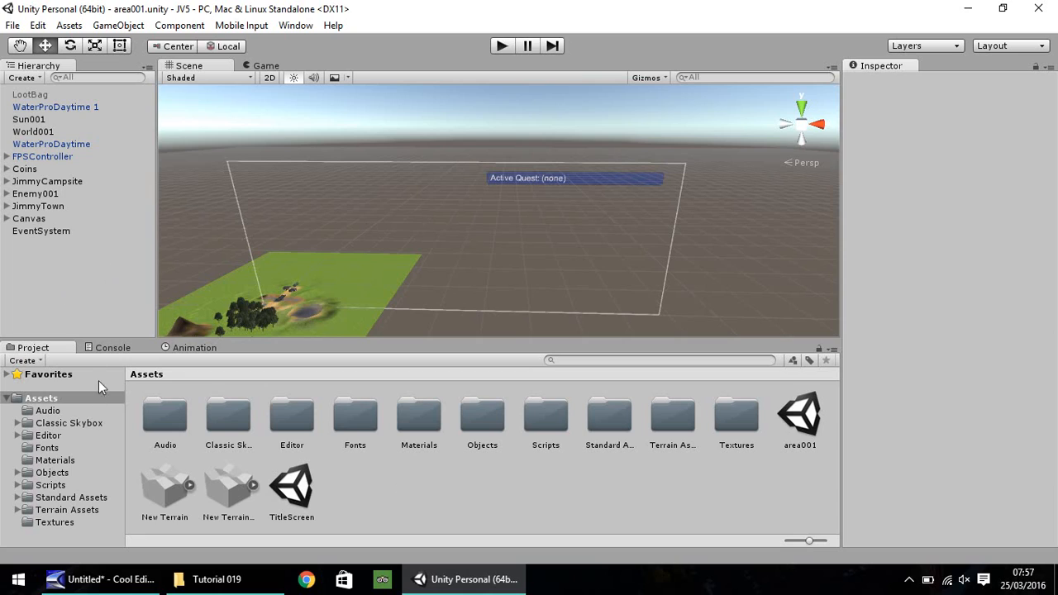
Step: Expand JimmyCampsite in the Hierarchy and select Building001 to inspect the brick building
click(8, 181)
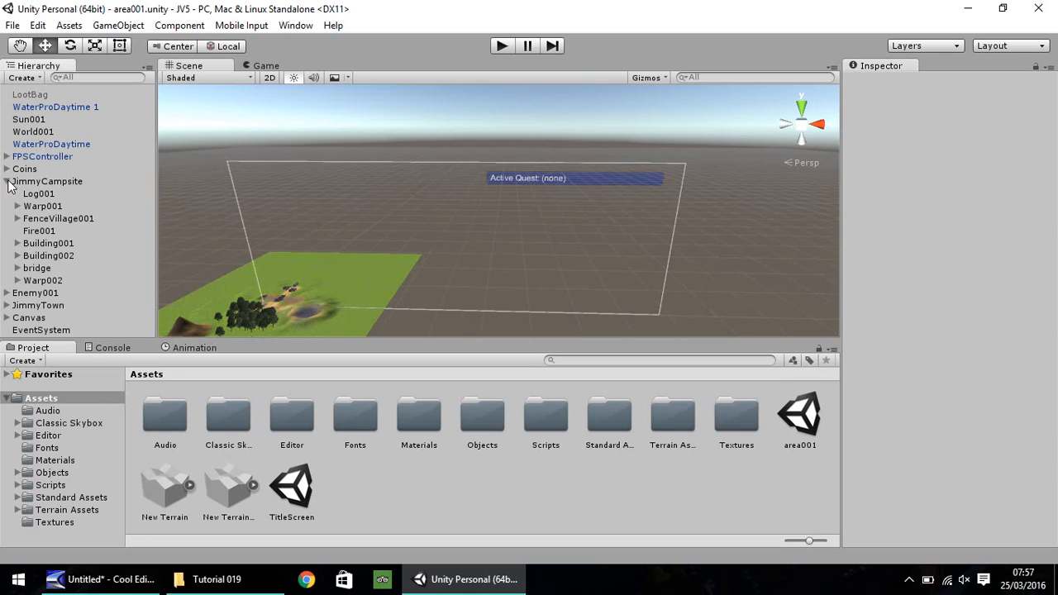
mouse_move(39, 231)
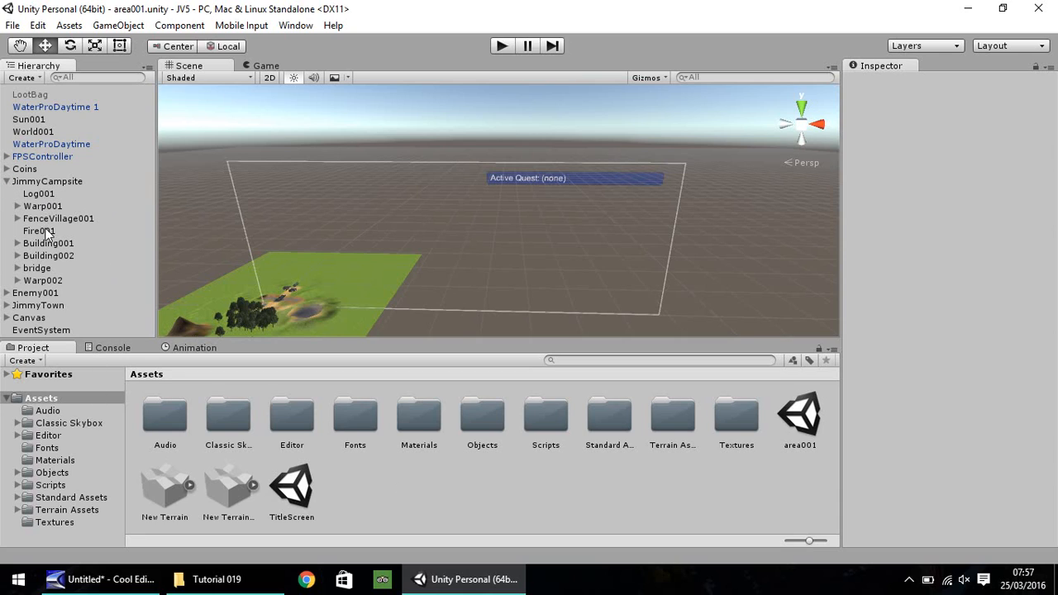
click(48, 243)
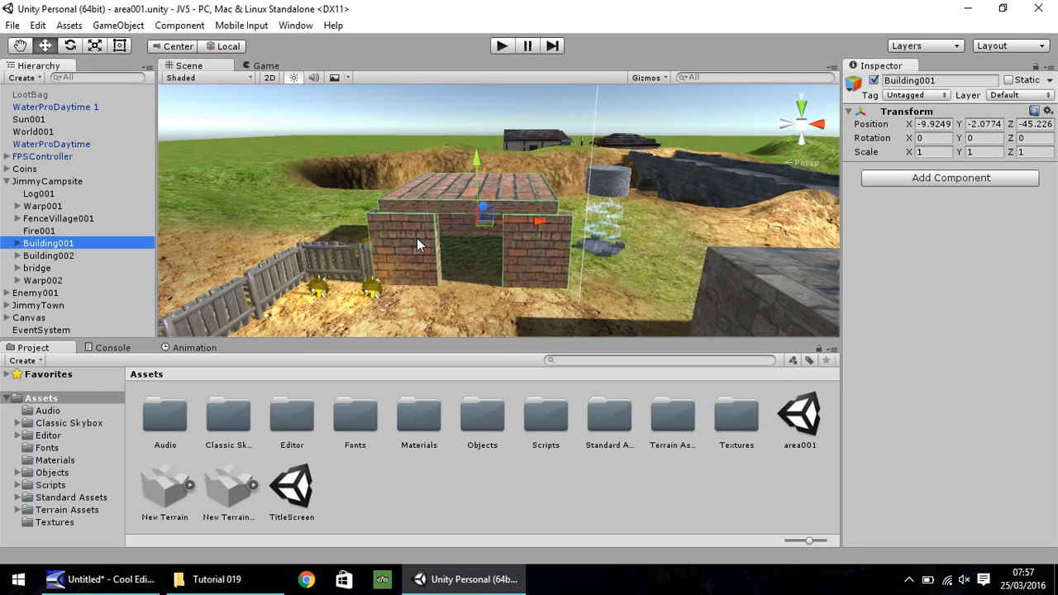
mouse_move(571, 240)
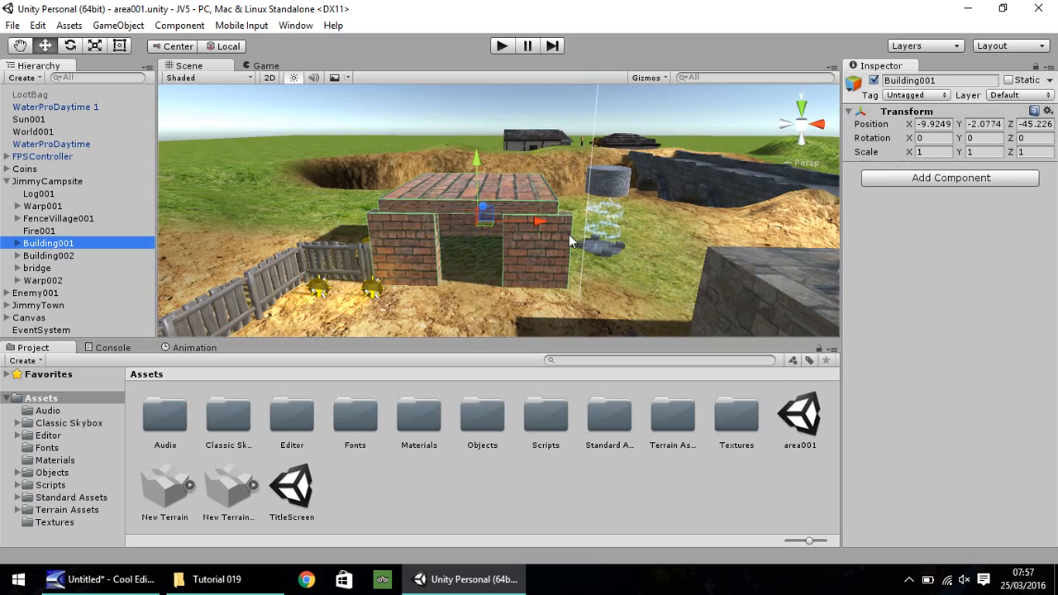
mouse_move(420, 250)
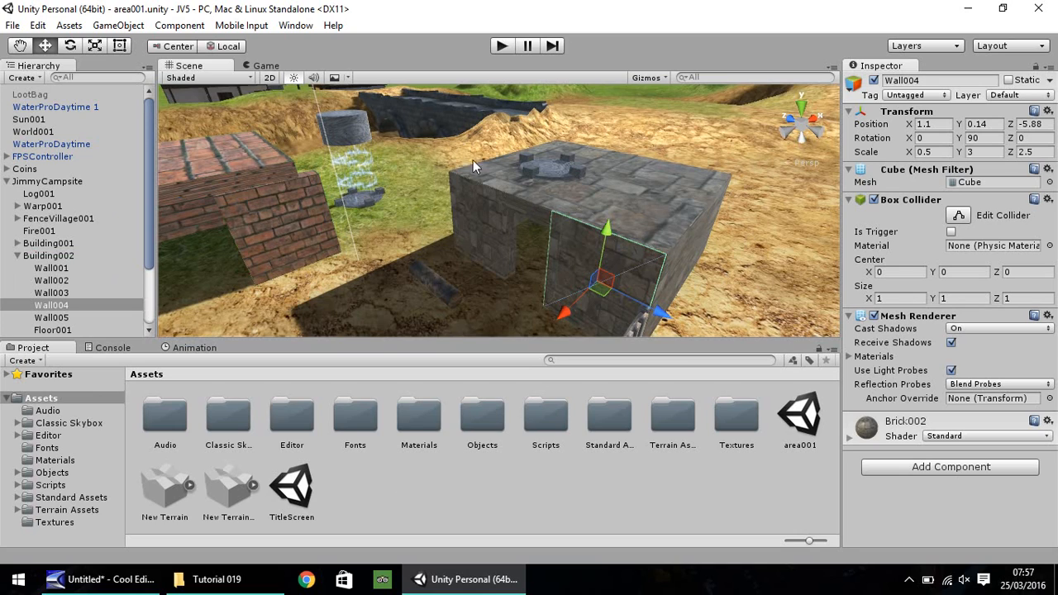
mouse_move(343, 233)
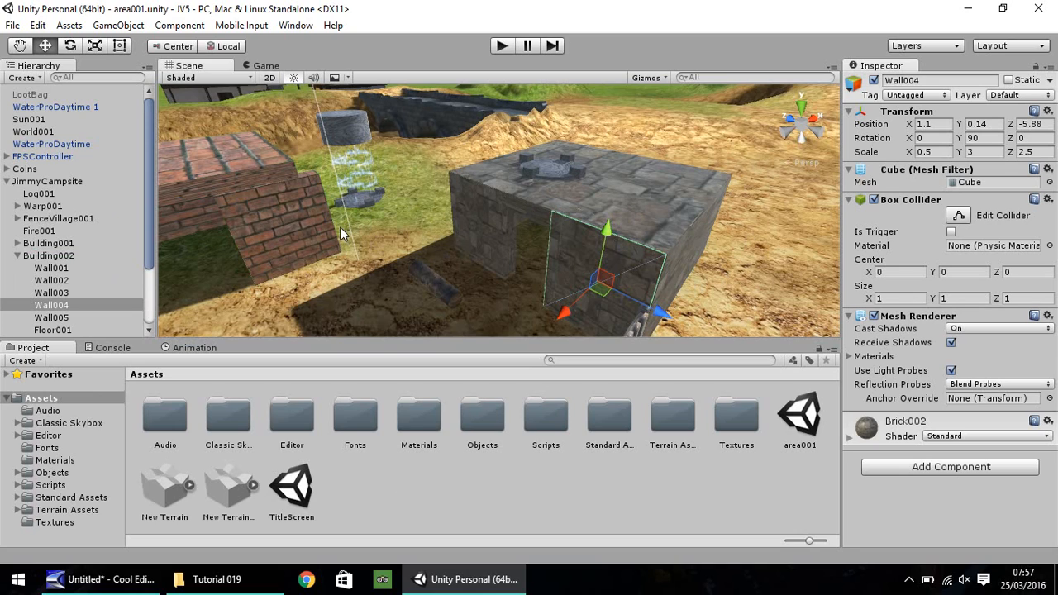
mouse_move(601, 204)
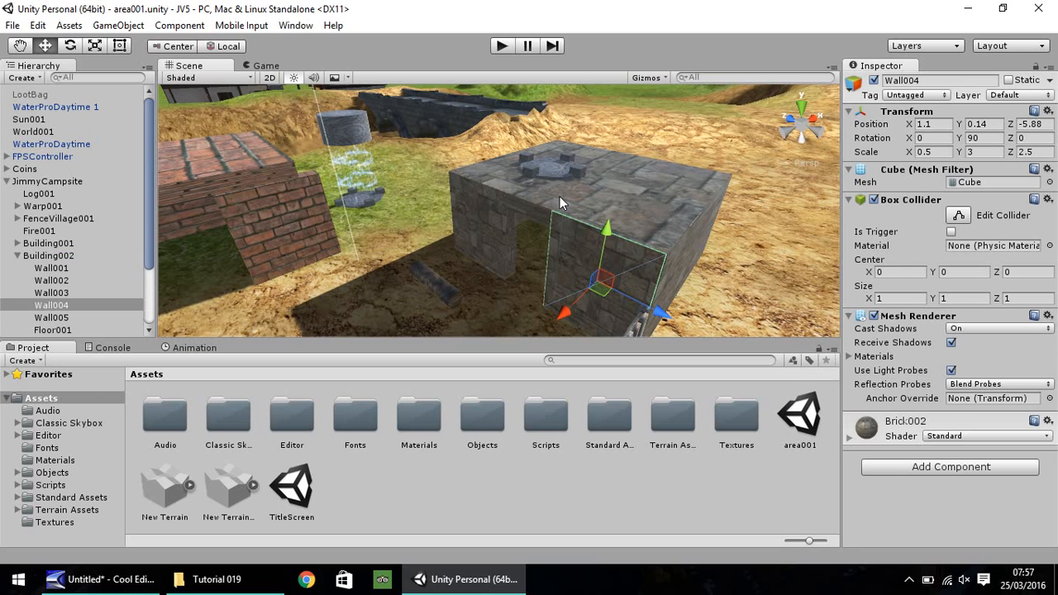
mouse_move(418, 231)
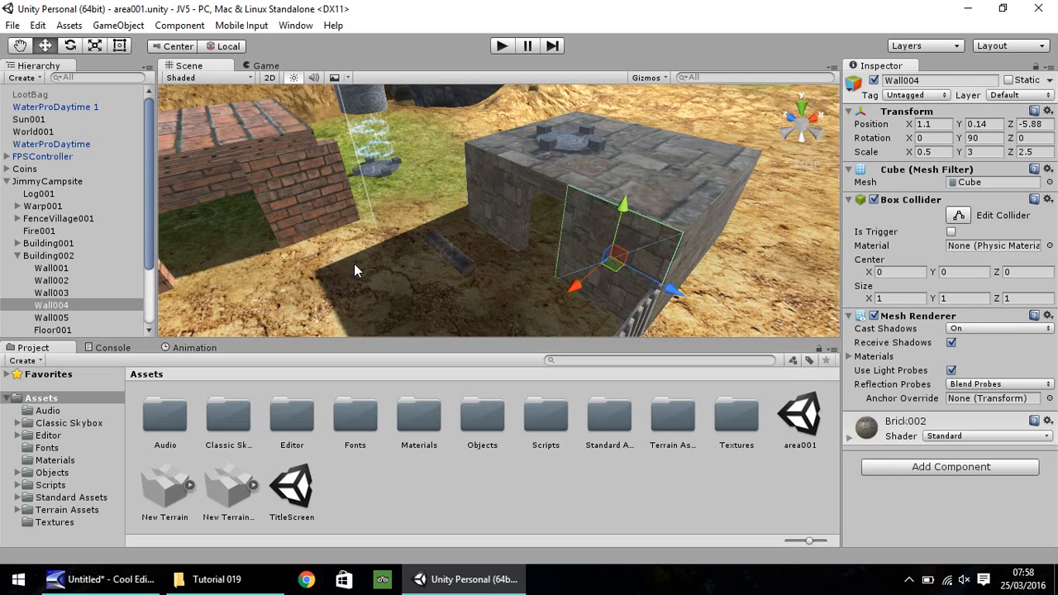
mouse_move(320, 274)
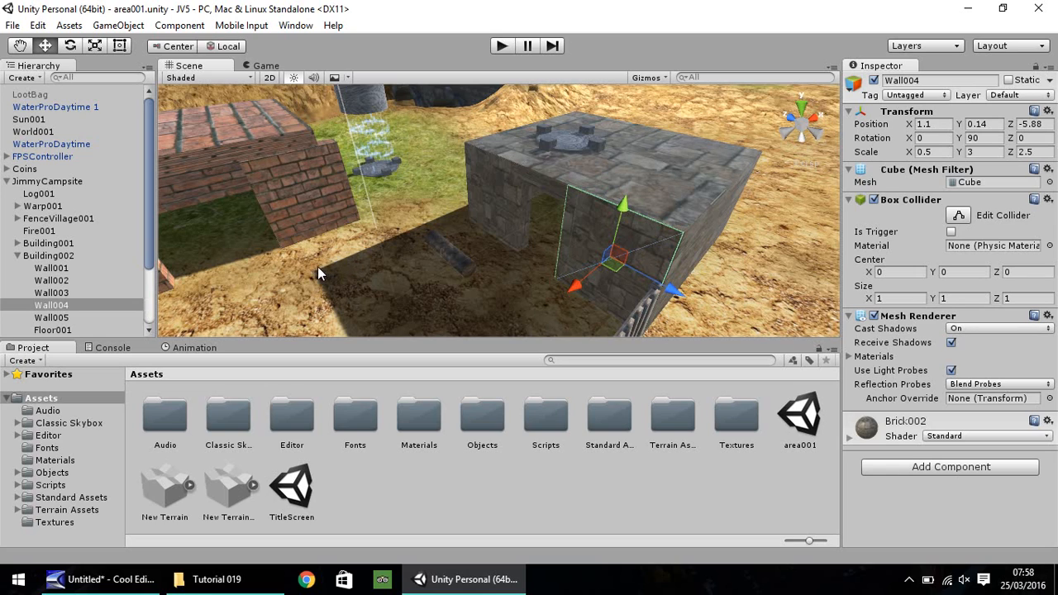
mouse_move(336, 274)
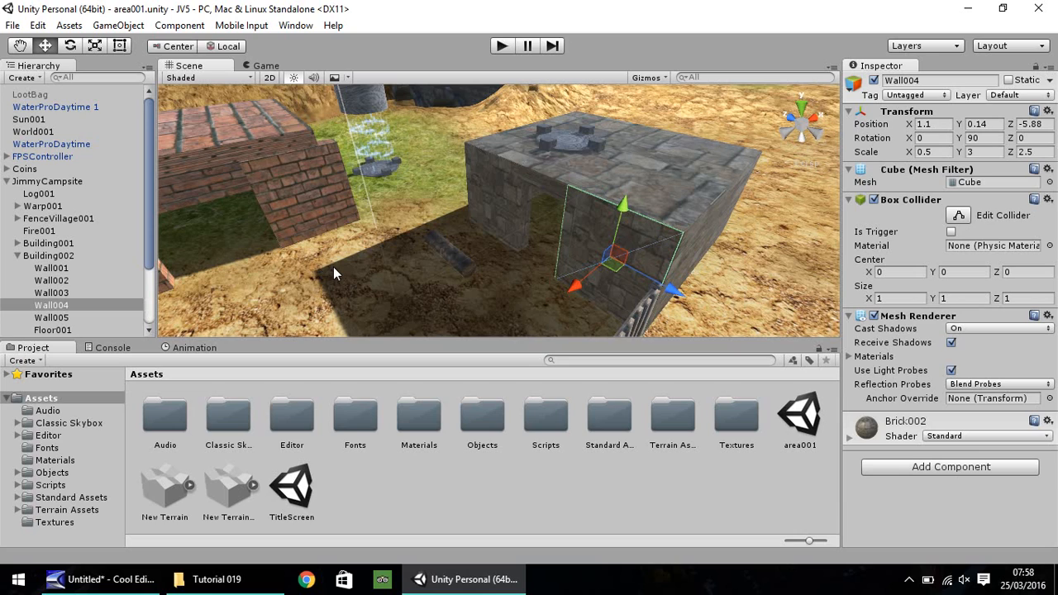
mouse_move(291, 276)
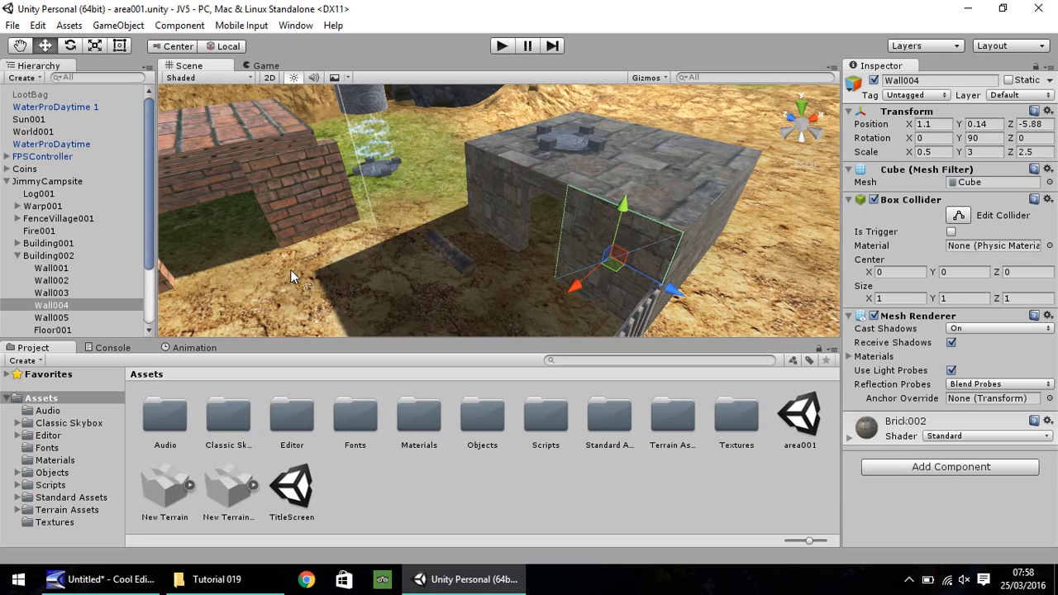
mouse_move(868, 558)
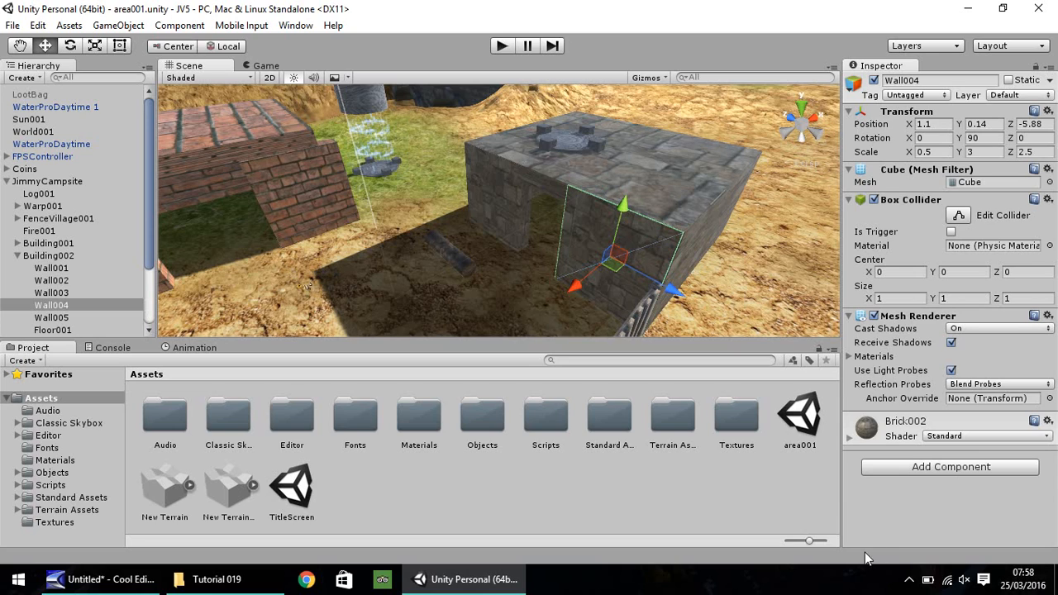
mouse_move(798, 506)
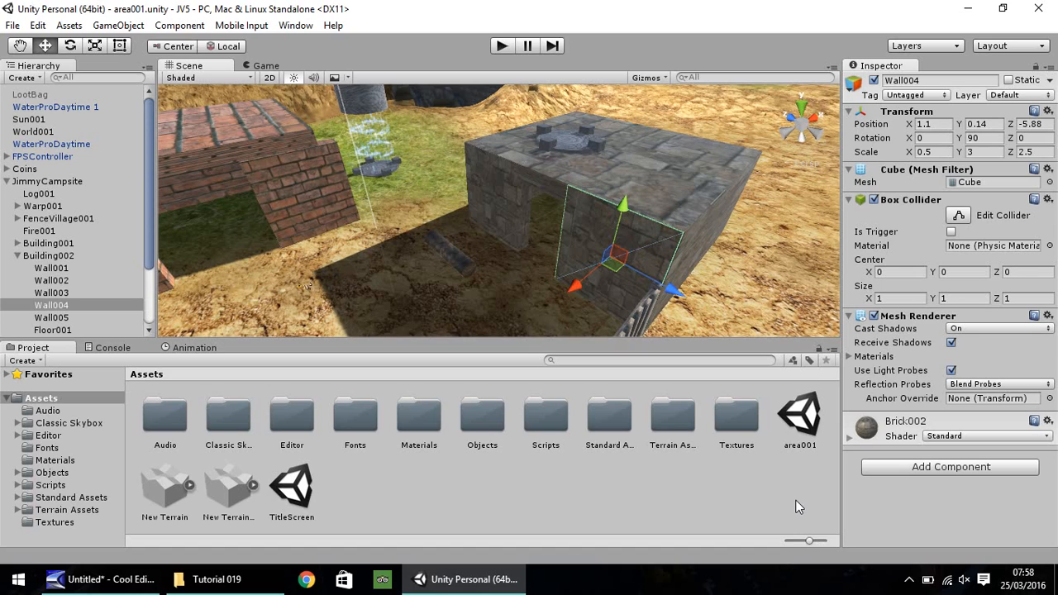